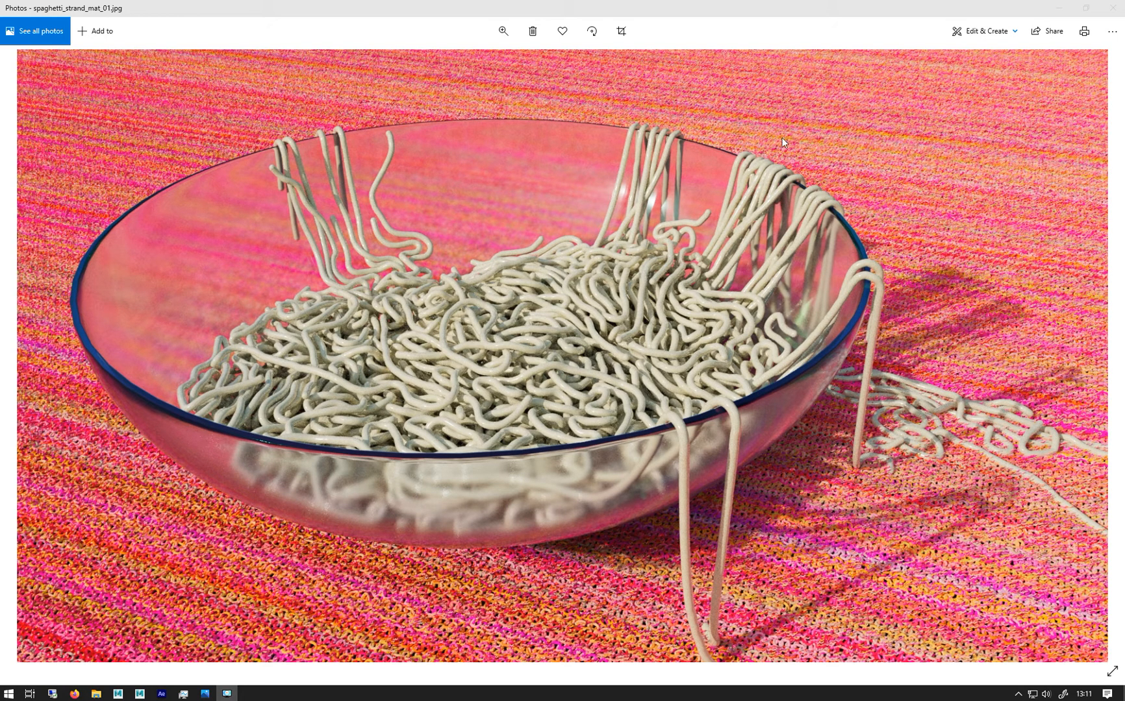
{"action": "mouse_move", "coordinate": [606, 174]}
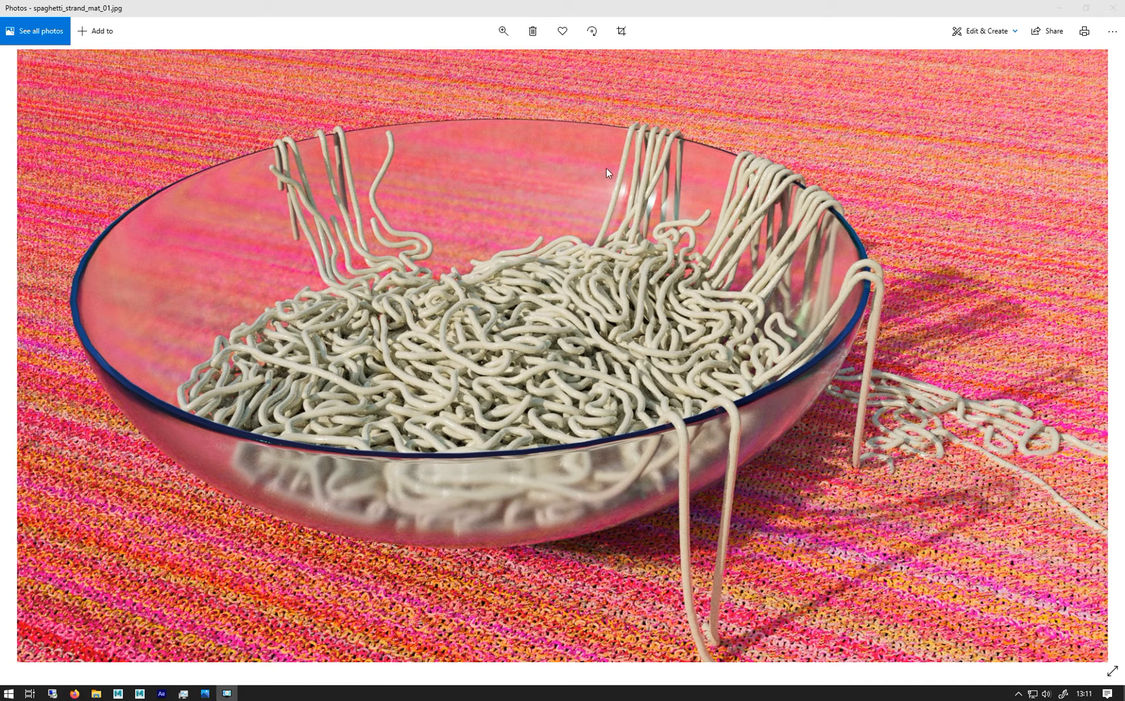
{"action": "mouse_move", "coordinate": [589, 419]}
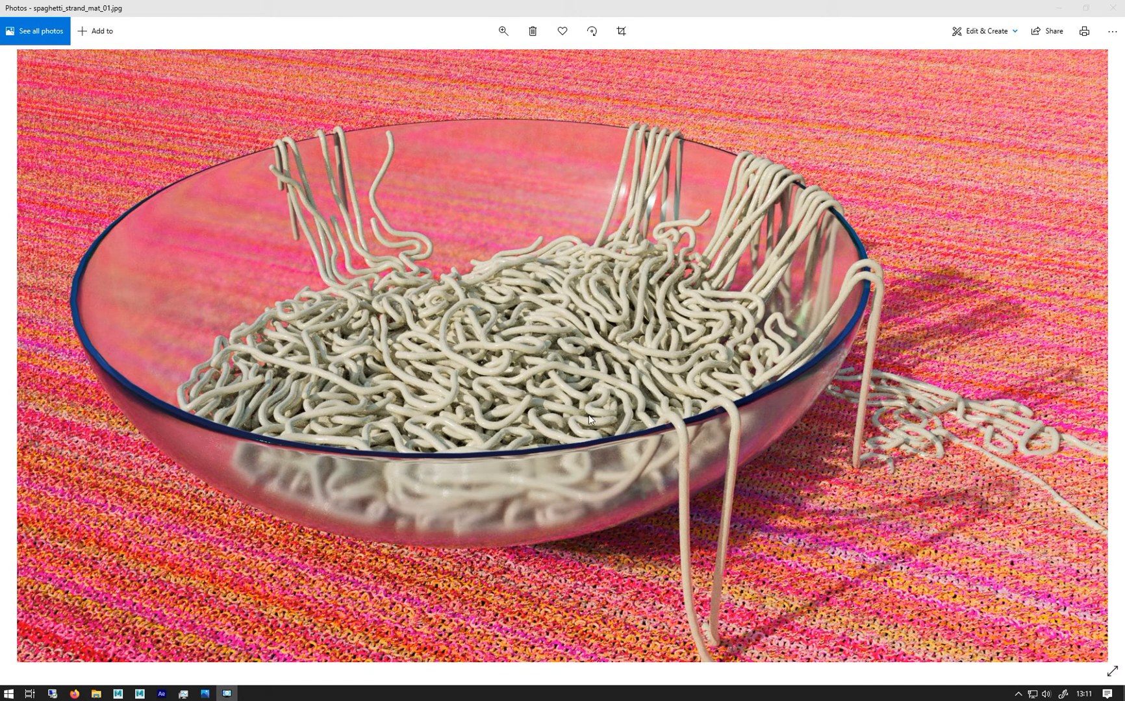
{"action": "mouse_move", "coordinate": [969, 386]}
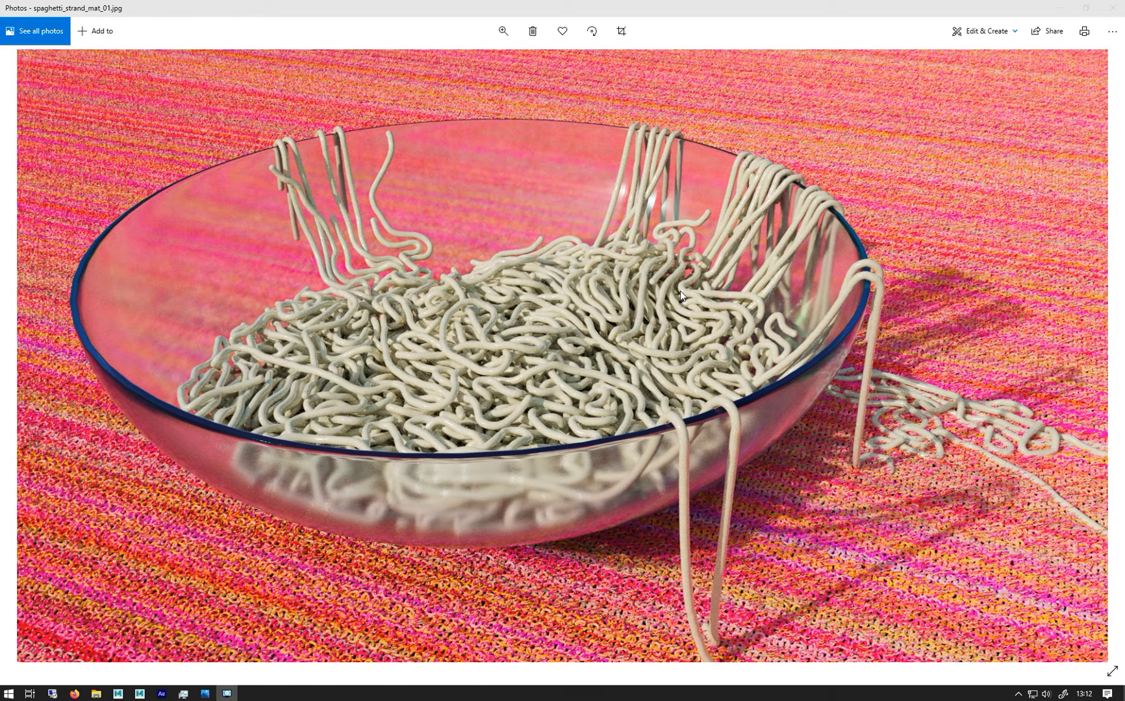
{"action": "mouse_move", "coordinate": [705, 348]}
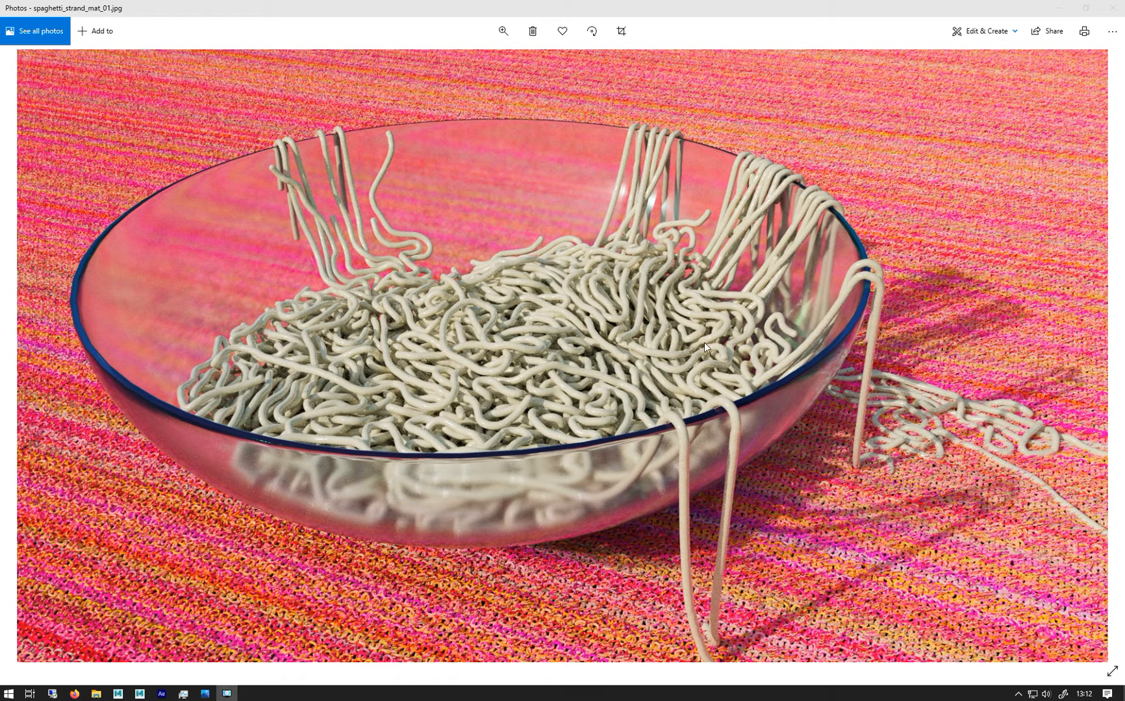
{"action": "mouse_move", "coordinate": [372, 309]}
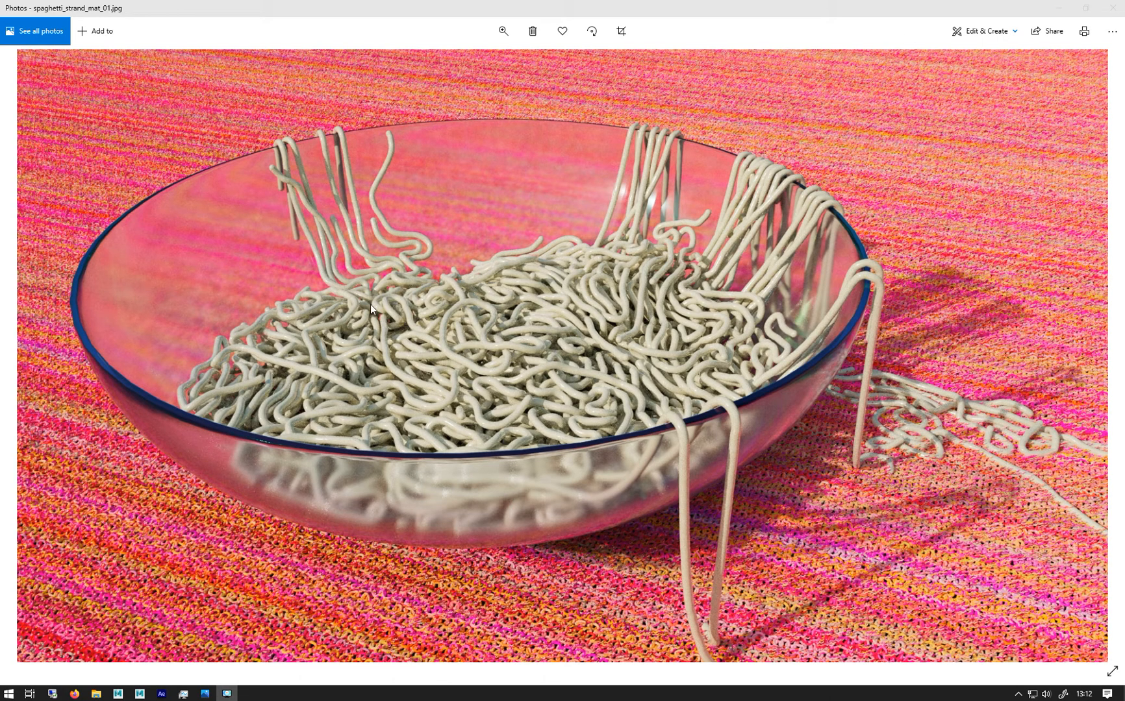
{"action": "mouse_move", "coordinate": [452, 381]}
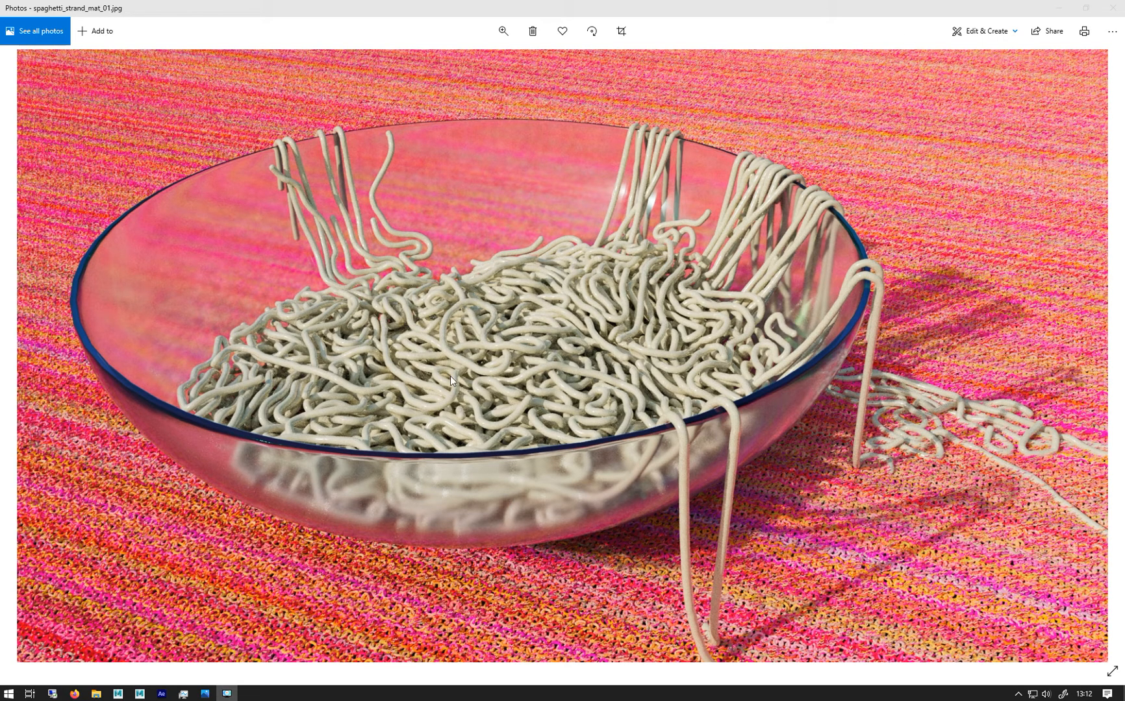
{"action": "mouse_move", "coordinate": [601, 351]}
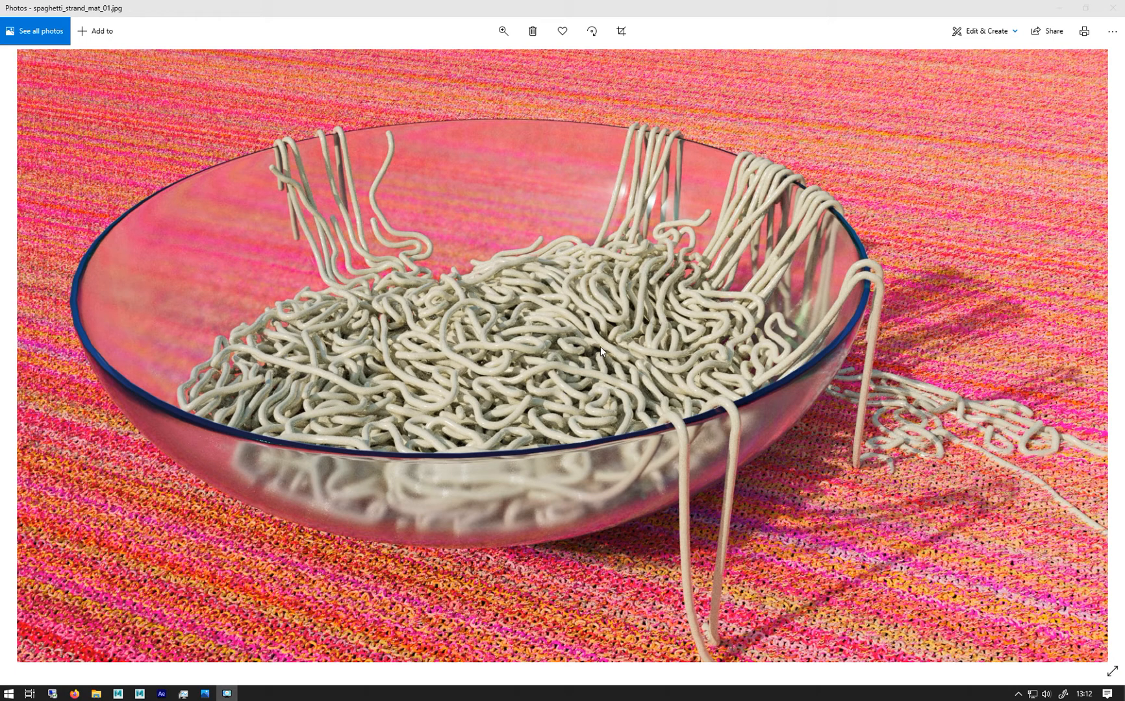
{"action": "mouse_move", "coordinate": [280, 140]}
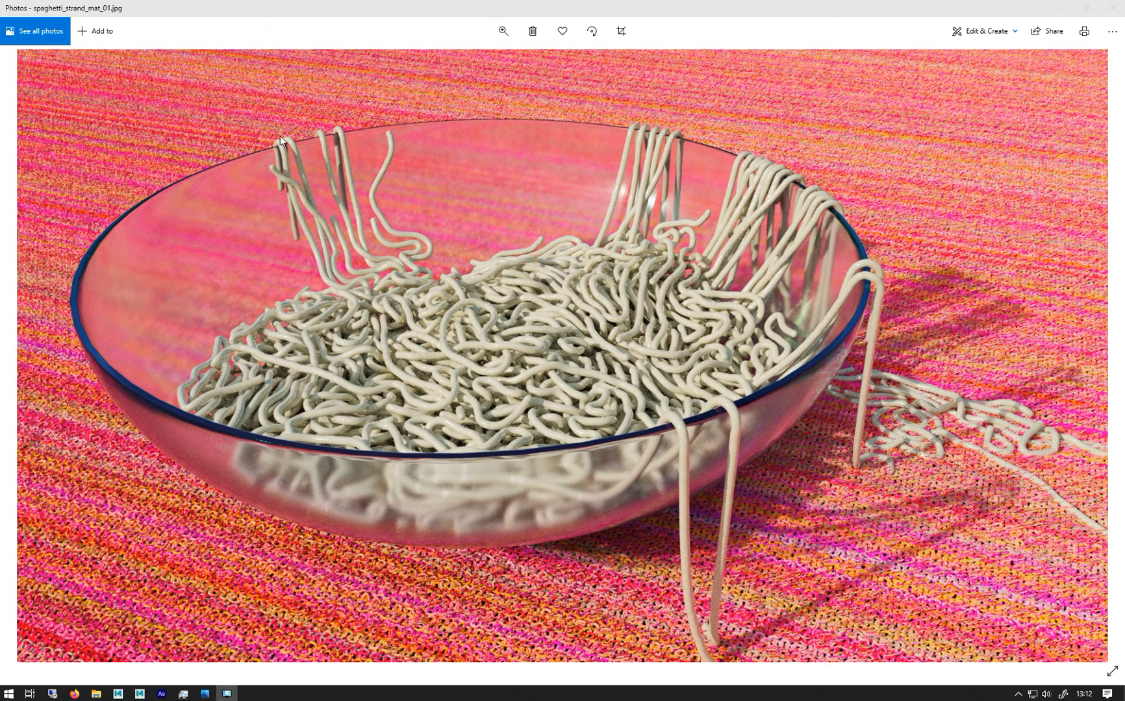
{"action": "mouse_move", "coordinate": [932, 350]}
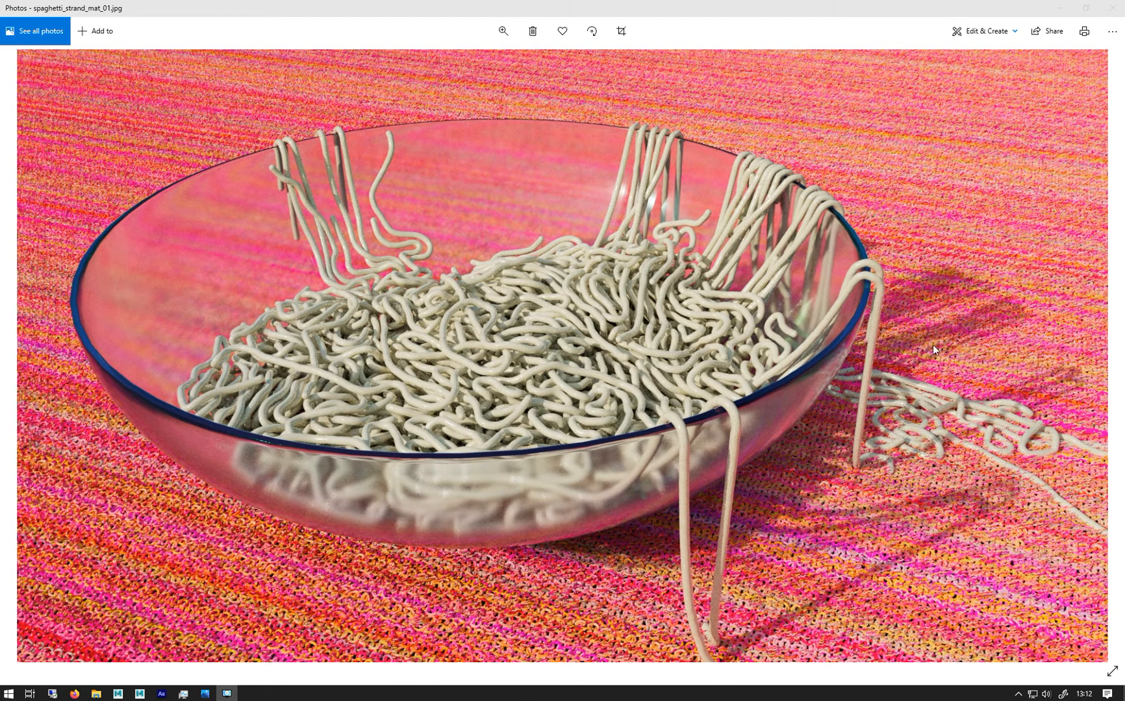
{"action": "mouse_move", "coordinate": [992, 87]}
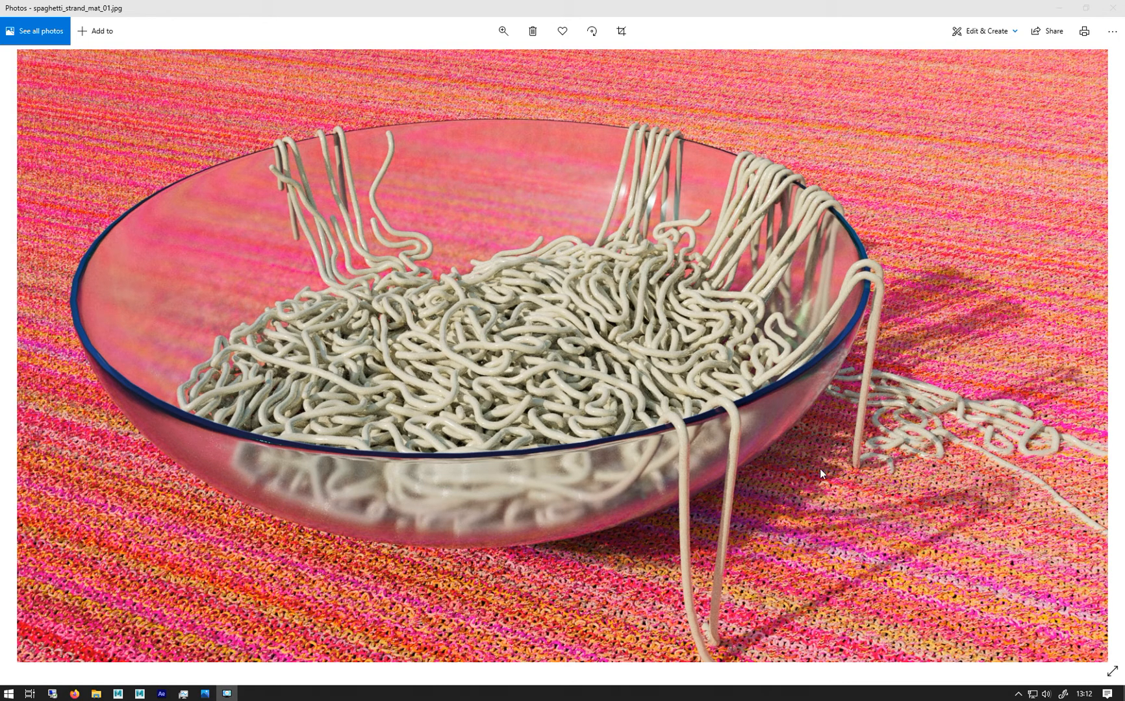
Zoom in on the crocheted mat texture under the spaghetti strands in the photo
{"action": "left_click", "coordinate": [503, 30]}
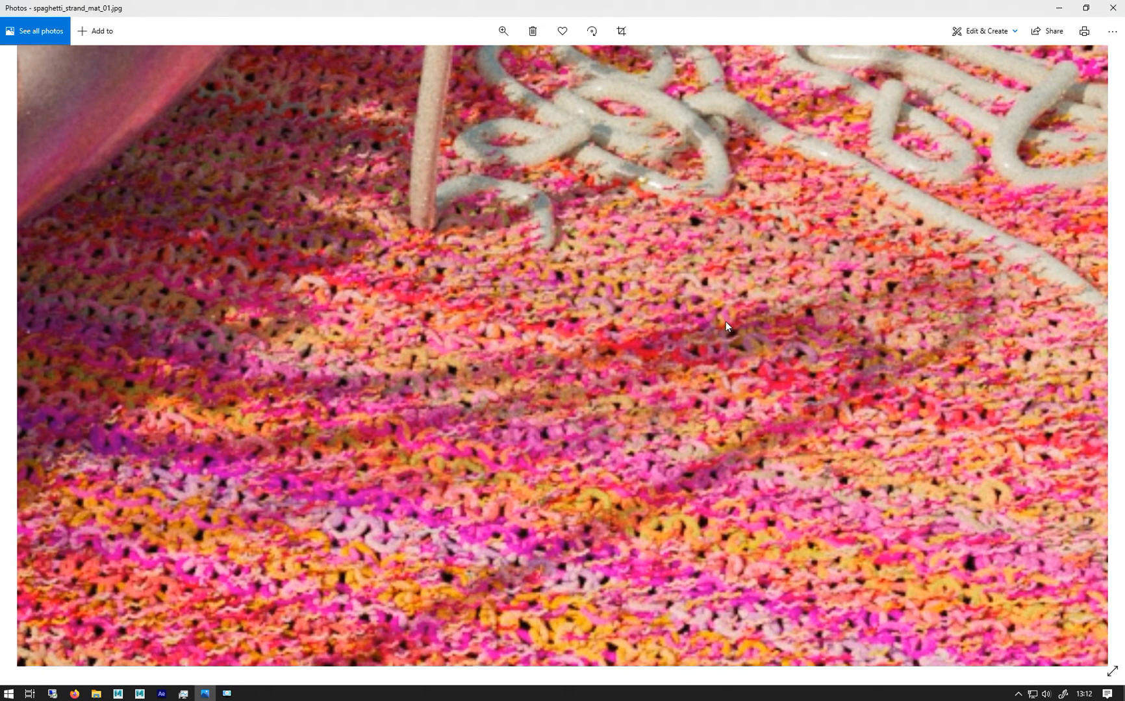
{"action": "mouse_move", "coordinate": [322, 387]}
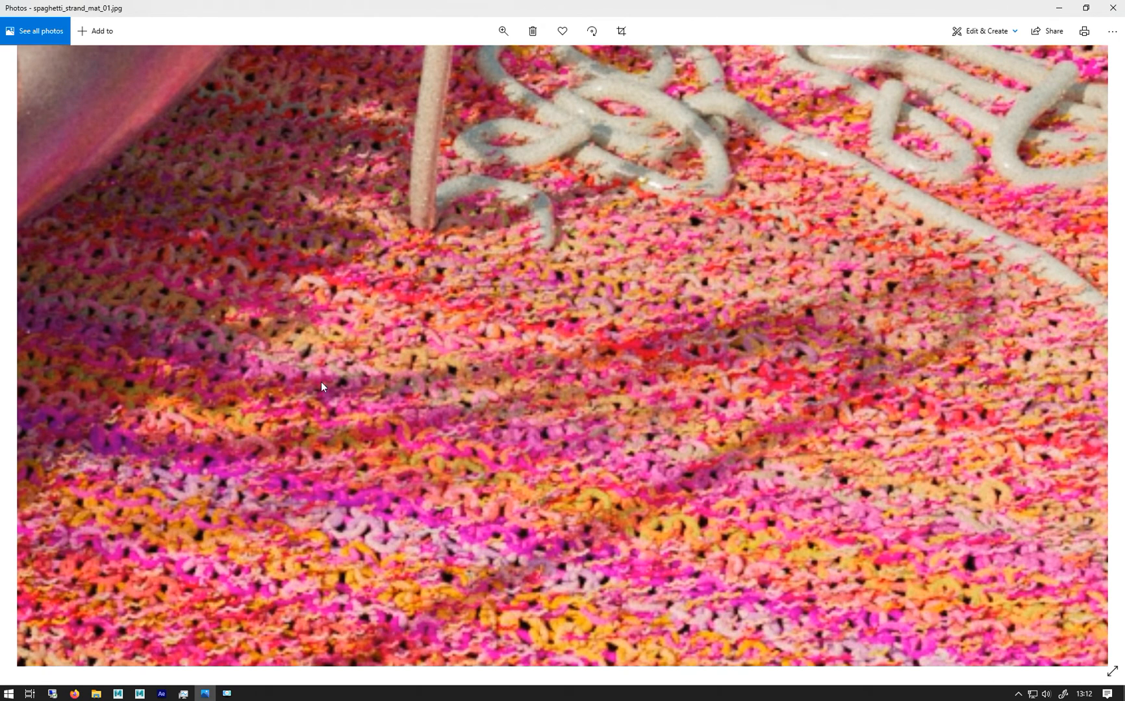
{"action": "mouse_move", "coordinate": [580, 558]}
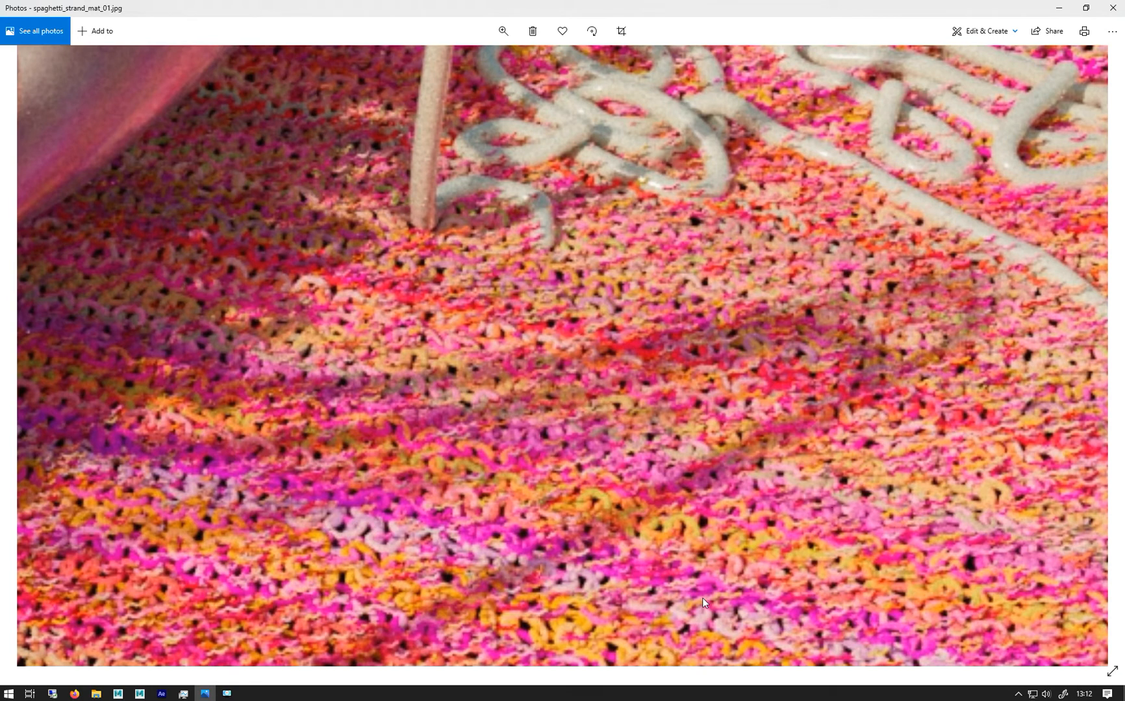
{"action": "mouse_move", "coordinate": [372, 302]}
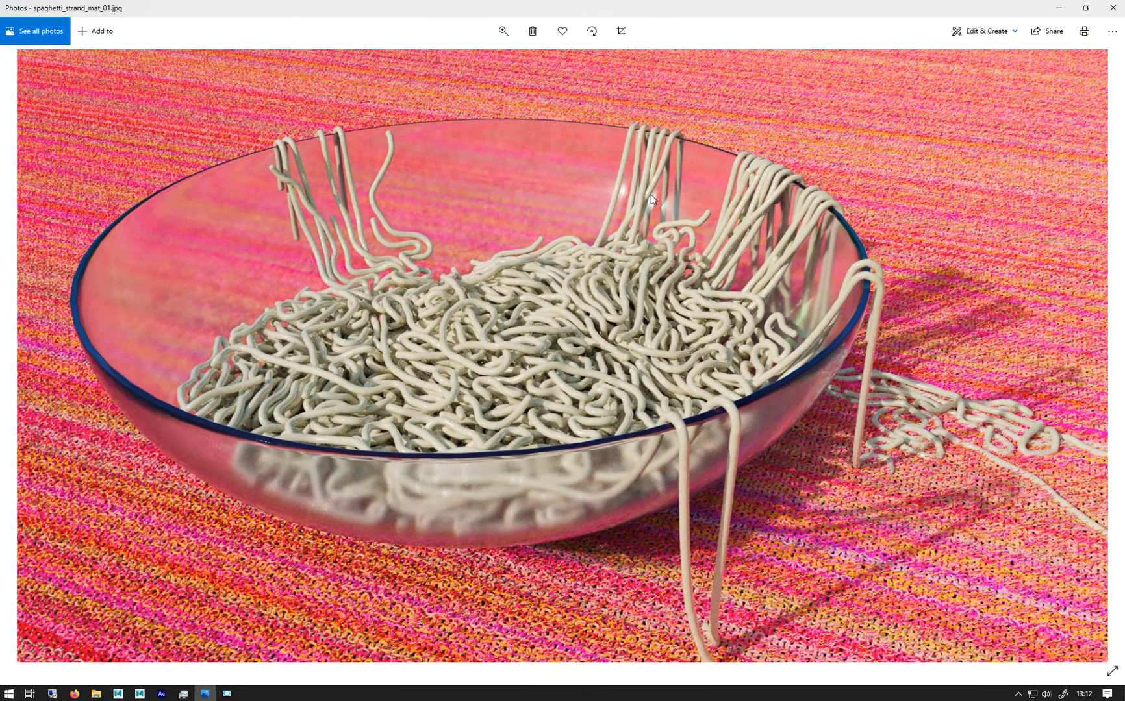
{"action": "mouse_move", "coordinate": [644, 246]}
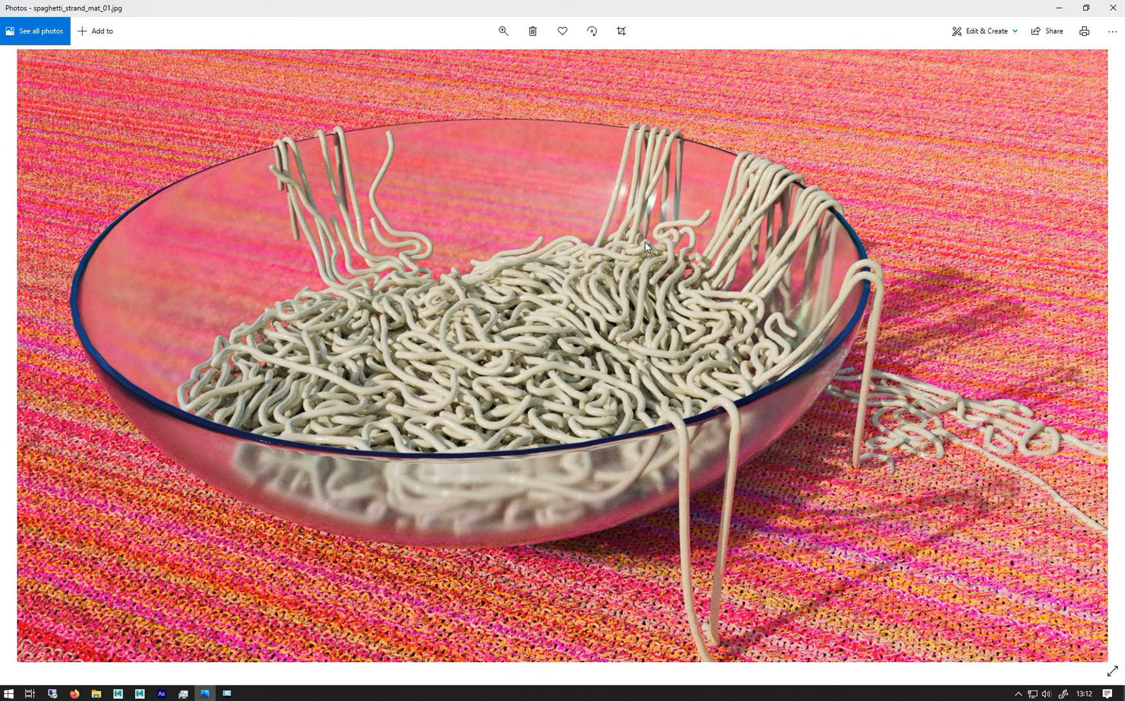
{"action": "mouse_move", "coordinate": [651, 653]}
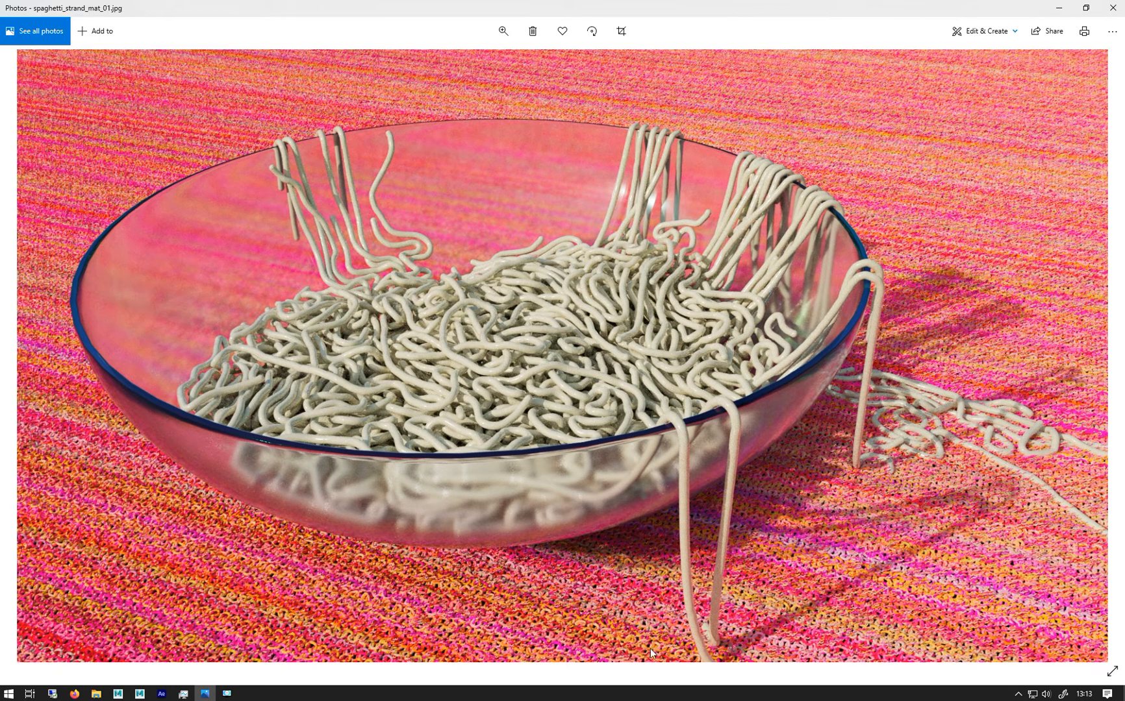
{"action": "mouse_move", "coordinate": [750, 350]}
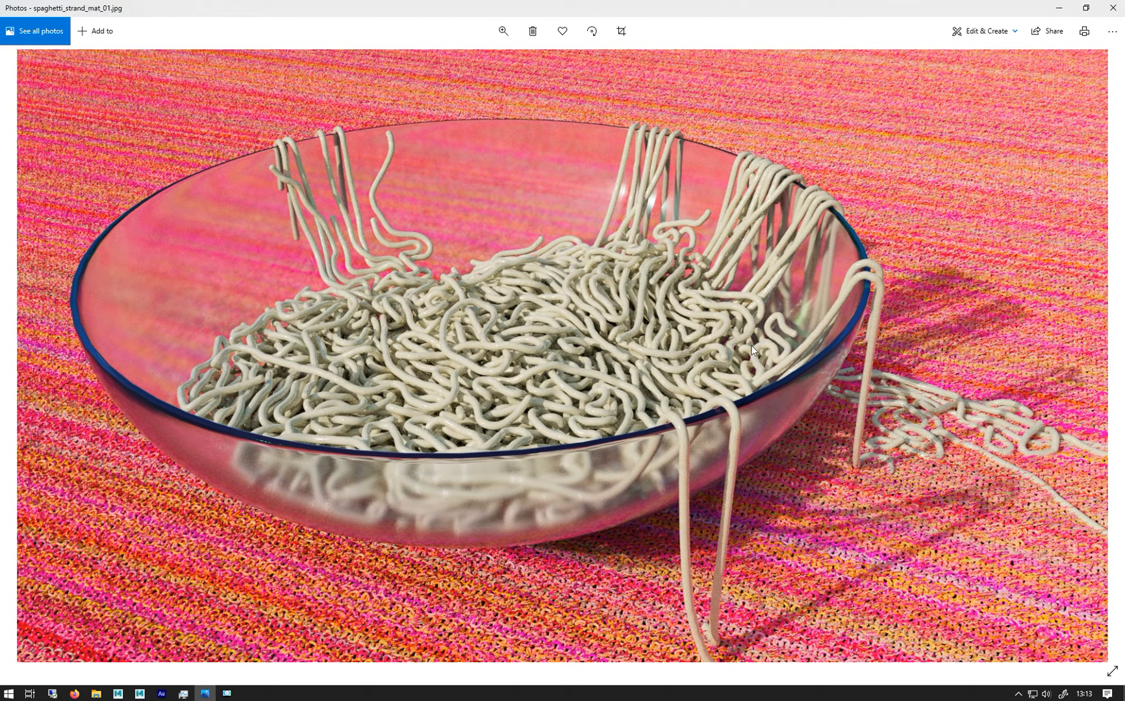
{"action": "mouse_move", "coordinate": [834, 315]}
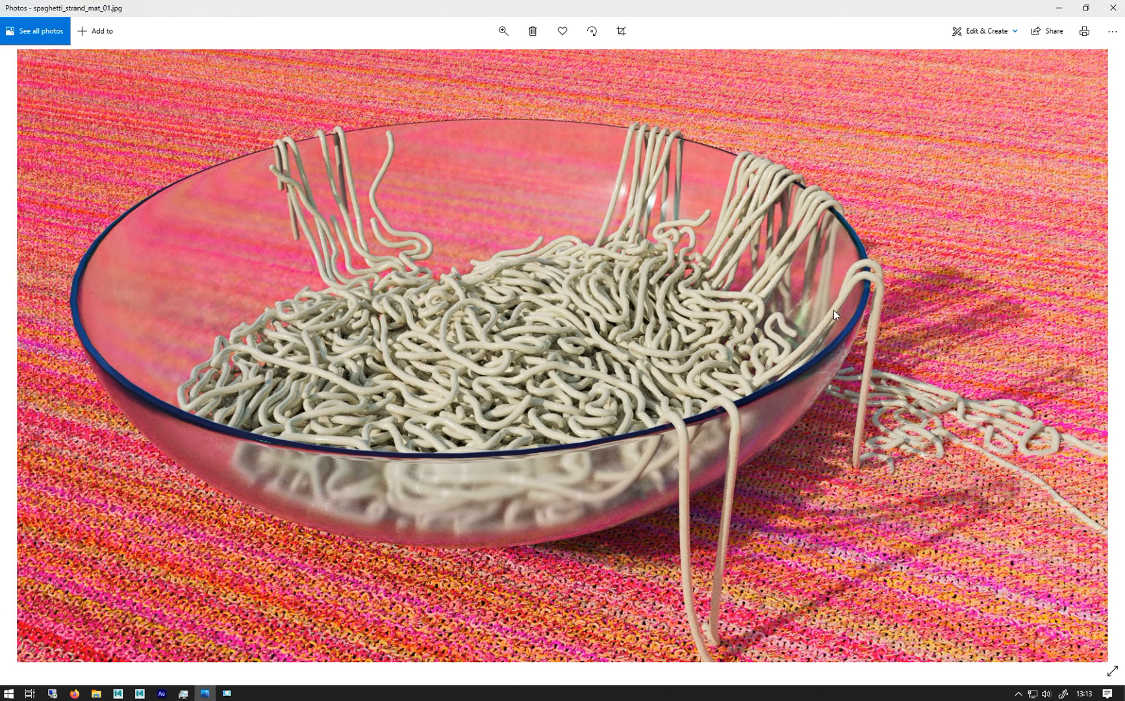
{"action": "mouse_move", "coordinate": [870, 363]}
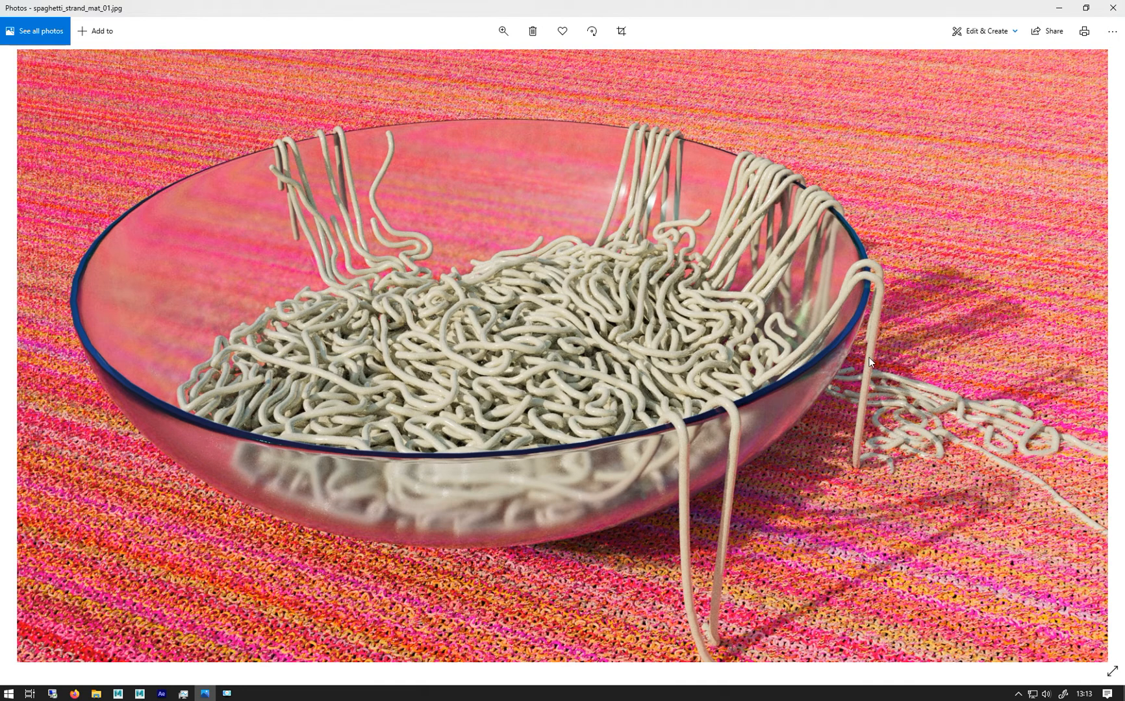
{"action": "mouse_move", "coordinate": [583, 56]}
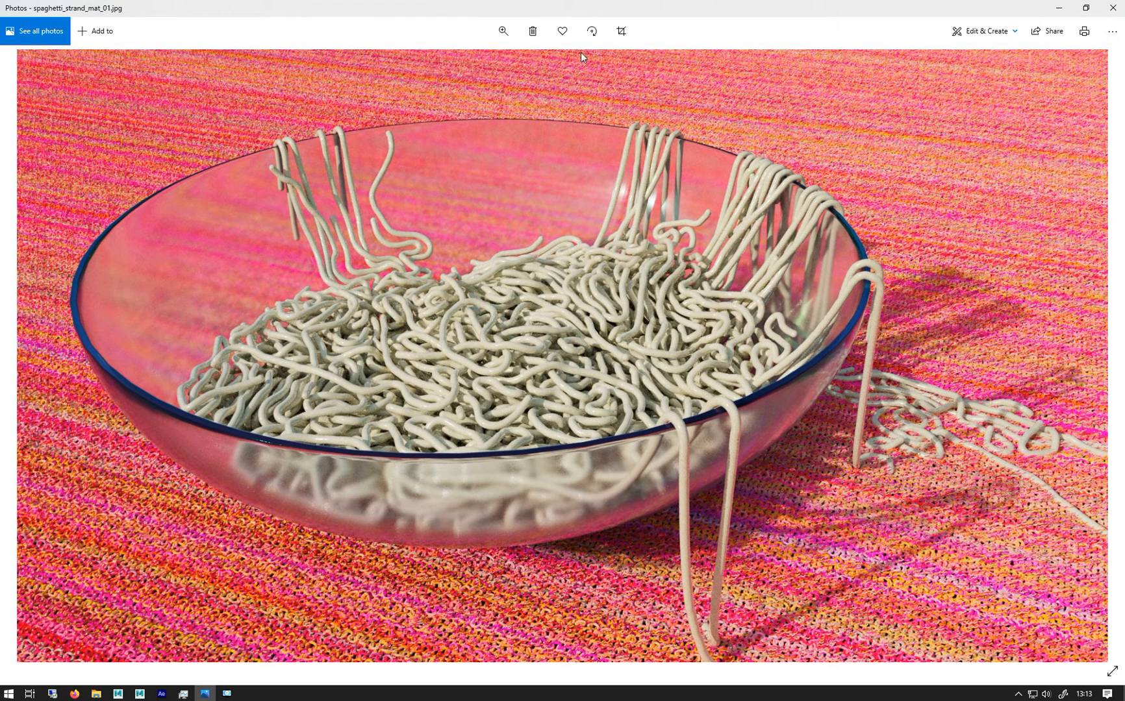
{"action": "mouse_move", "coordinate": [551, 362]}
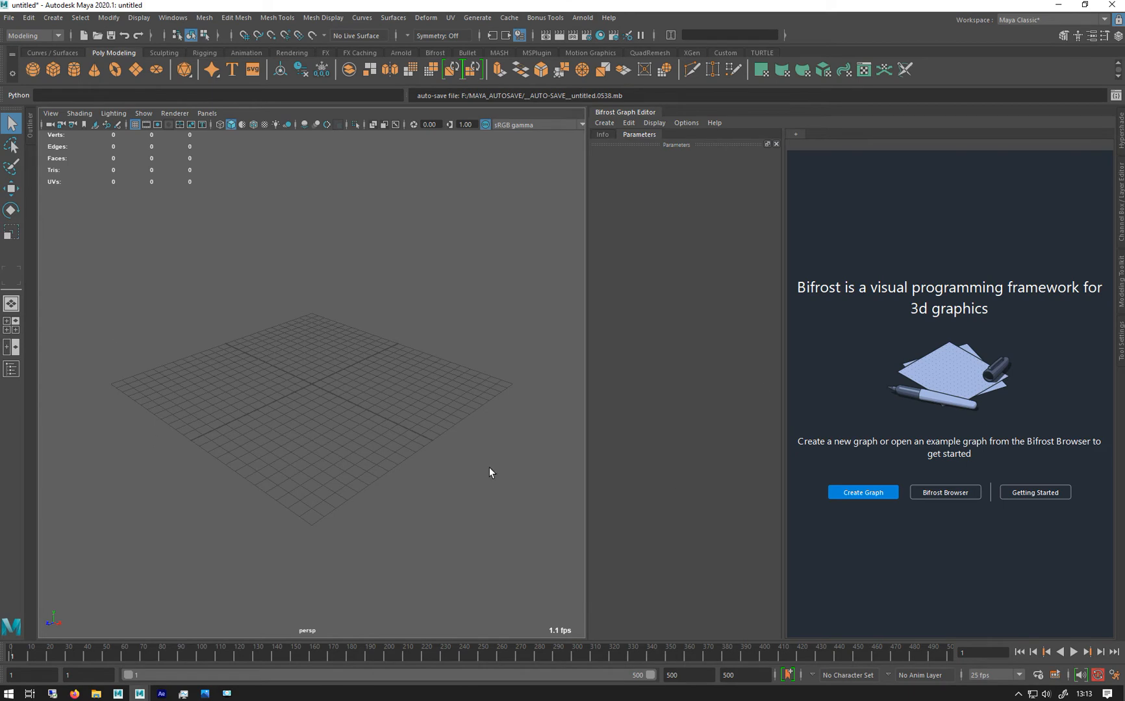
{"action": "mouse_move", "coordinate": [587, 332]}
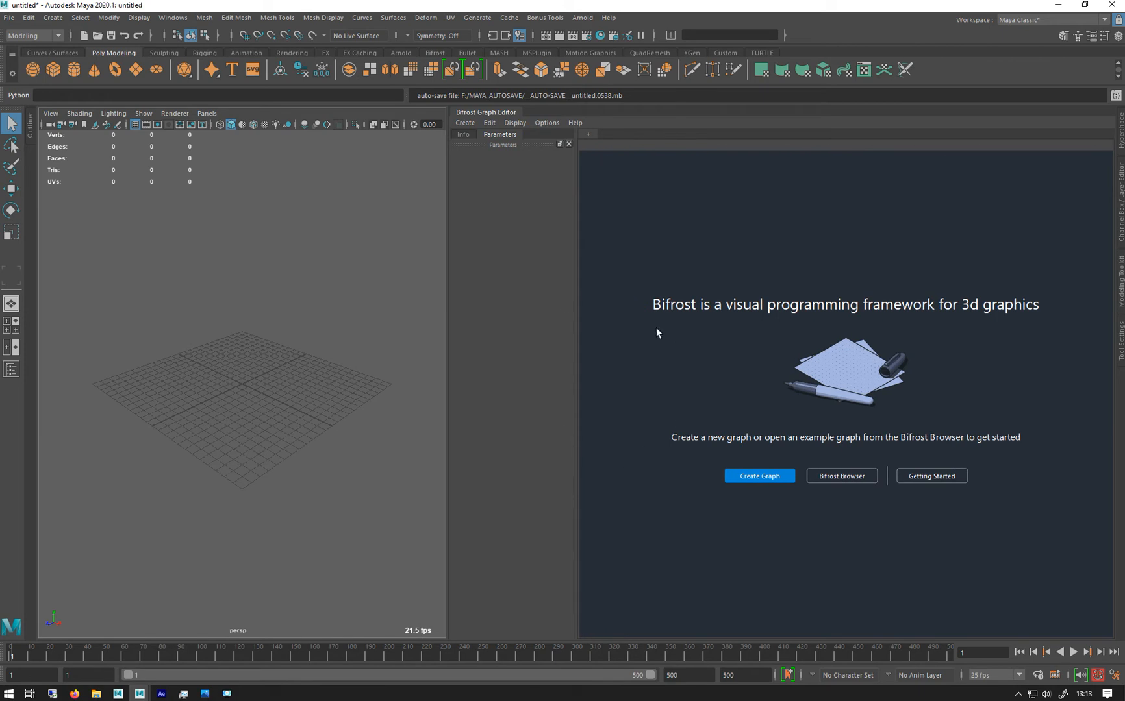
{"action": "mouse_move", "coordinate": [666, 201]}
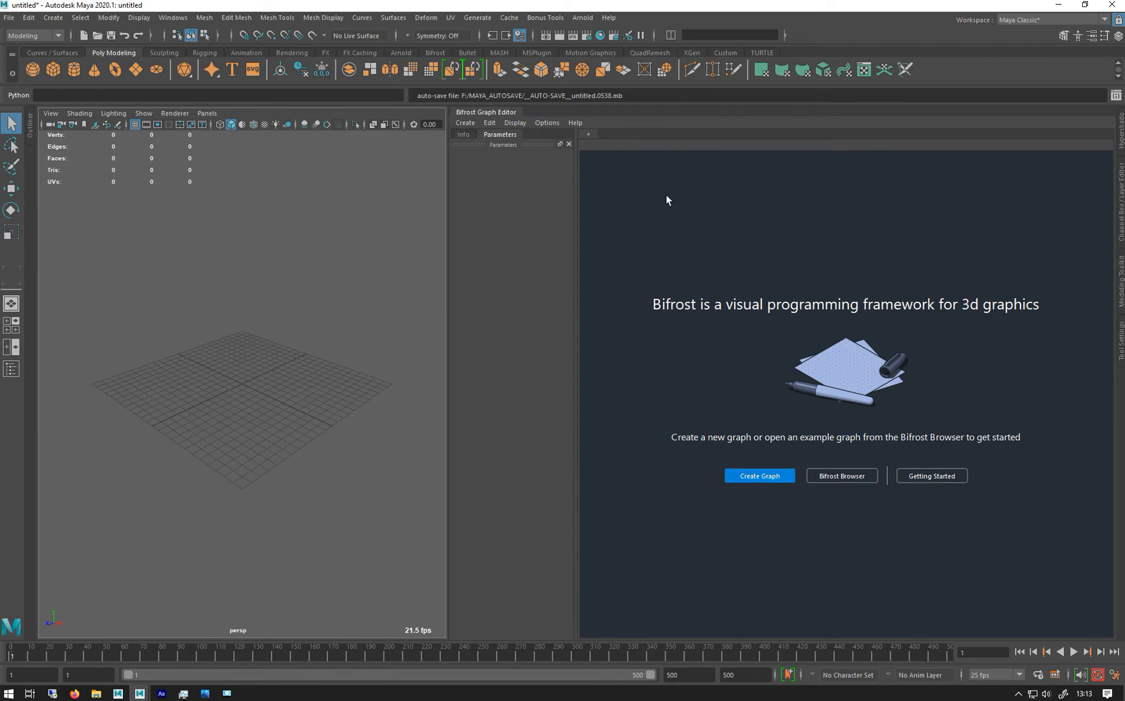
{"action": "mouse_move", "coordinate": [241, 385]}
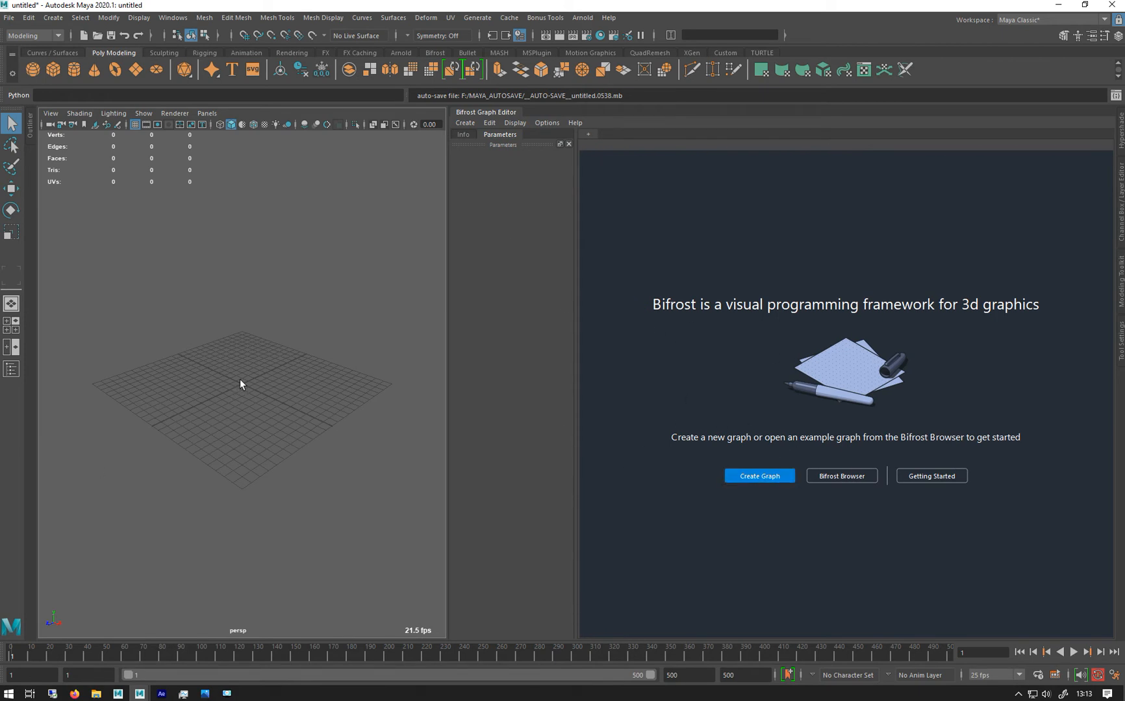
{"action": "mouse_move", "coordinate": [246, 221]}
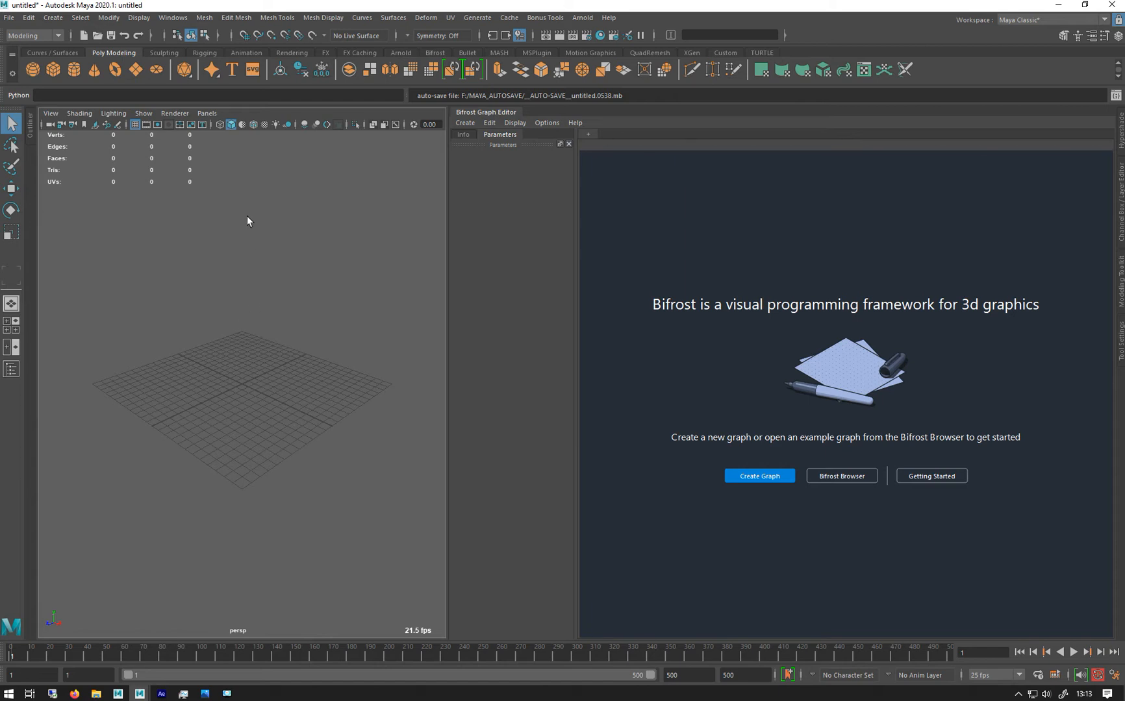
{"action": "mouse_move", "coordinate": [566, 302]}
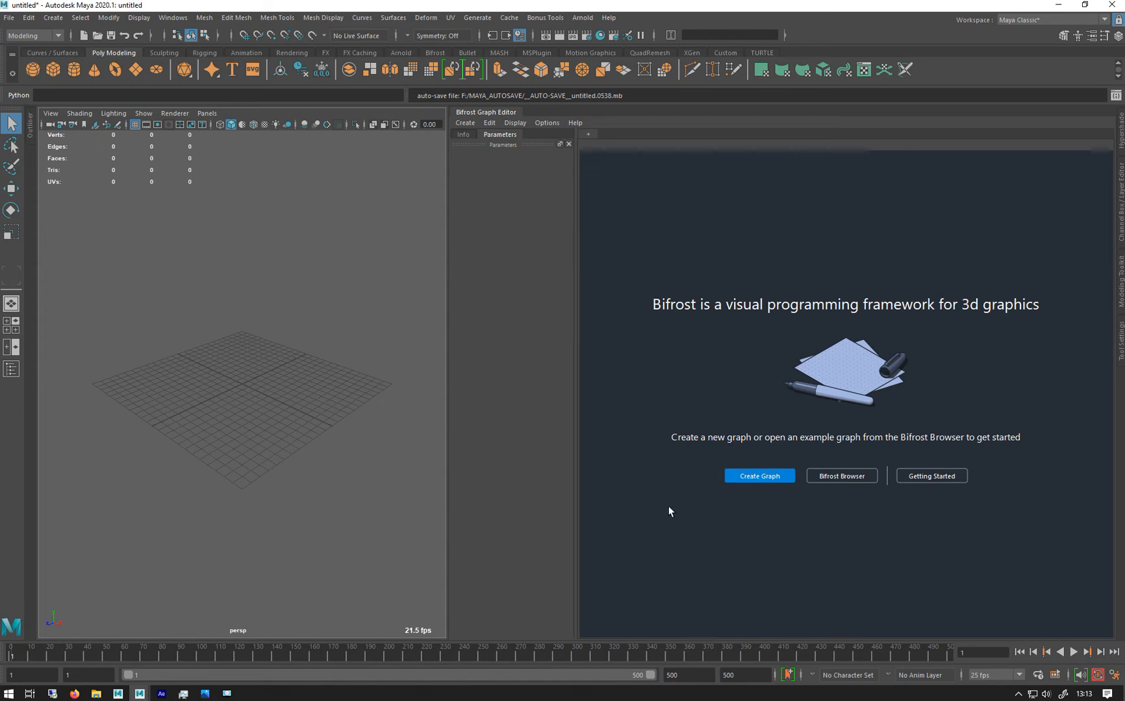
{"action": "mouse_move", "coordinate": [485, 471]}
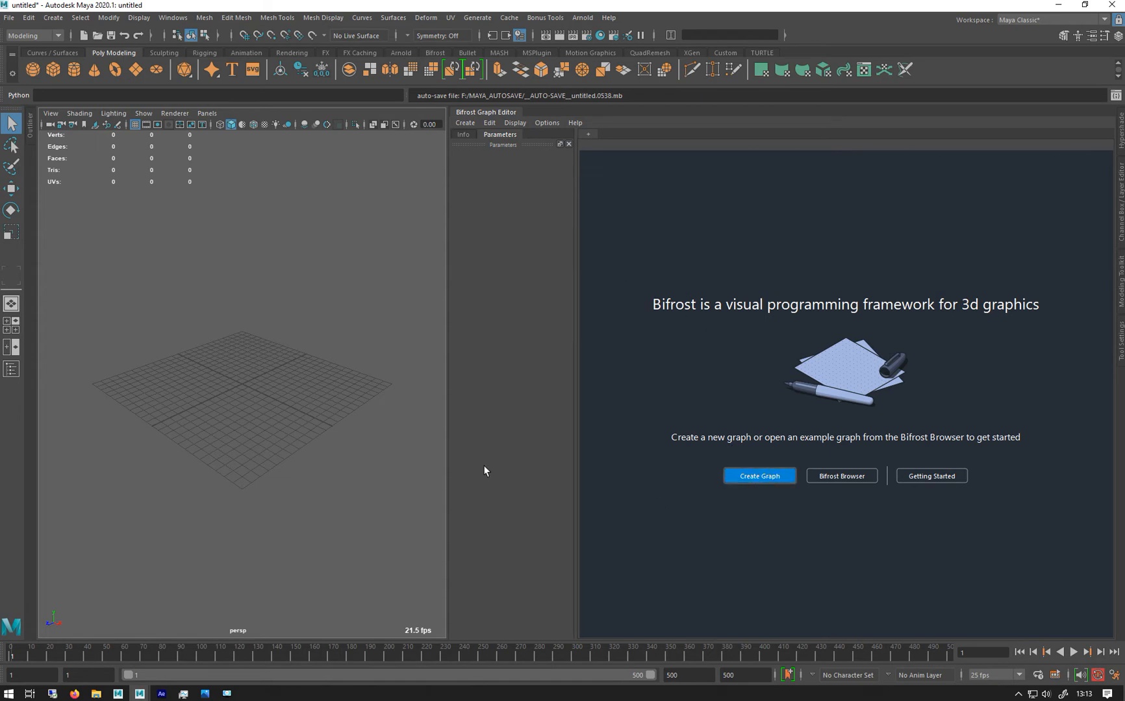
{"action": "left_click", "coordinate": [758, 476]}
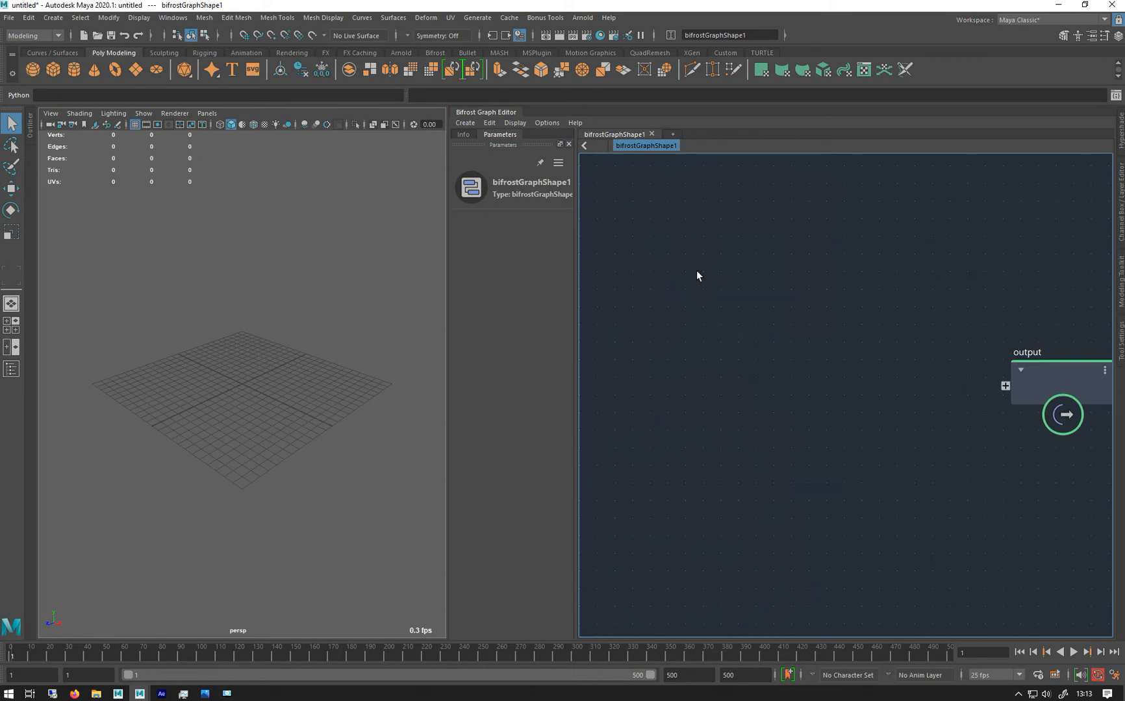
{"action": "mouse_move", "coordinate": [189, 439]}
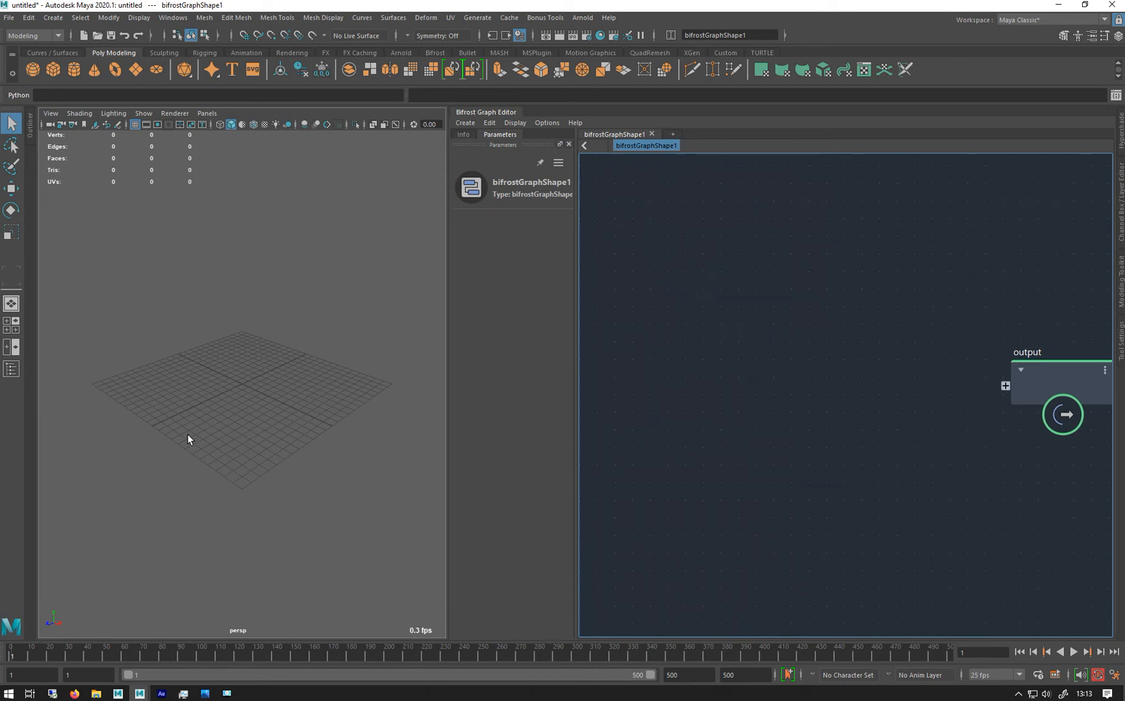
{"action": "mouse_move", "coordinate": [243, 187]}
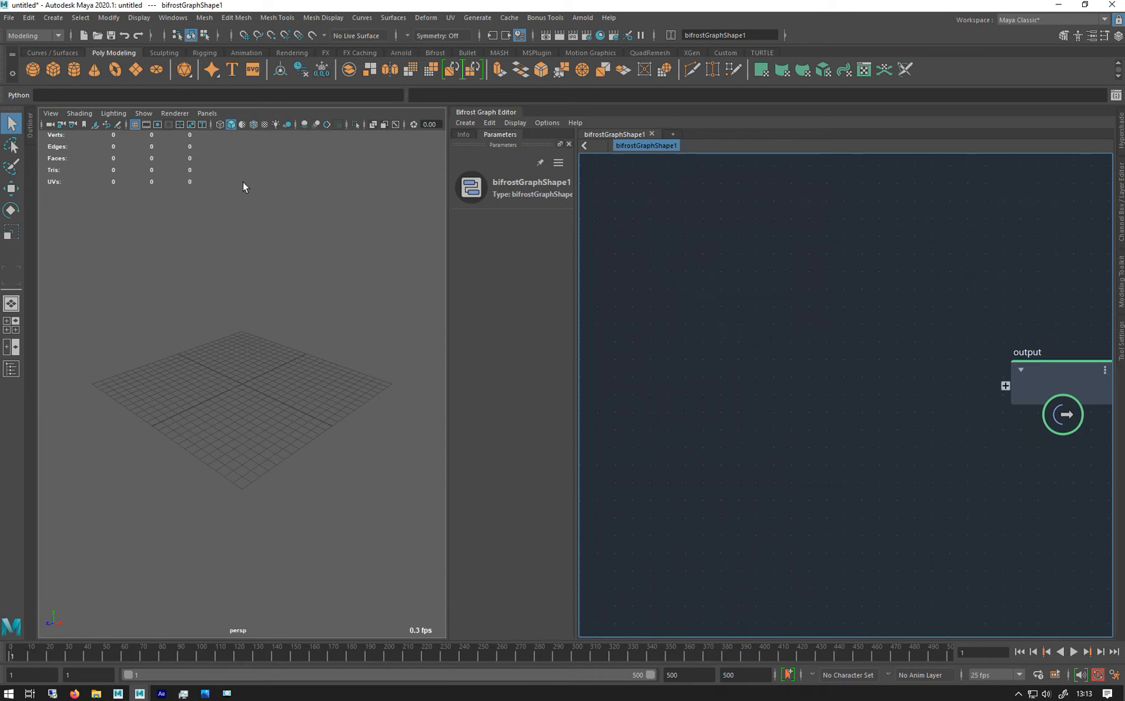
{"action": "mouse_move", "coordinate": [273, 393]}
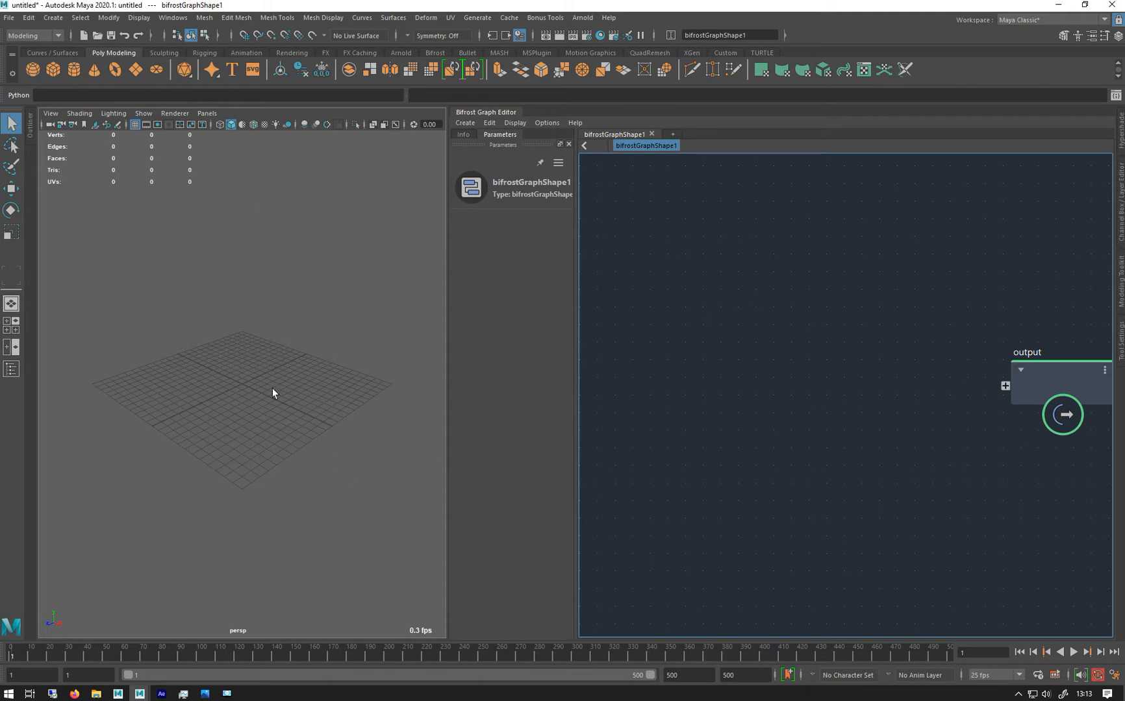
{"action": "mouse_move", "coordinate": [739, 323]}
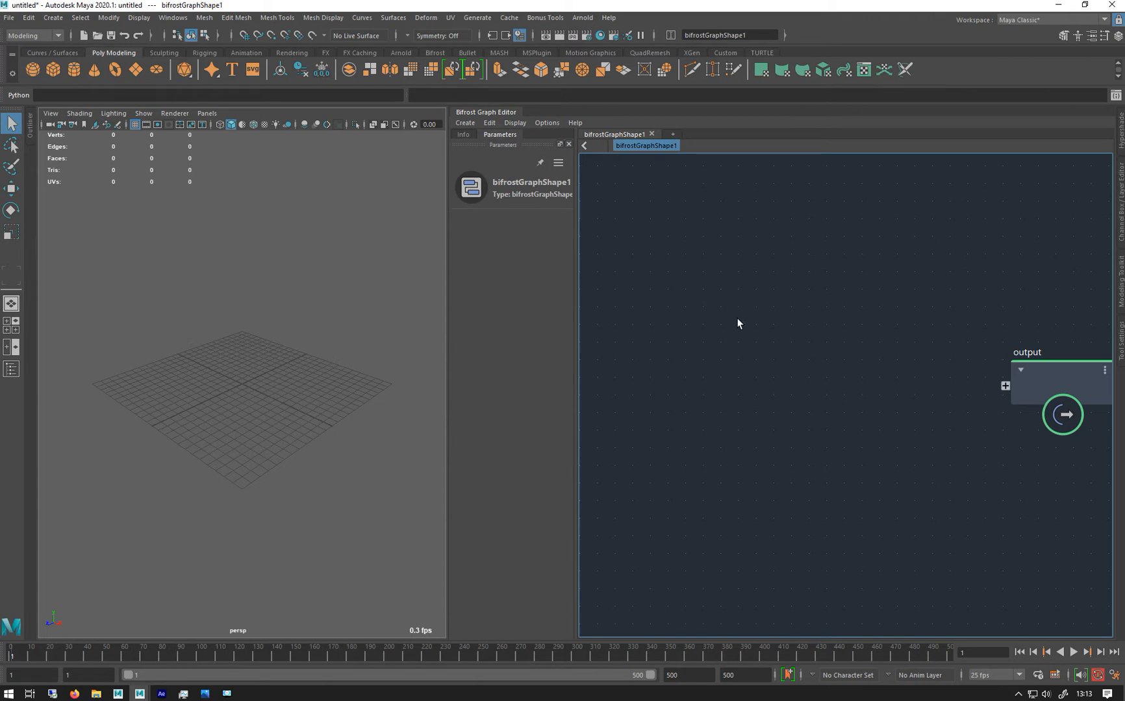
{"action": "mouse_move", "coordinate": [726, 297]}
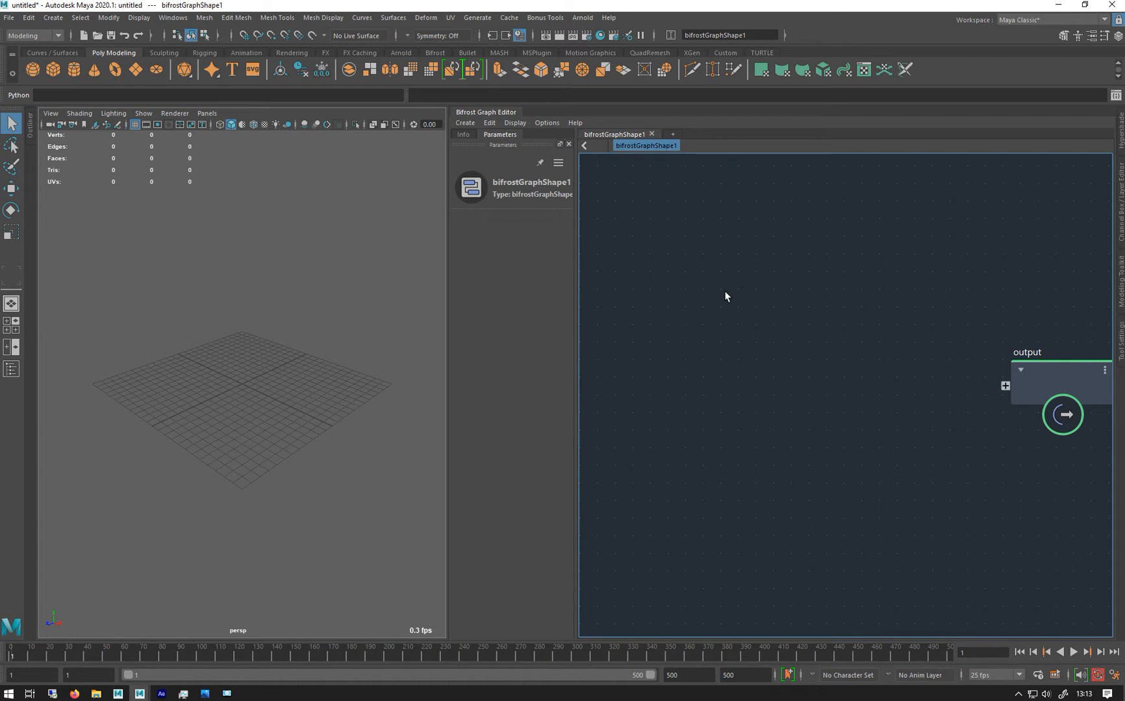
Add a sequence_array node with Size 20 and Step 1
{"action": "key", "text": "Tab"}
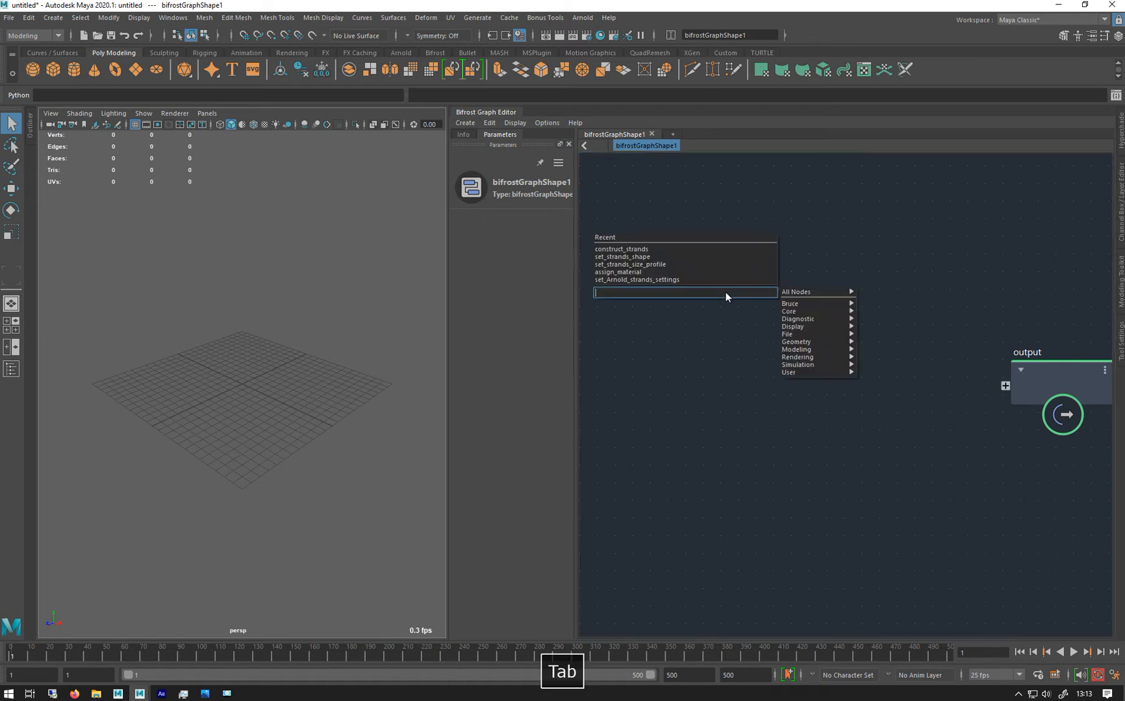
{"action": "type", "text": "se"}
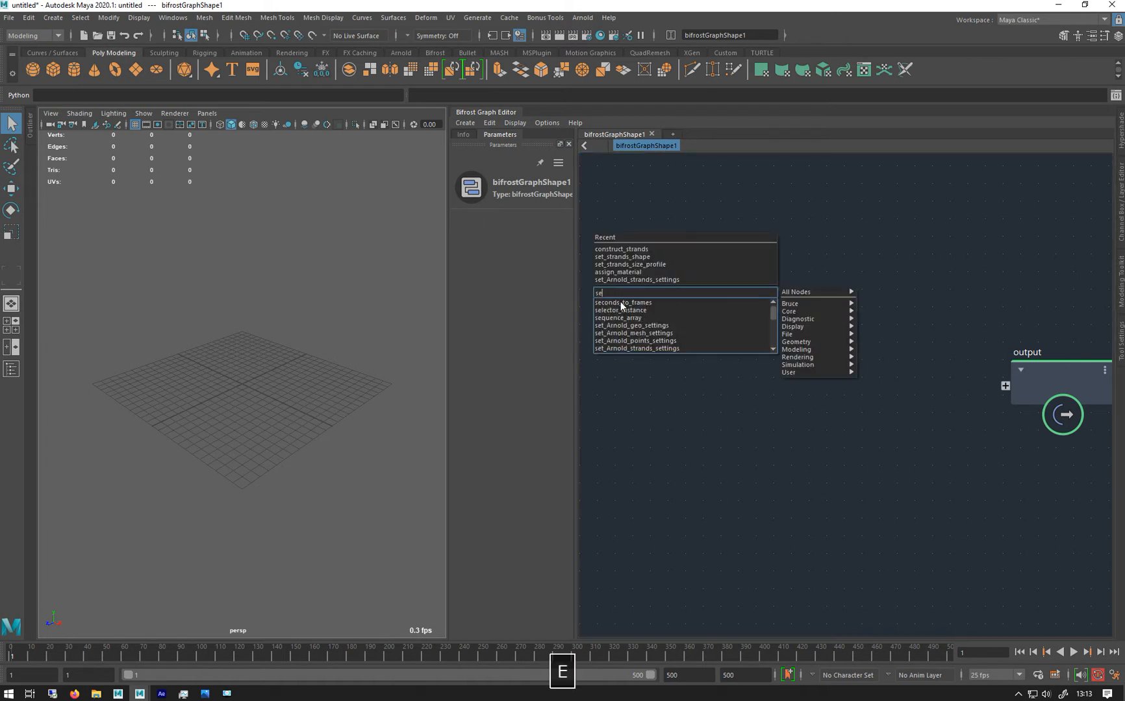
{"action": "left_click", "coordinate": [617, 317]}
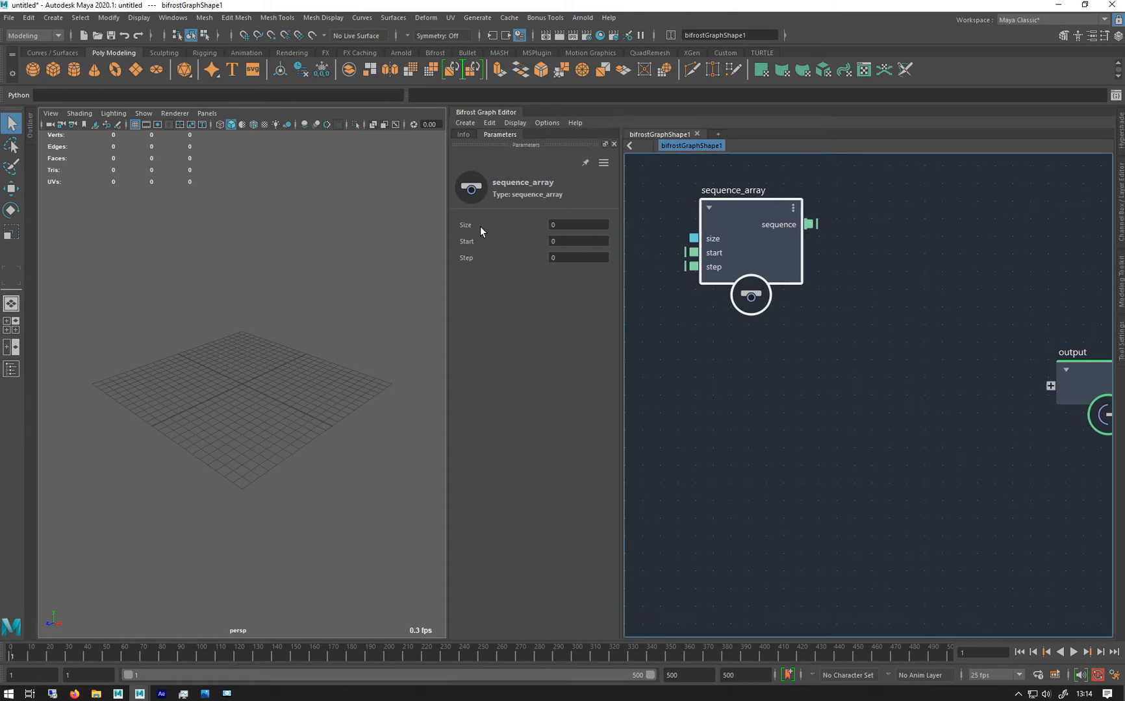
{"action": "mouse_move", "coordinate": [468, 248]}
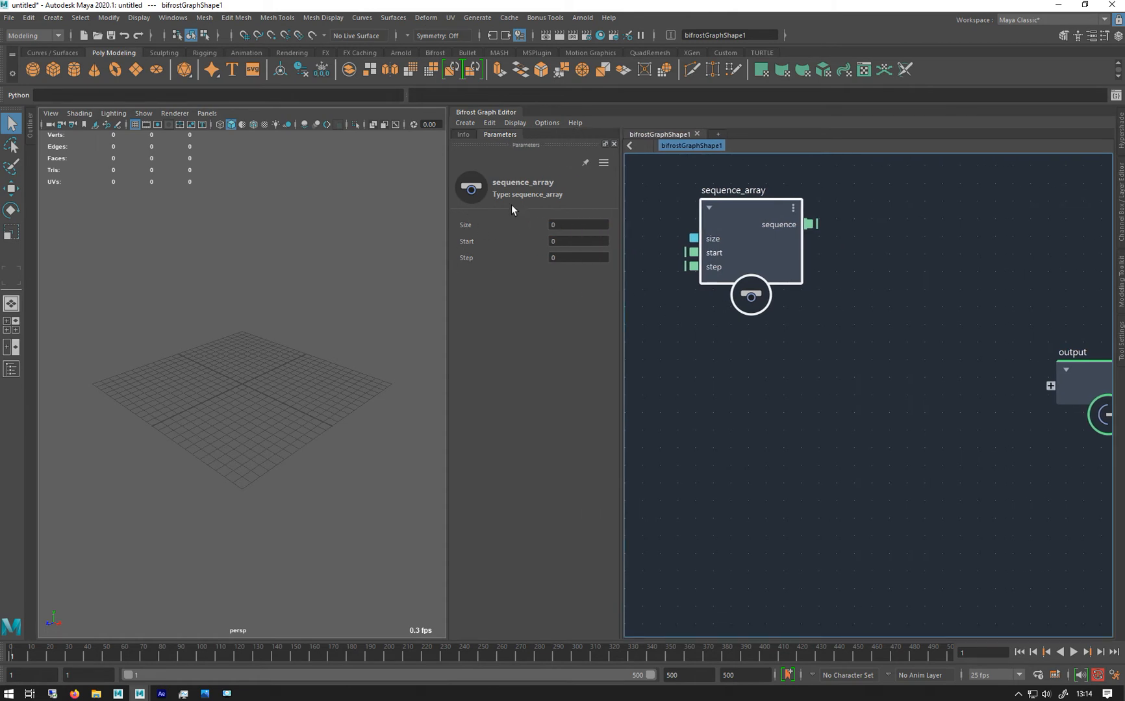
{"action": "left_click", "coordinate": [577, 225]}
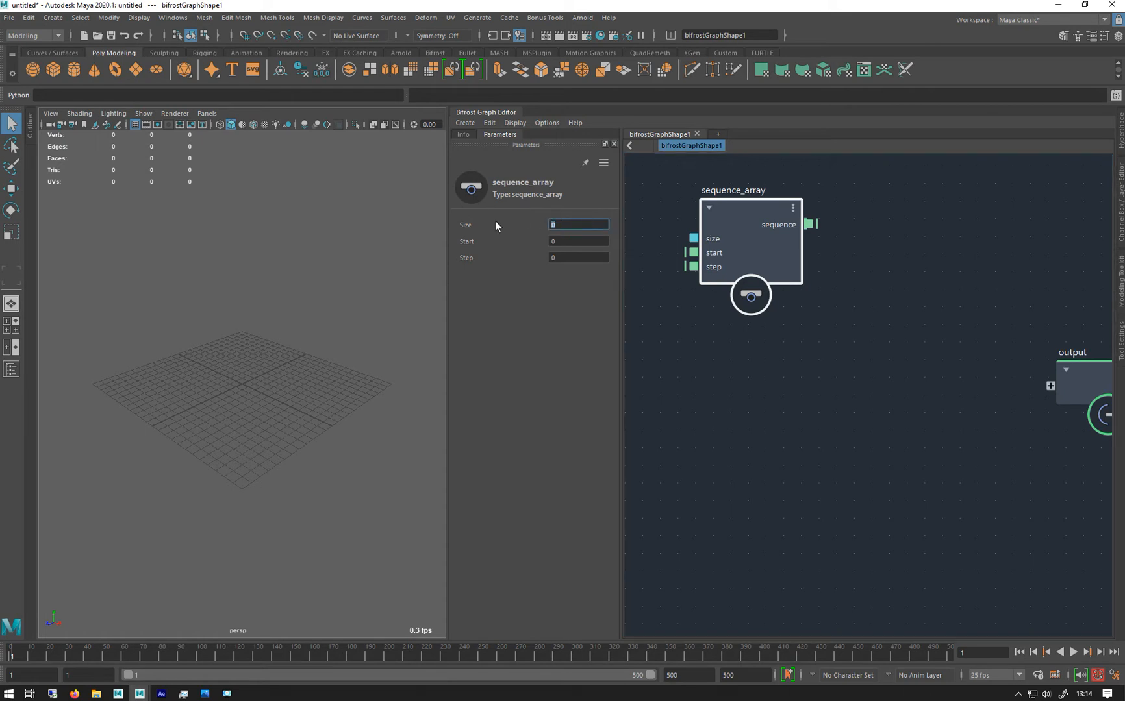
{"action": "type", "text": "20"}
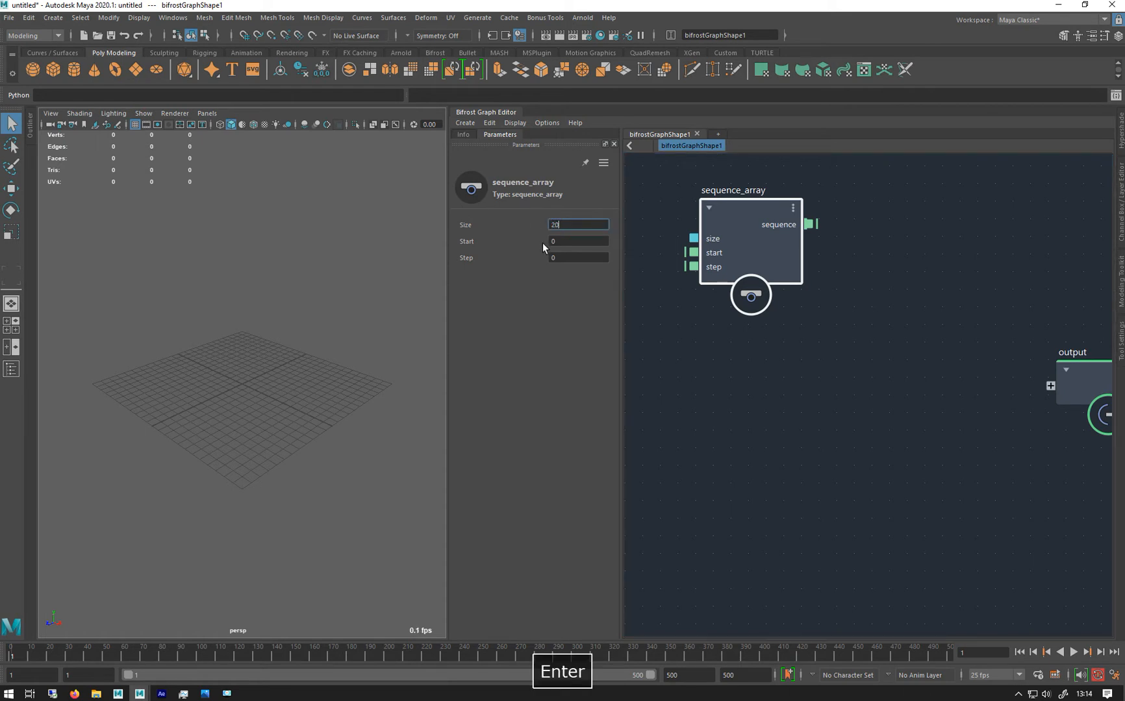
{"action": "left_click", "coordinate": [578, 241]}
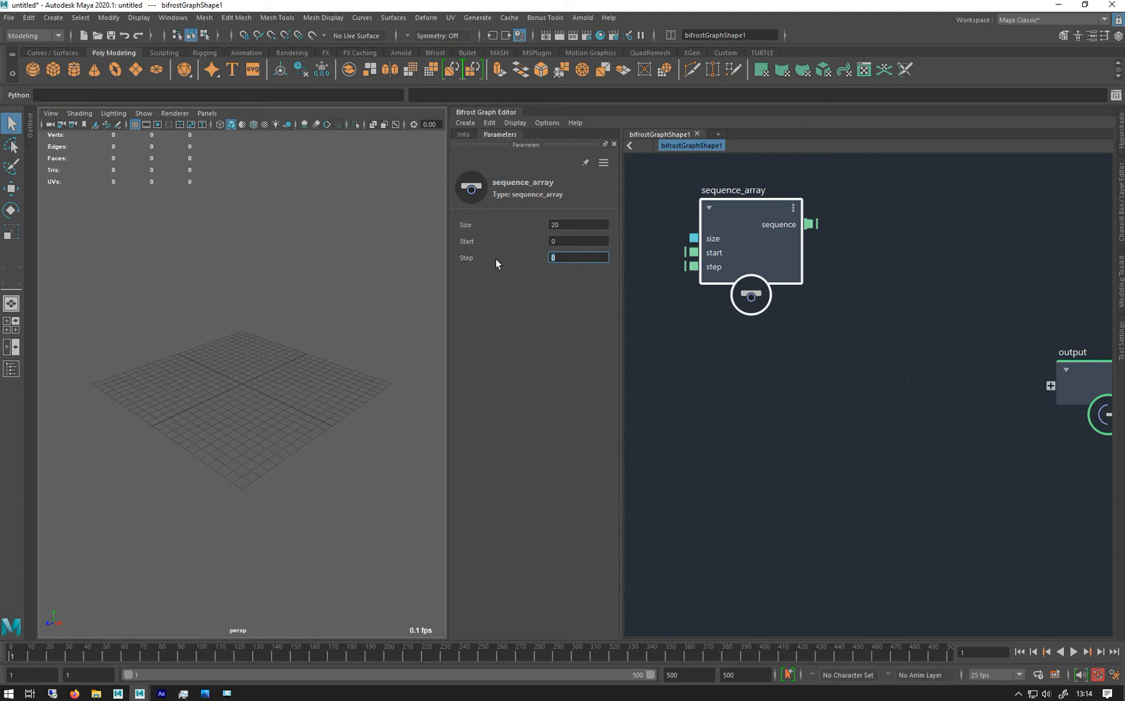
{"action": "type", "text": "1"}
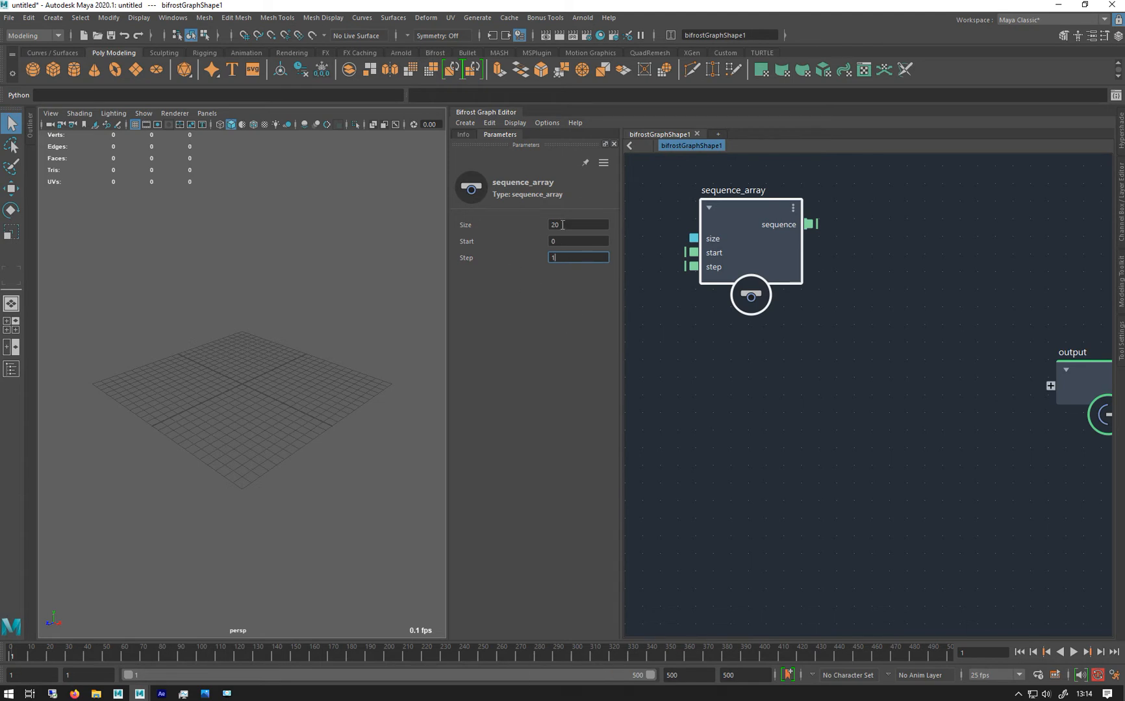
{"action": "left_click", "coordinate": [577, 224]}
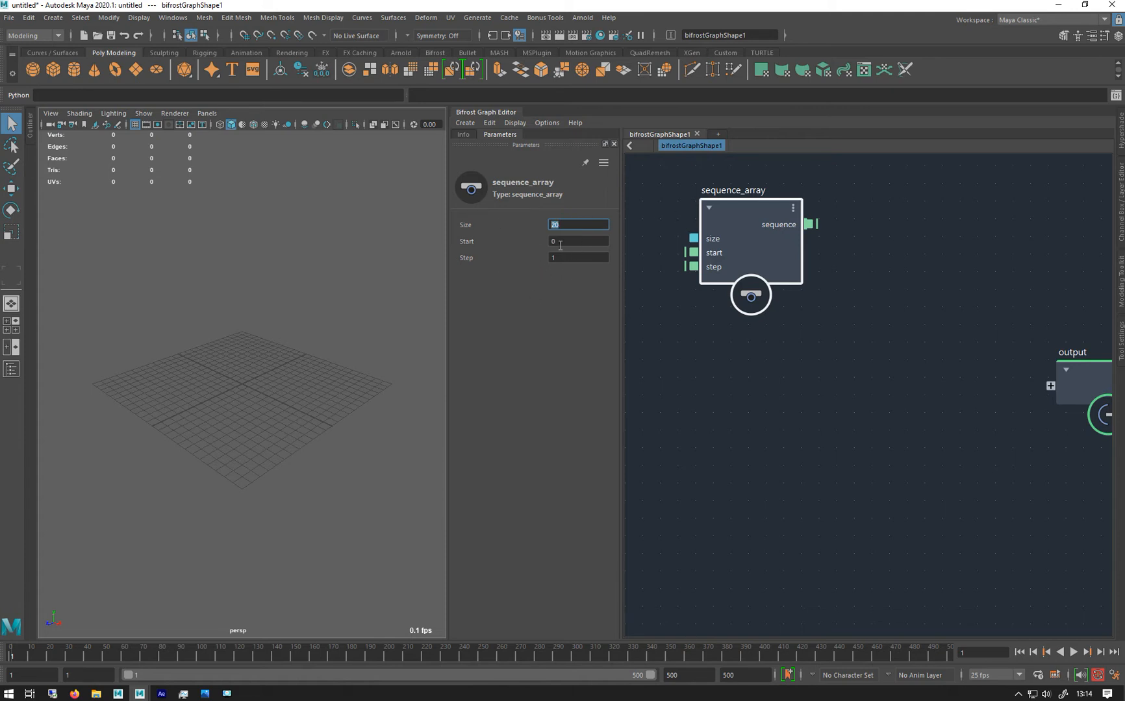
{"action": "left_click", "coordinate": [578, 258]}
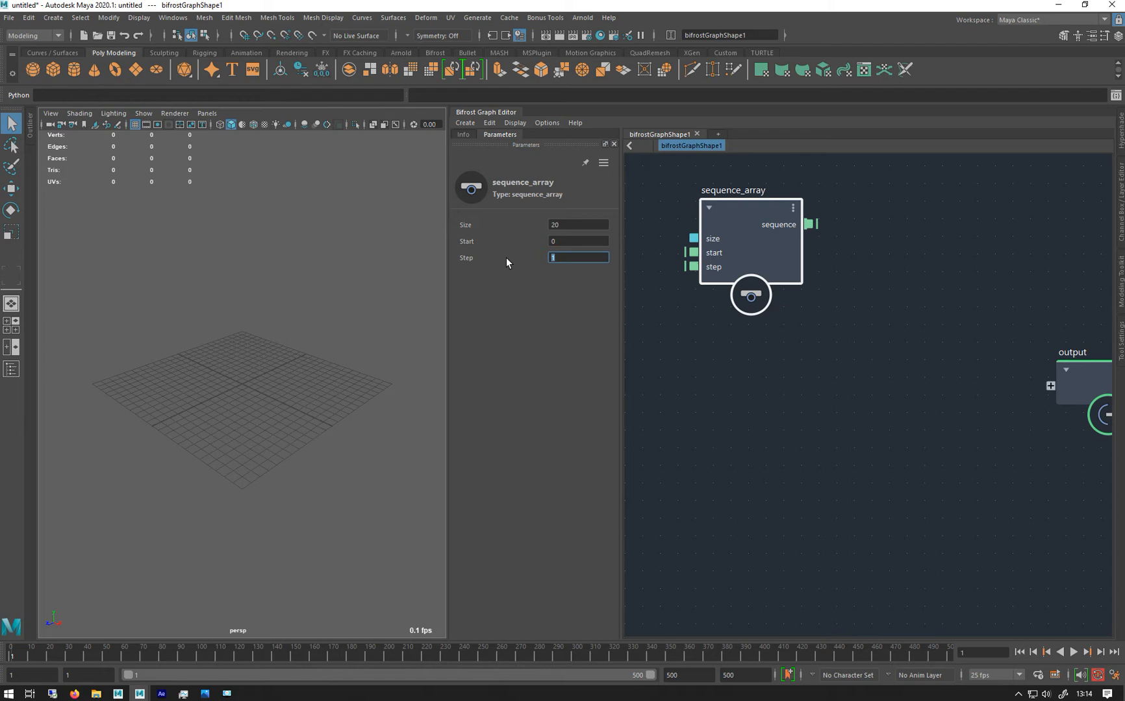
{"action": "left_click", "coordinate": [578, 225]}
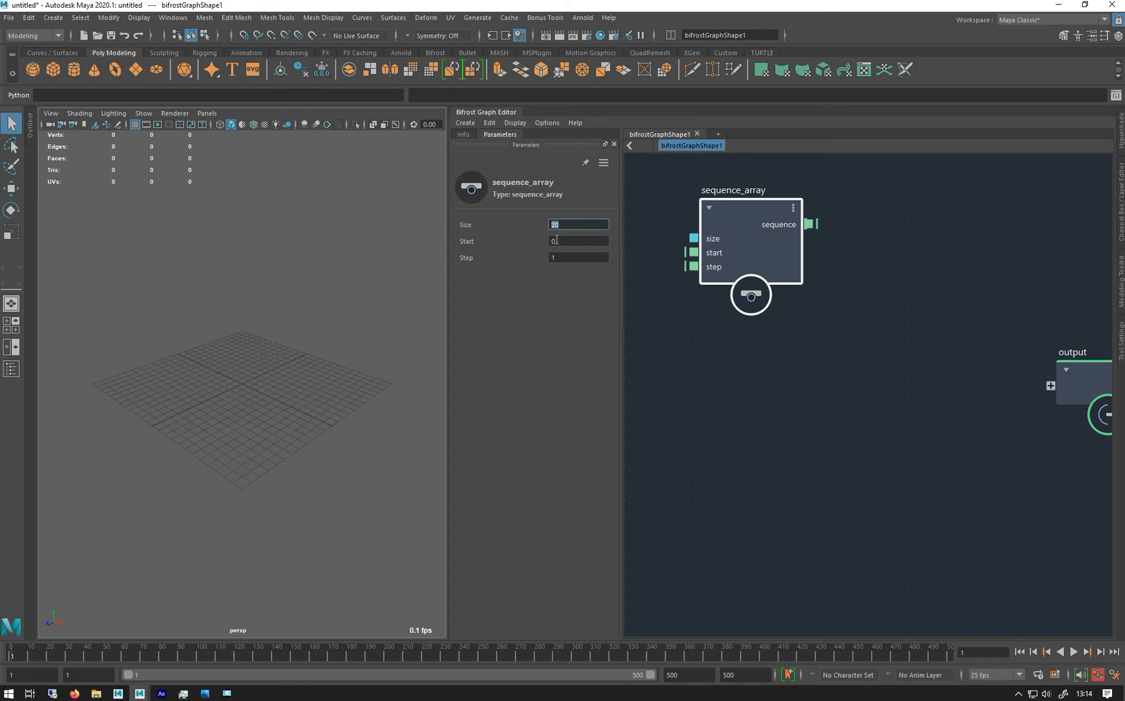
{"action": "left_click", "coordinate": [578, 241]}
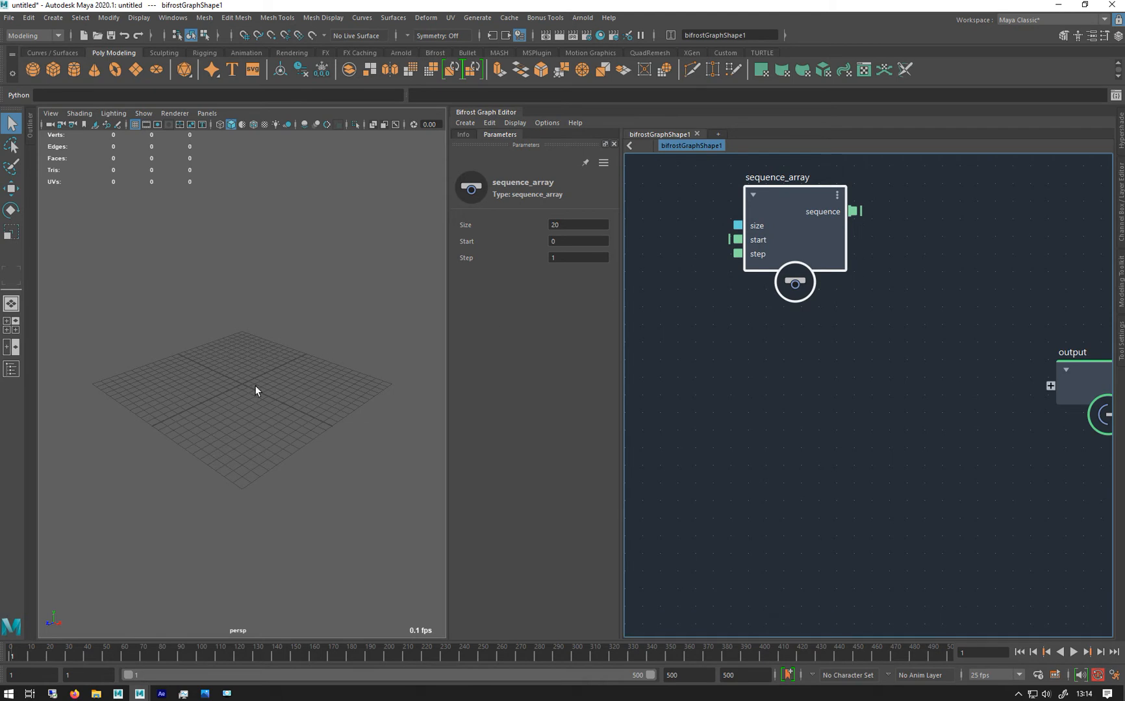
{"action": "mouse_move", "coordinate": [658, 292]}
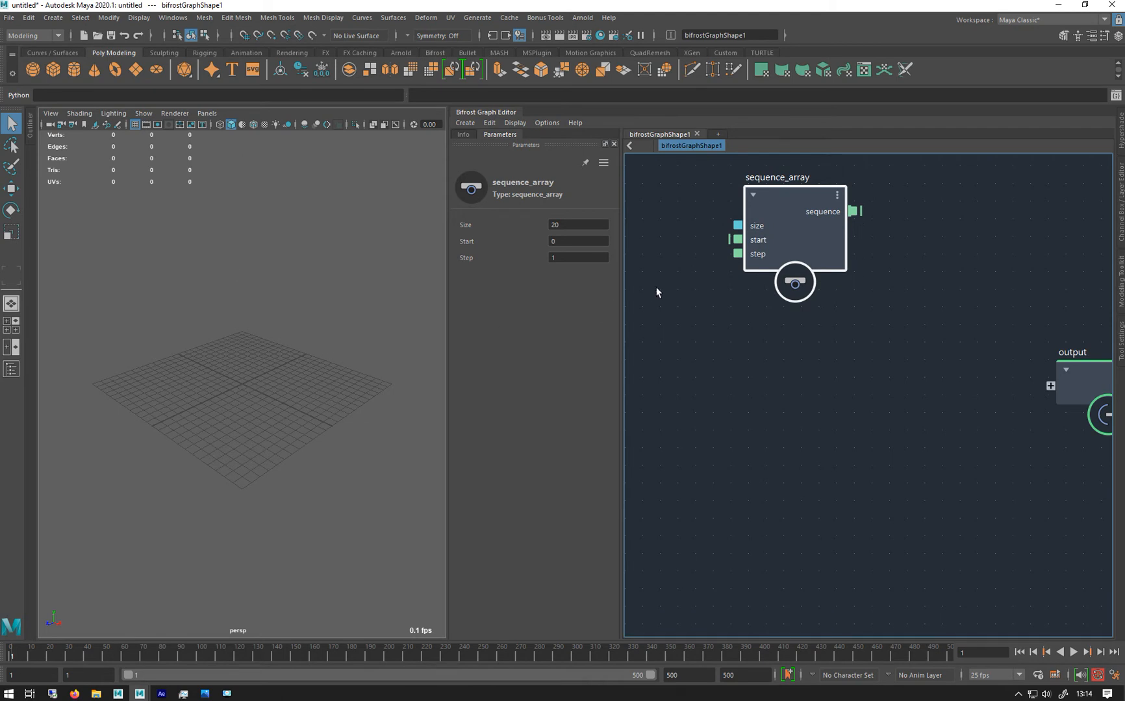
Change the start and step ports to Math::float3 and set the step's middle component to 1
{"action": "right_click", "coordinate": [737, 240]}
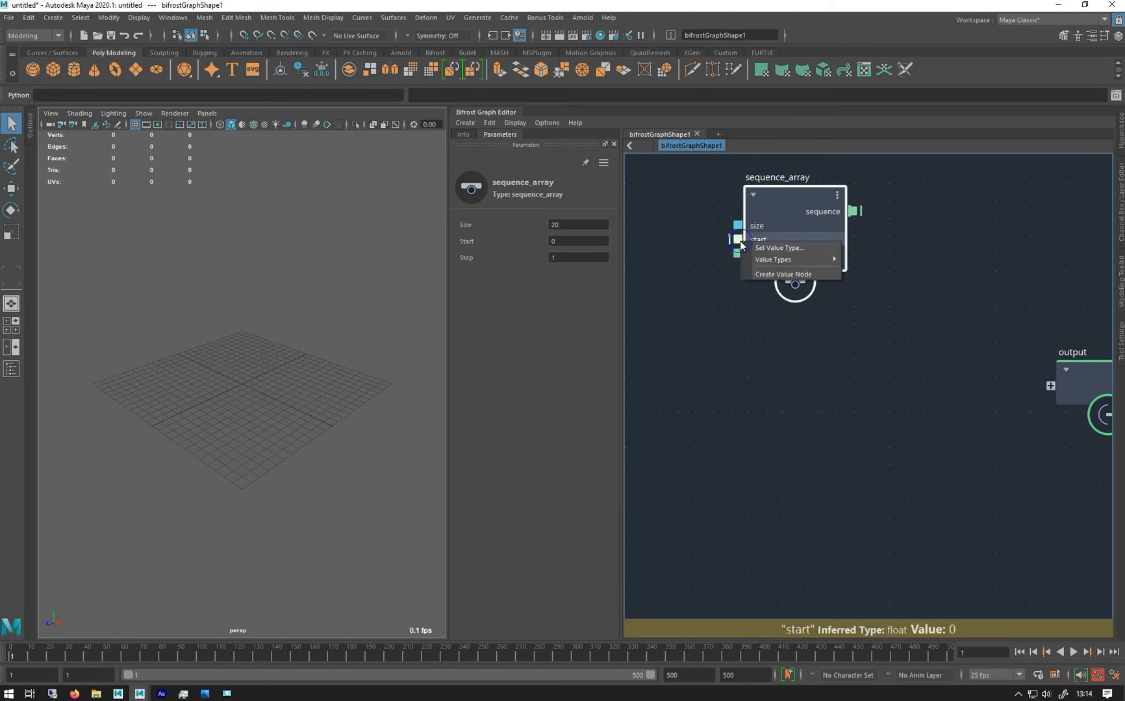
{"action": "mouse_move", "coordinate": [774, 259]}
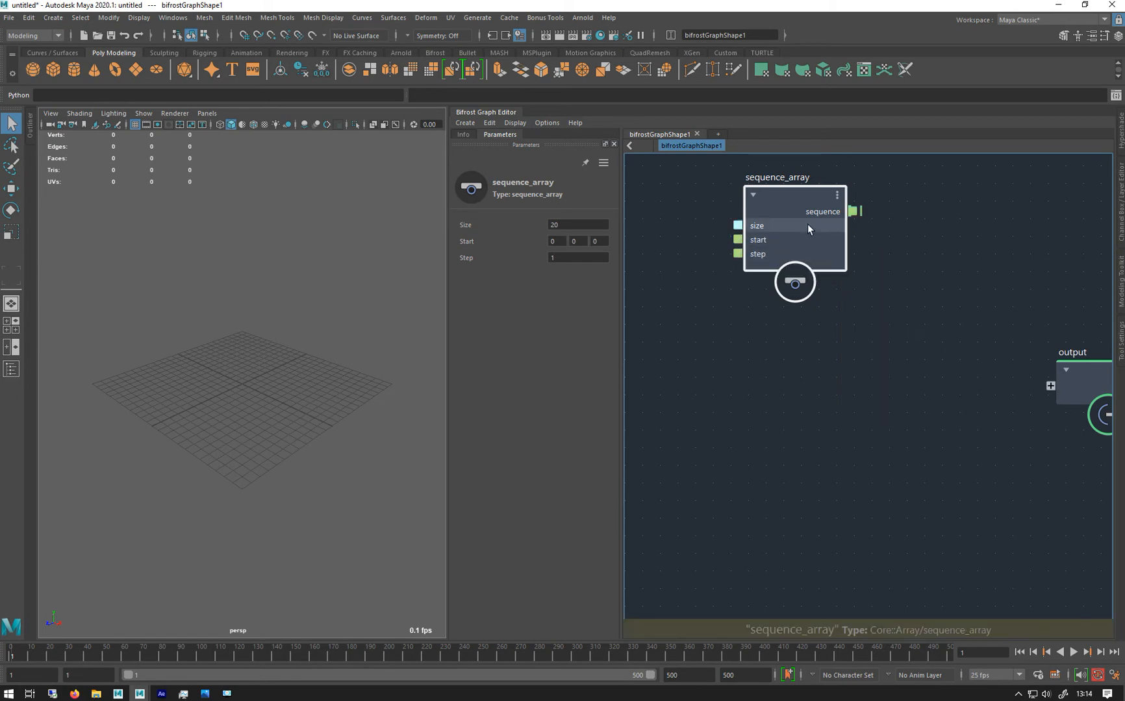
{"action": "right_click", "coordinate": [757, 254]}
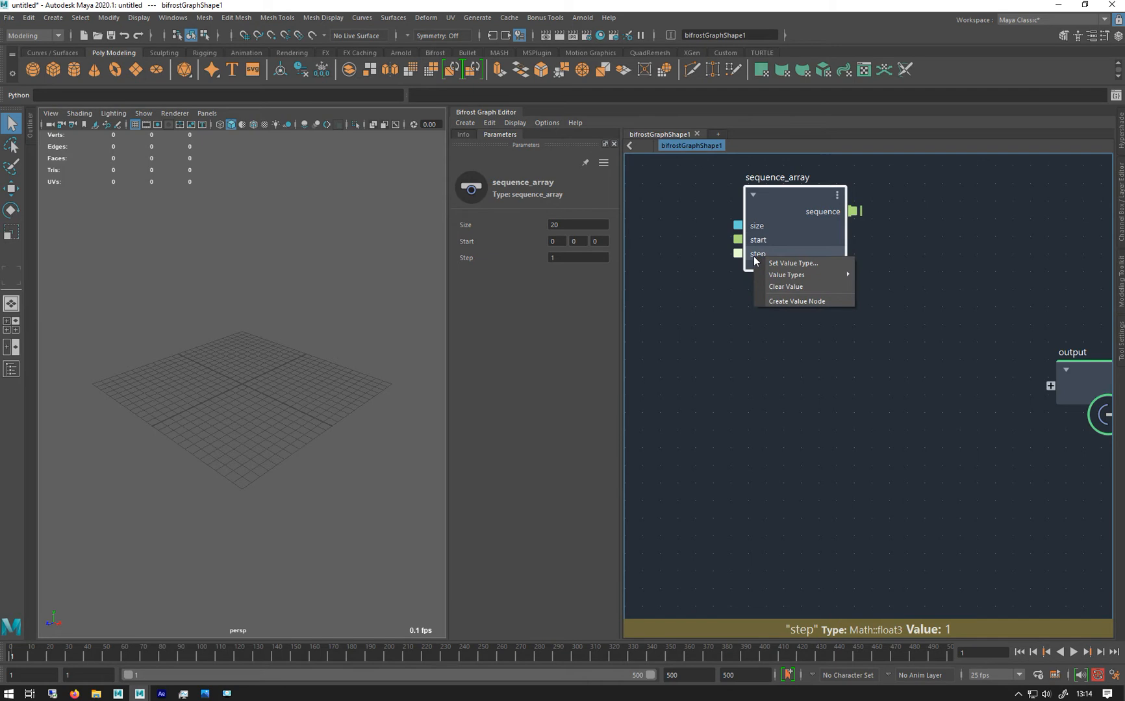
{"action": "mouse_move", "coordinate": [786, 275]}
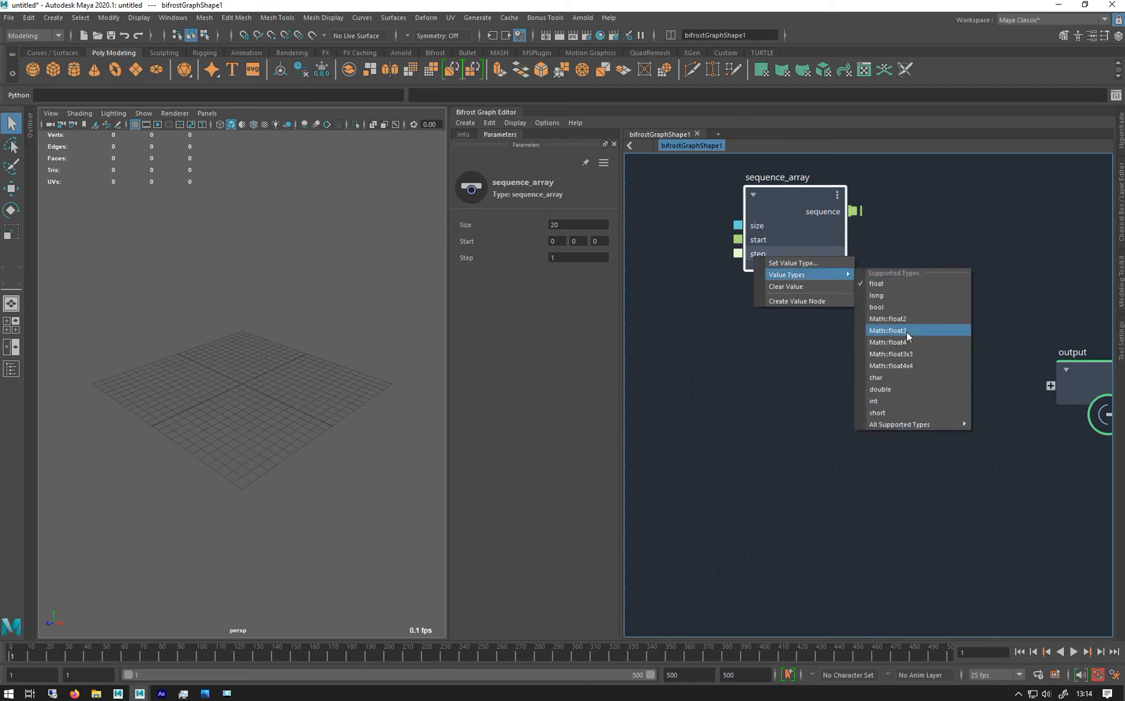
{"action": "left_click", "coordinate": [890, 331]}
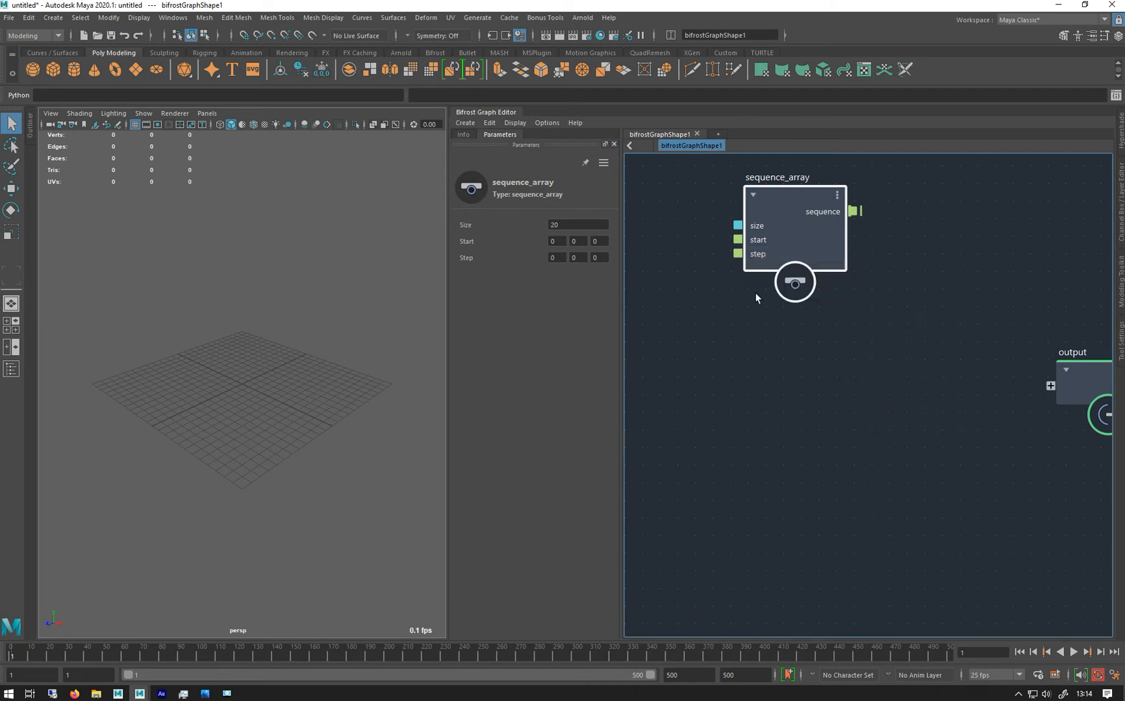
{"action": "left_click", "coordinate": [574, 225]}
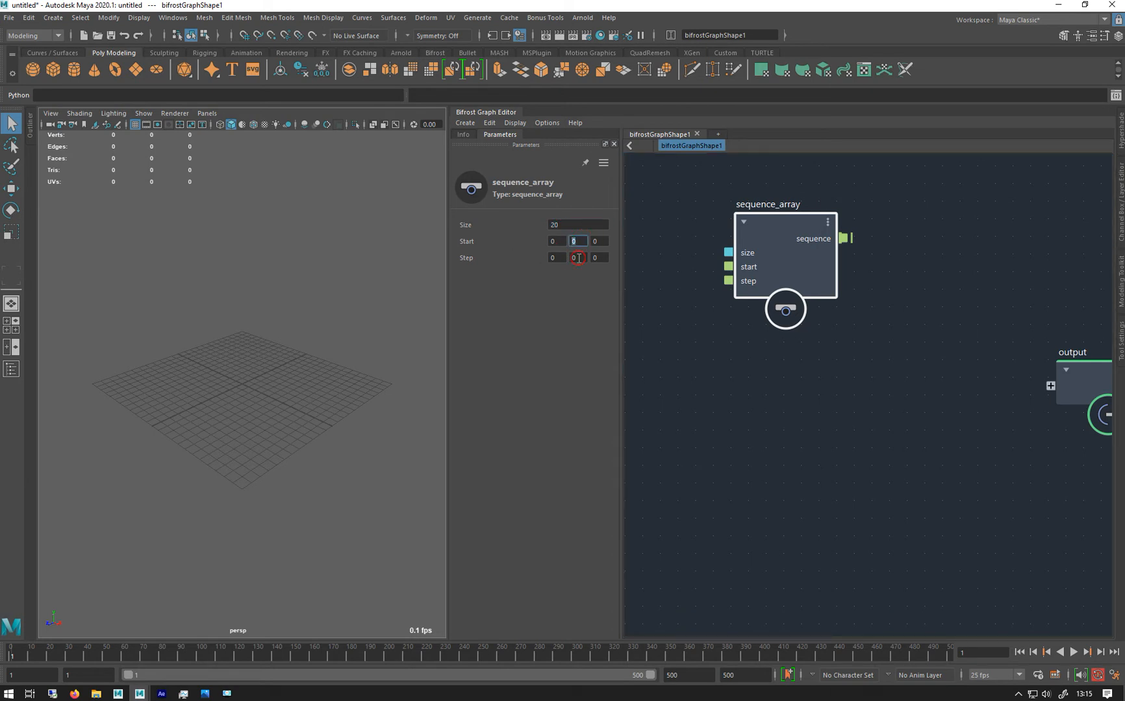
{"action": "left_click", "coordinate": [577, 257]}
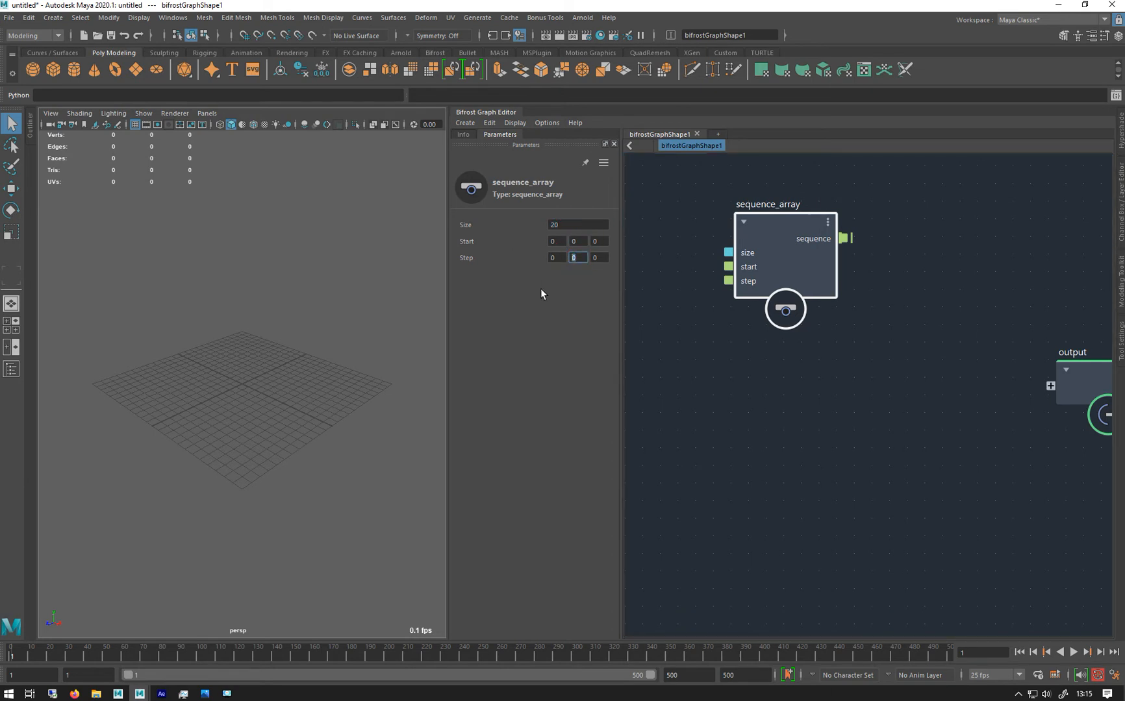
{"action": "type", "text": "1"}
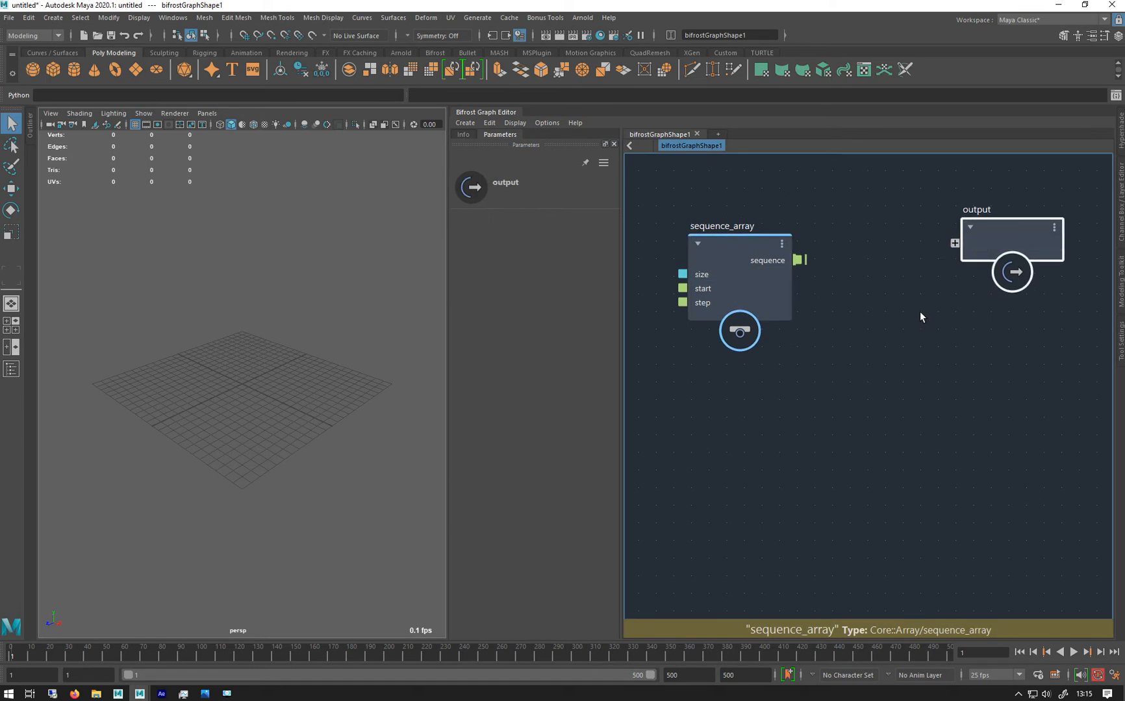
Add a construct_points node and wire its points output into the output node
{"action": "type", "text": "con"}
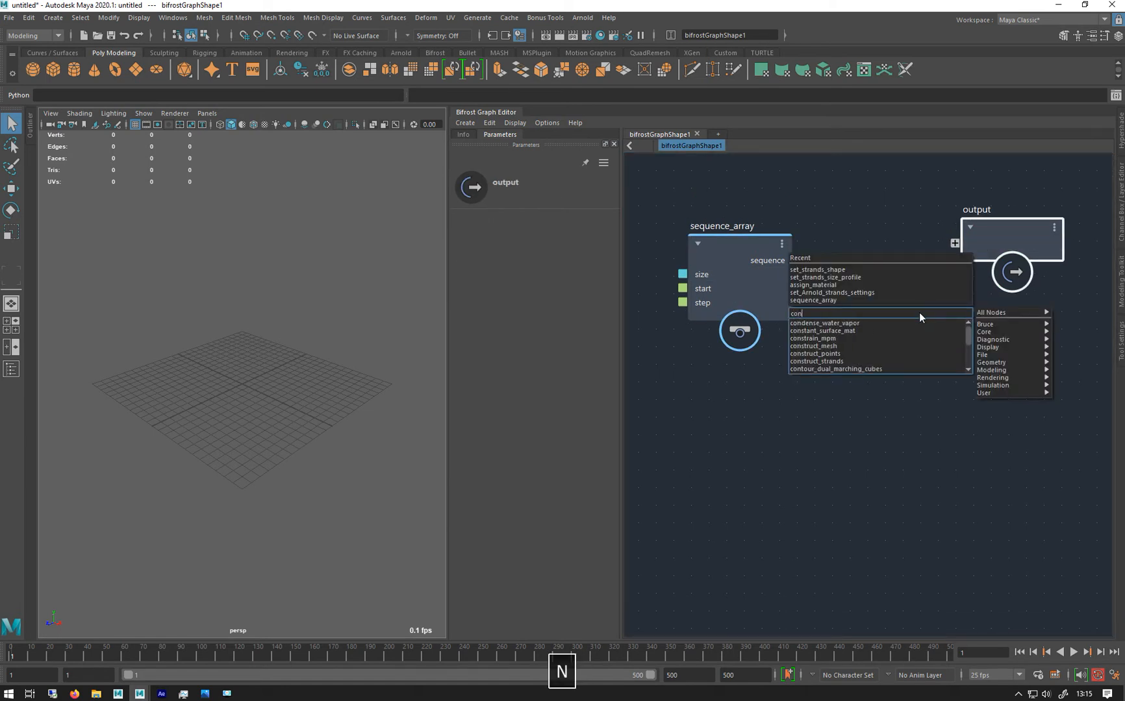
{"action": "left_click", "coordinate": [816, 353]}
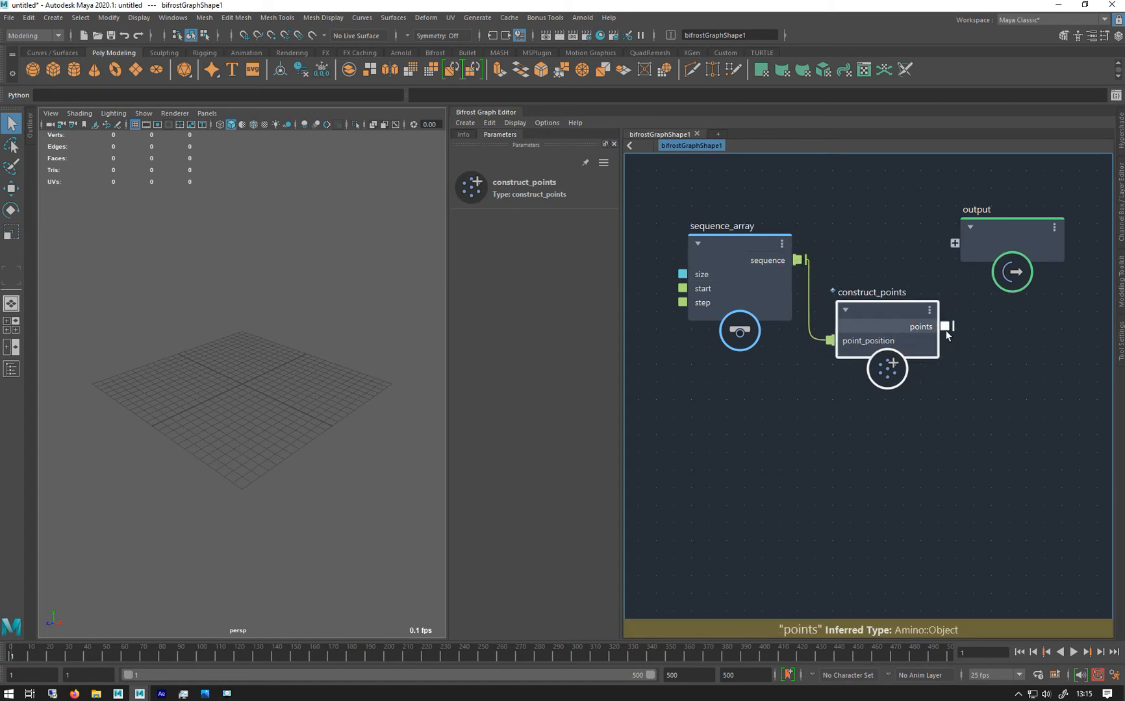
{"action": "left_click_drag", "start_coordinate": [947, 326], "coordinate": [954, 244]}
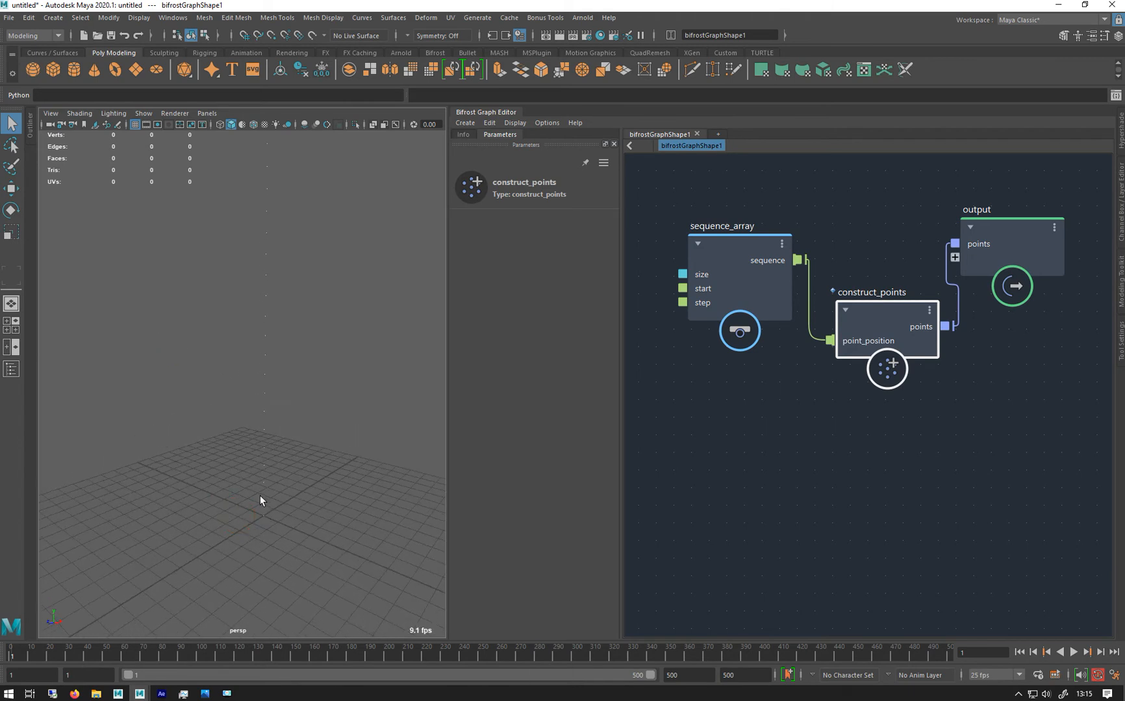
{"action": "mouse_move", "coordinate": [265, 398]}
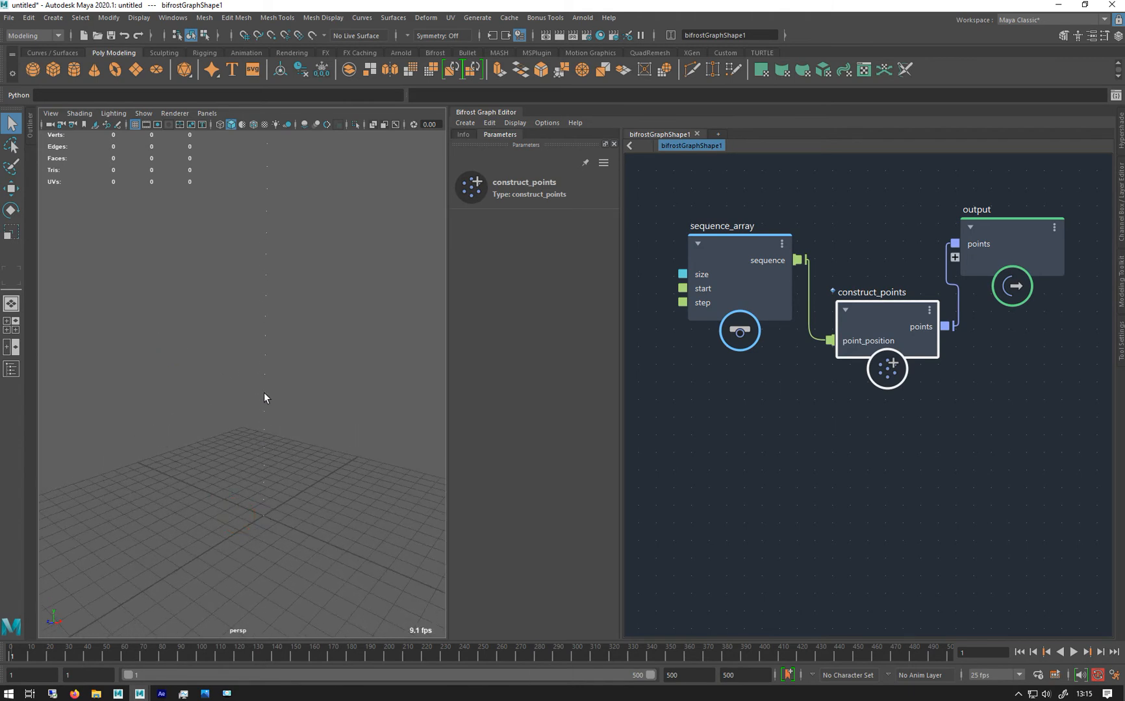
{"action": "mouse_move", "coordinate": [270, 209]}
{"action": "type", "text": "con"}
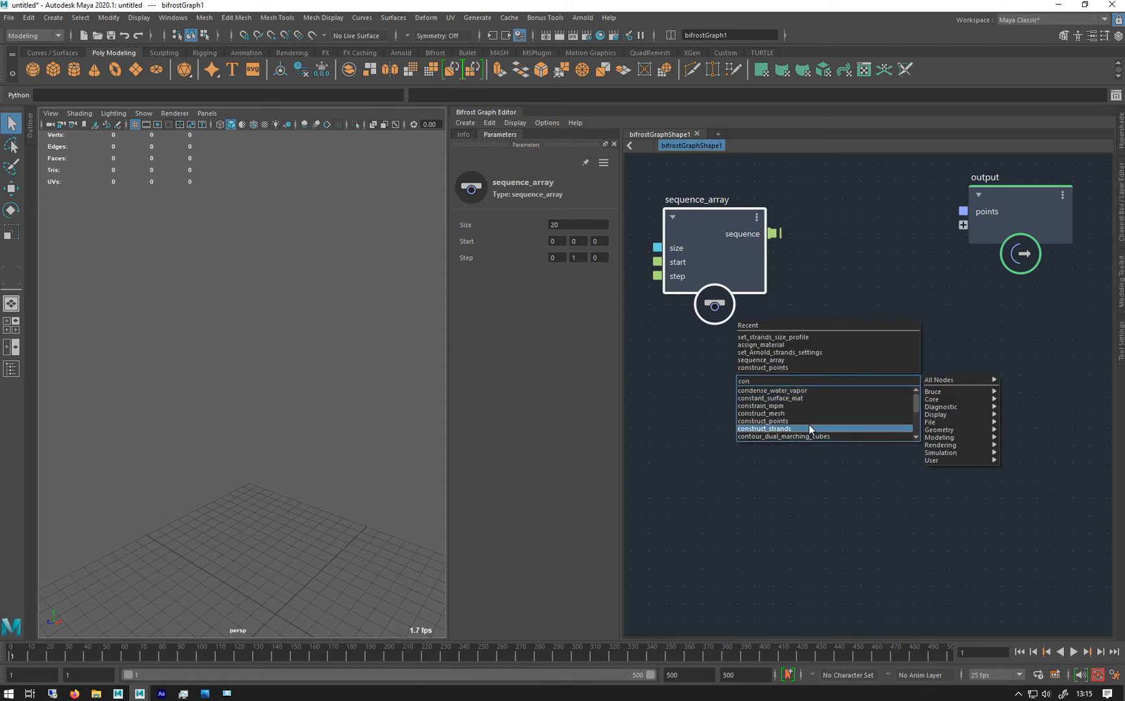
Add construct_strands and confirm sequence_array uses Size 20 with a step of 0 1 0
{"action": "left_click", "coordinate": [762, 428]}
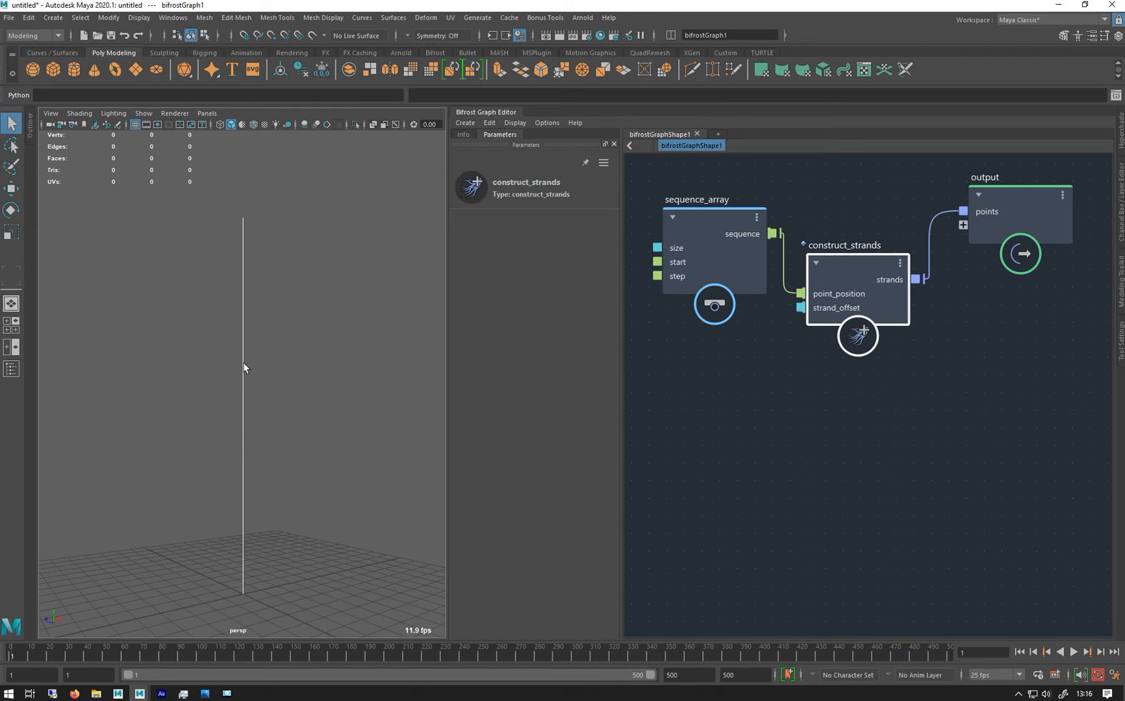
{"action": "mouse_move", "coordinate": [229, 259]}
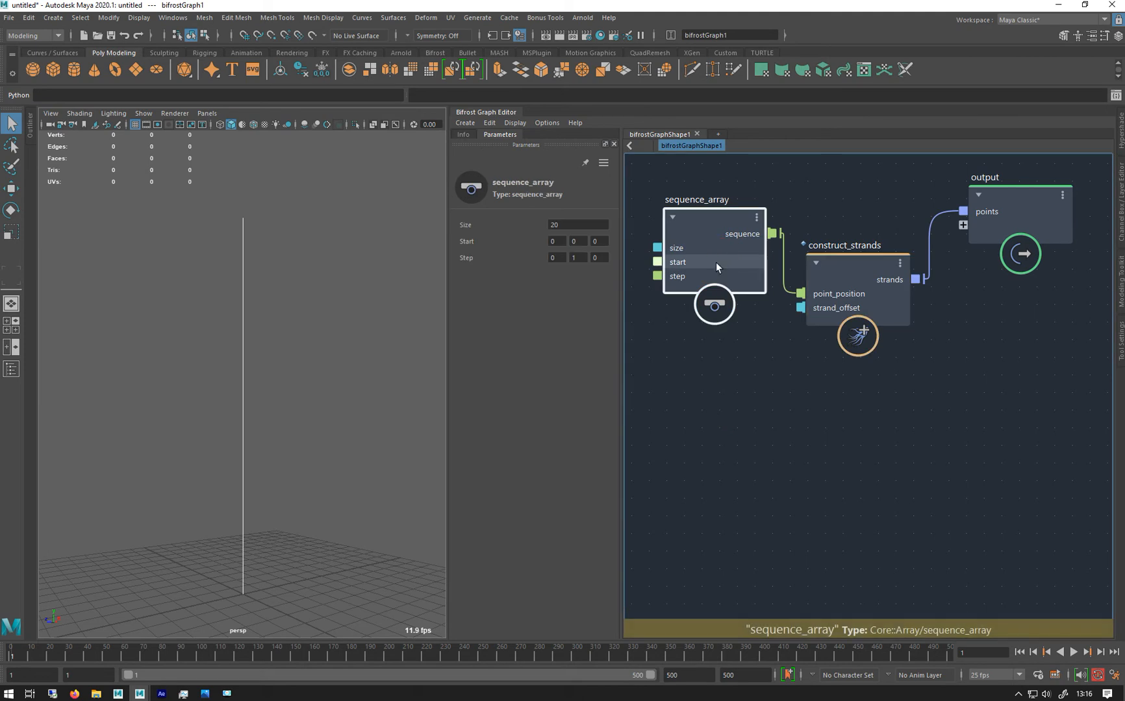
{"action": "left_click", "coordinate": [578, 225]}
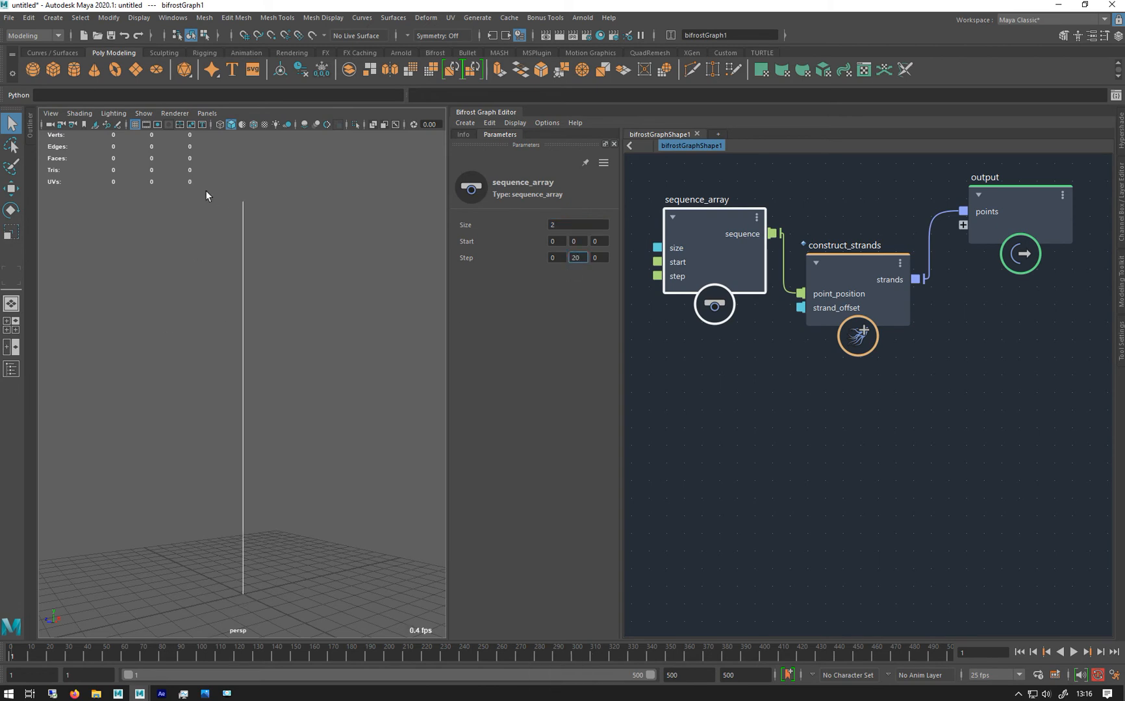
{"action": "mouse_move", "coordinate": [270, 596]}
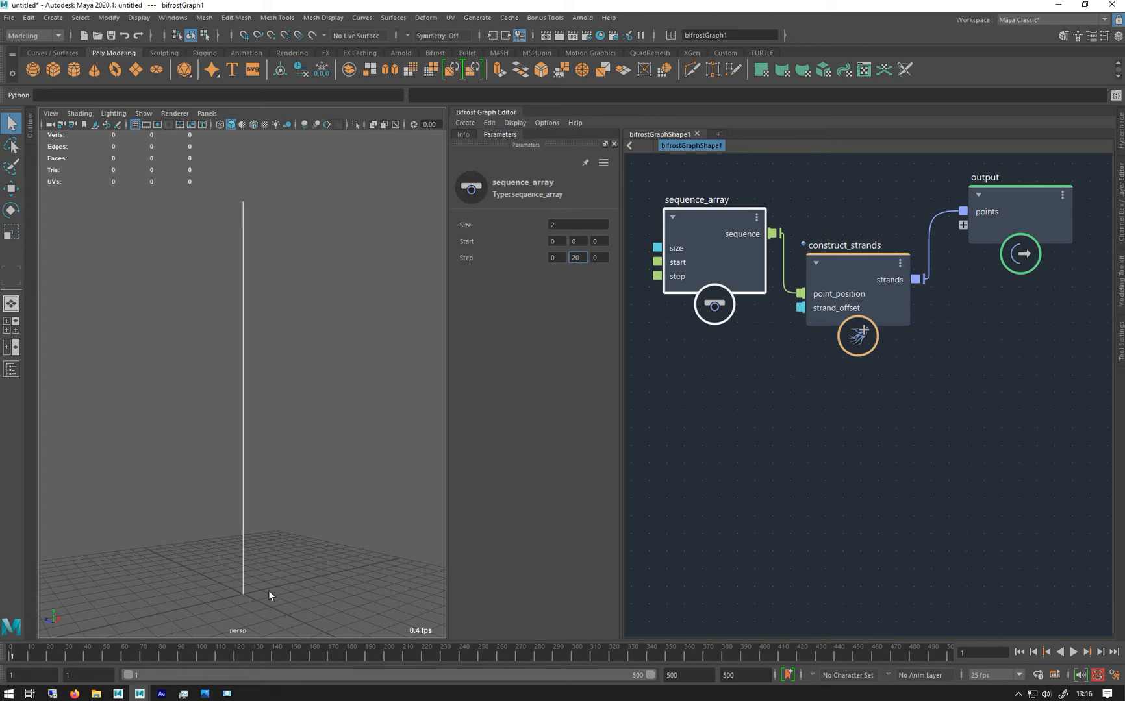
{"action": "mouse_move", "coordinate": [232, 187]}
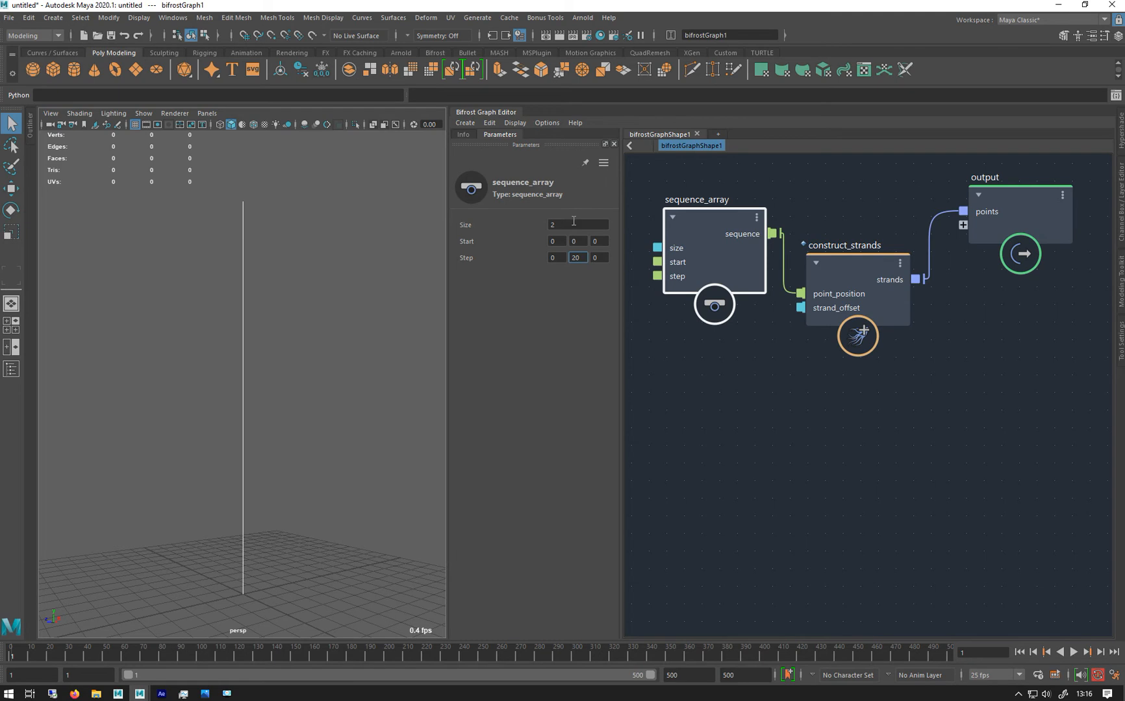
{"action": "type", "text": "20"}
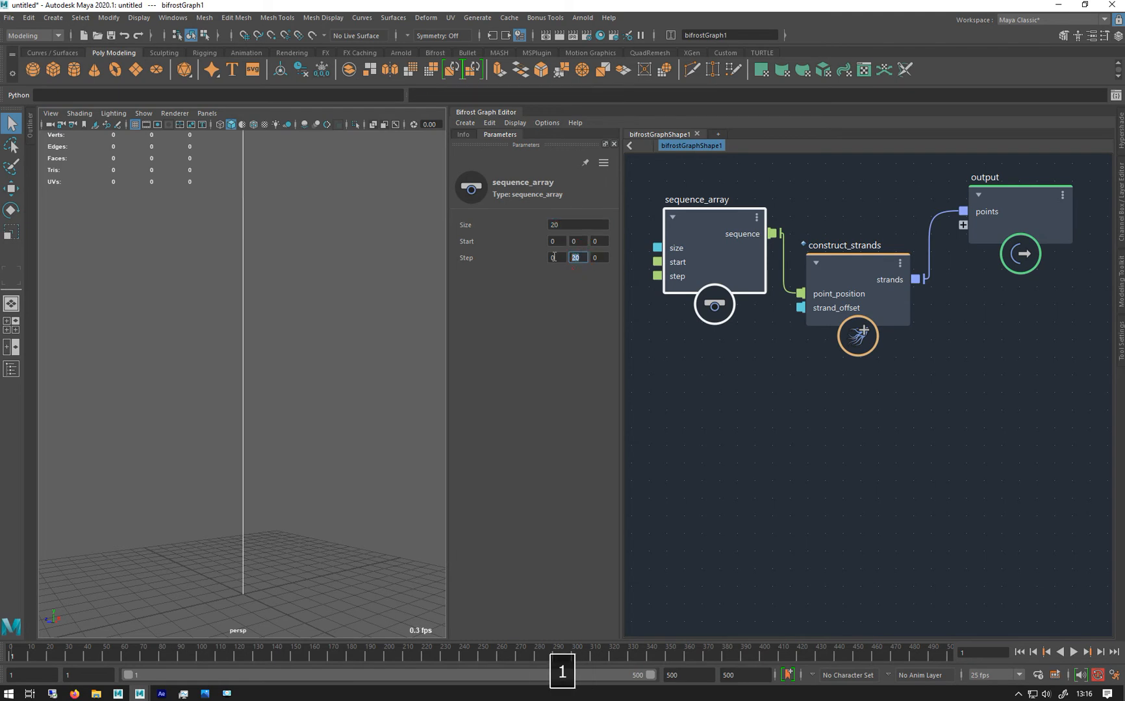
{"action": "type", "text": "1"}
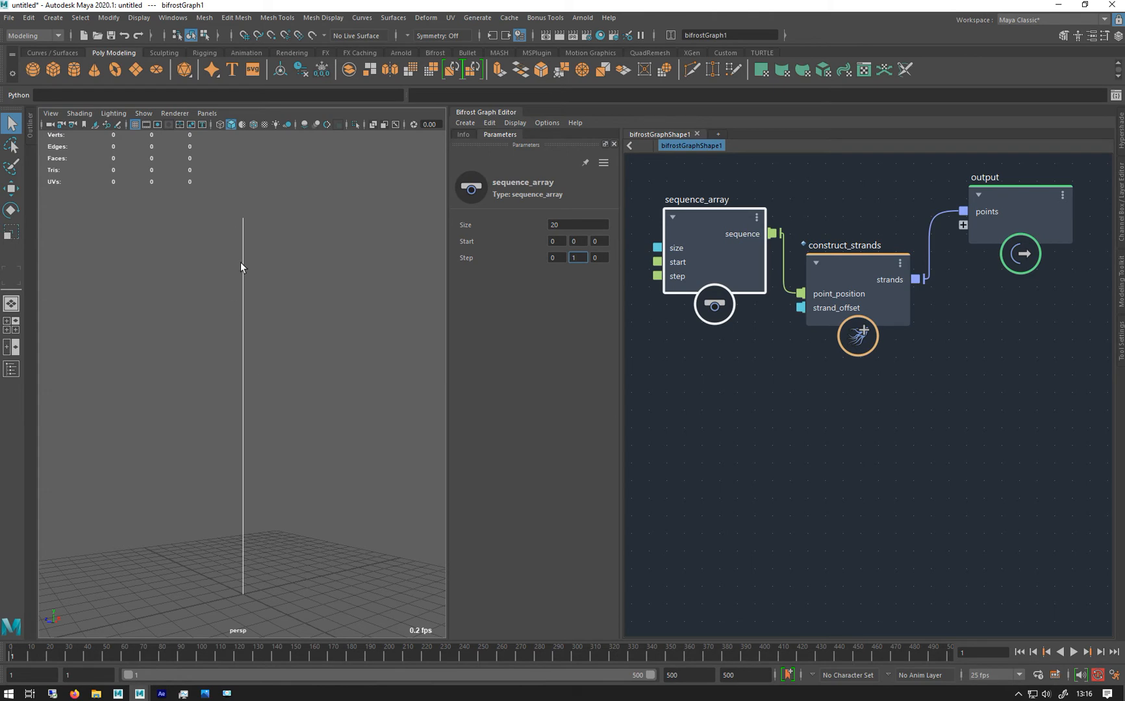
{"action": "mouse_move", "coordinate": [222, 294]}
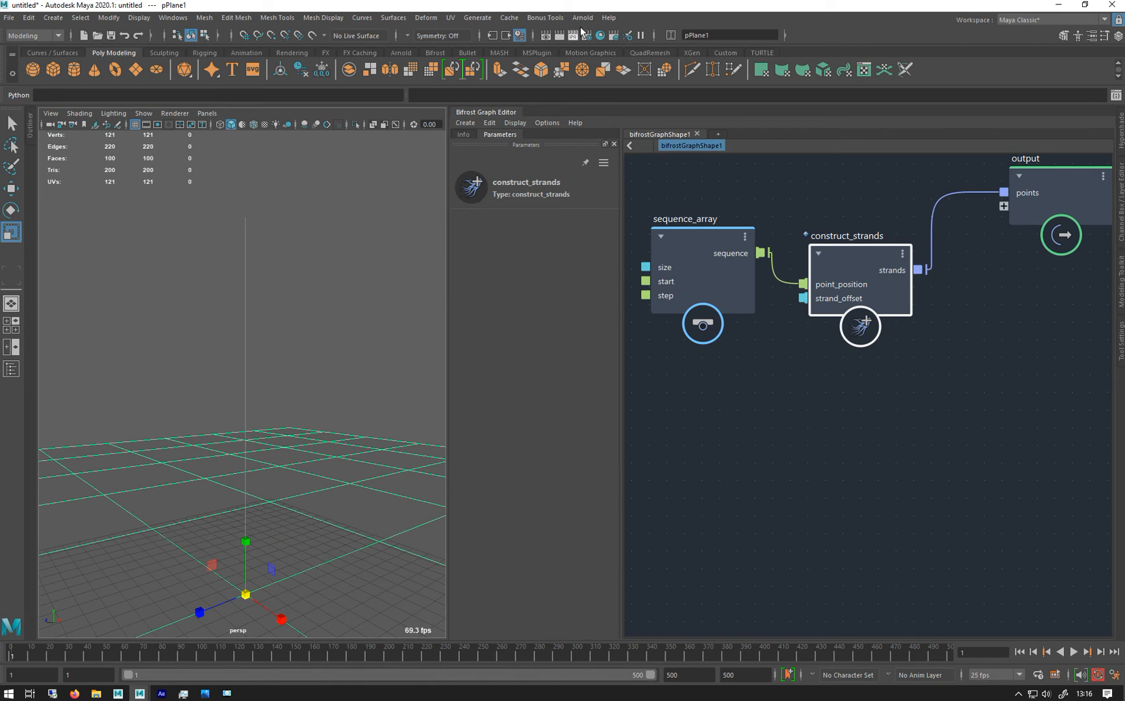
Add an Arnold skydome light, adjust its settings, and close the render and attribute windows
{"action": "left_click", "coordinate": [583, 18]}
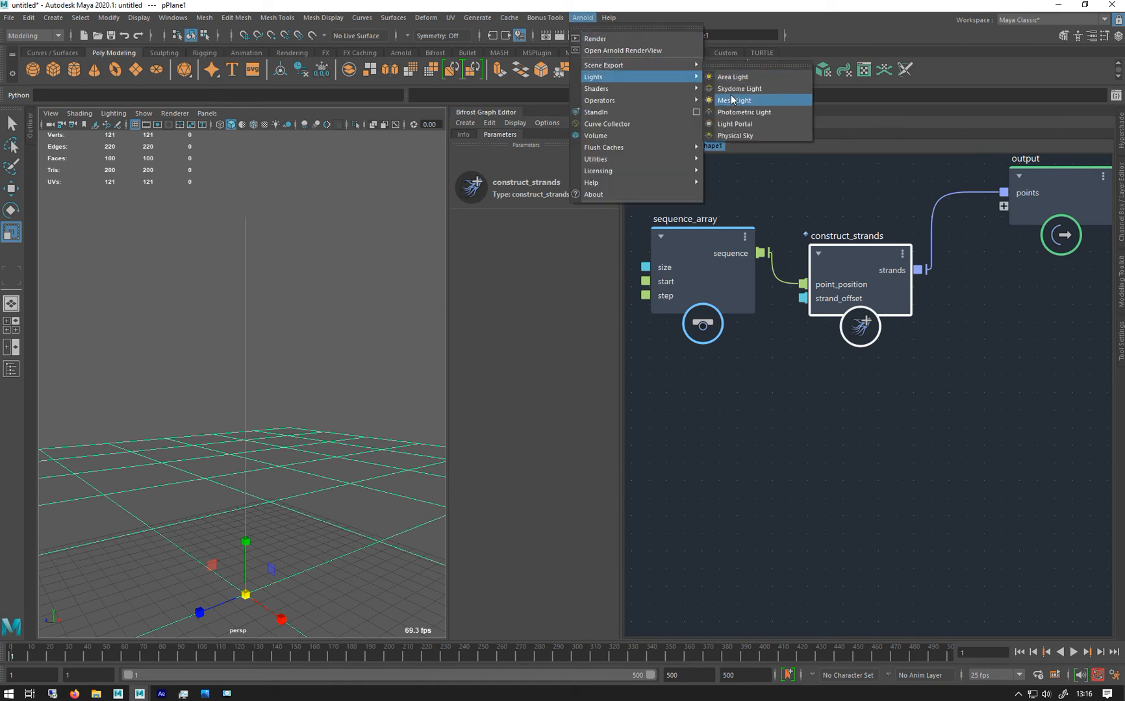
{"action": "left_click", "coordinate": [738, 88]}
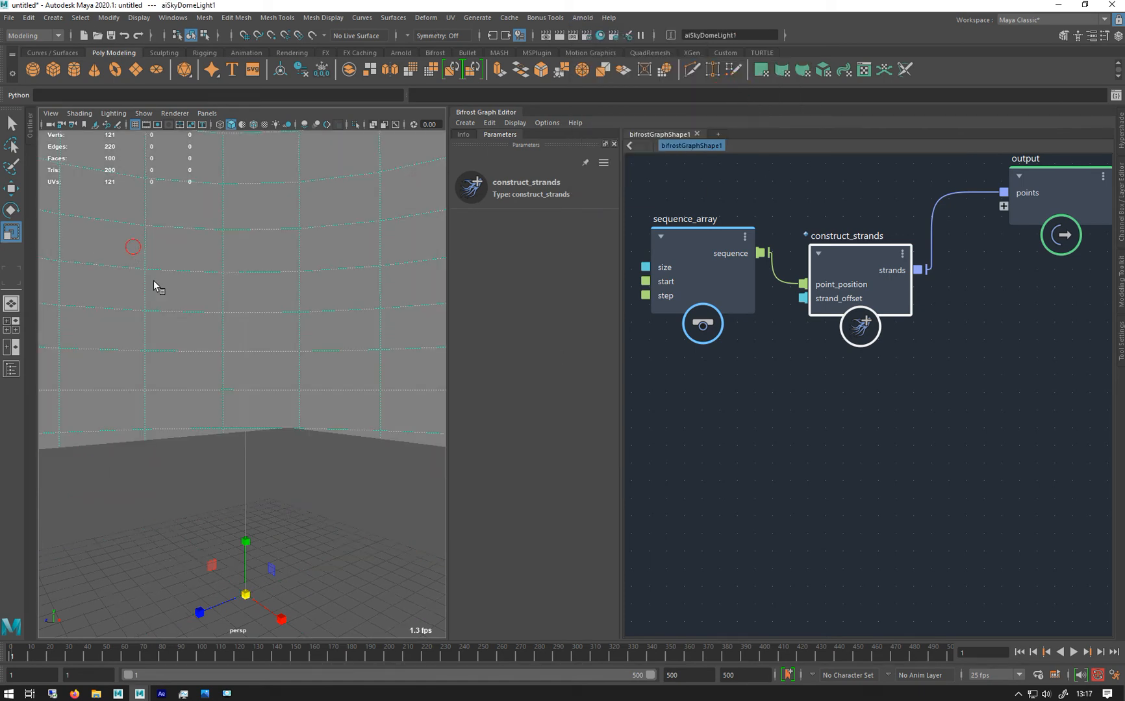
{"action": "left_click", "coordinate": [1094, 35]}
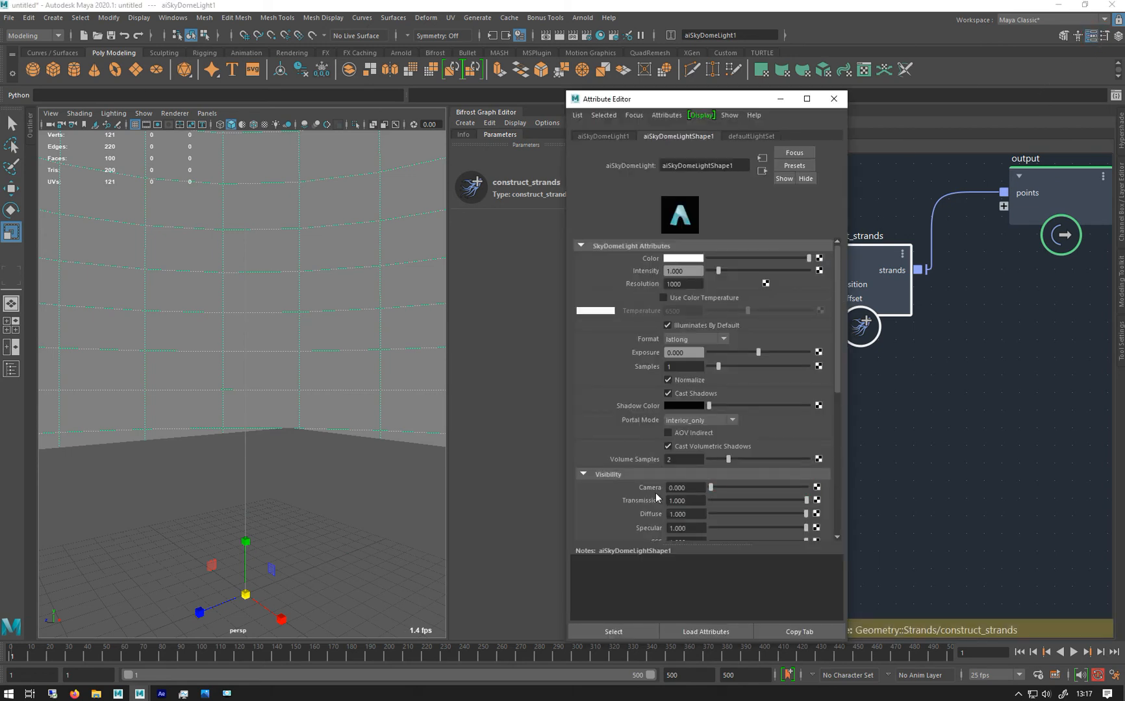
{"action": "mouse_move", "coordinate": [254, 360]}
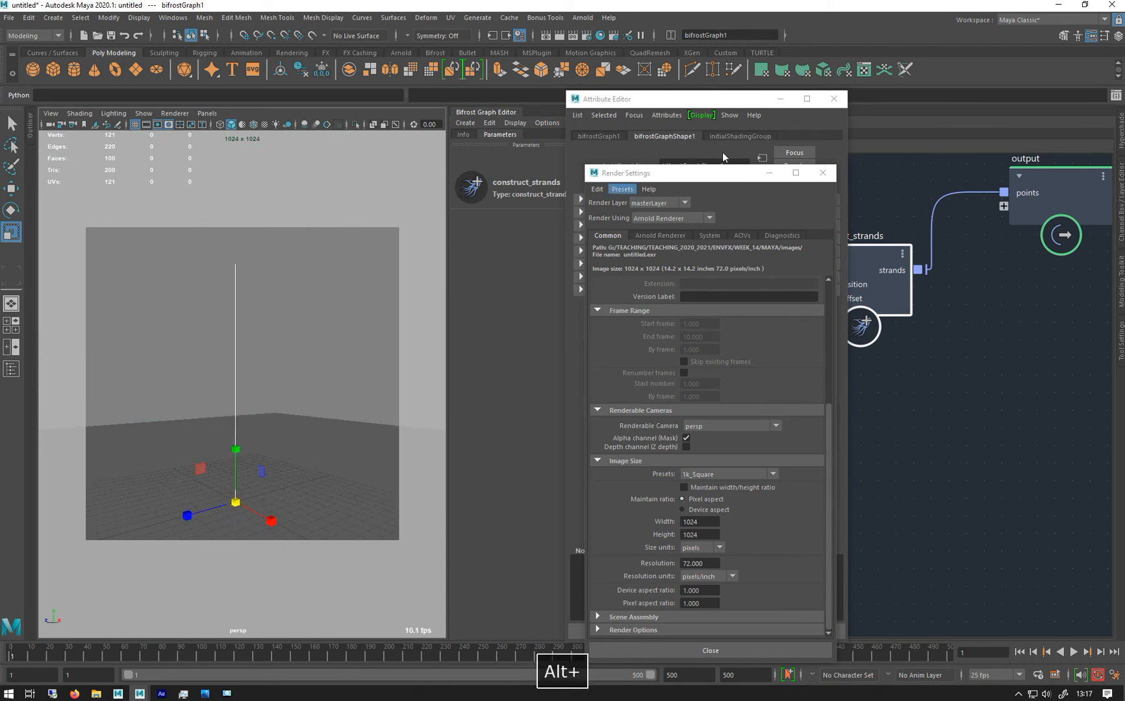
{"action": "left_click", "coordinate": [822, 172]}
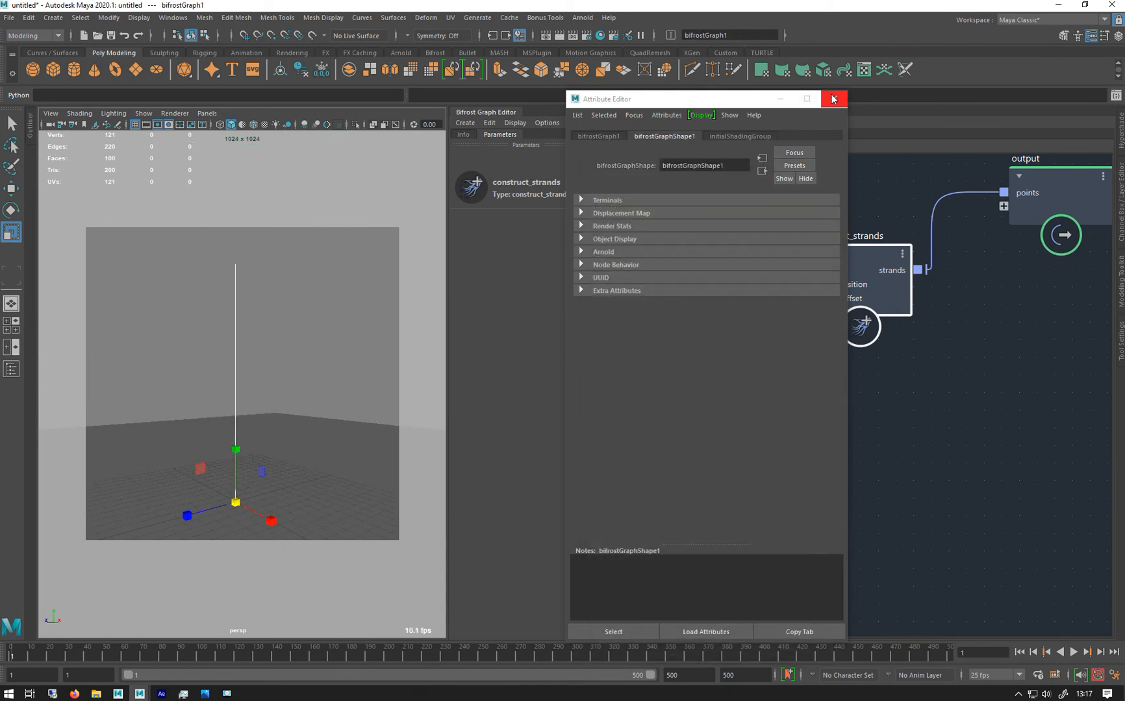
{"action": "left_click", "coordinate": [831, 98]}
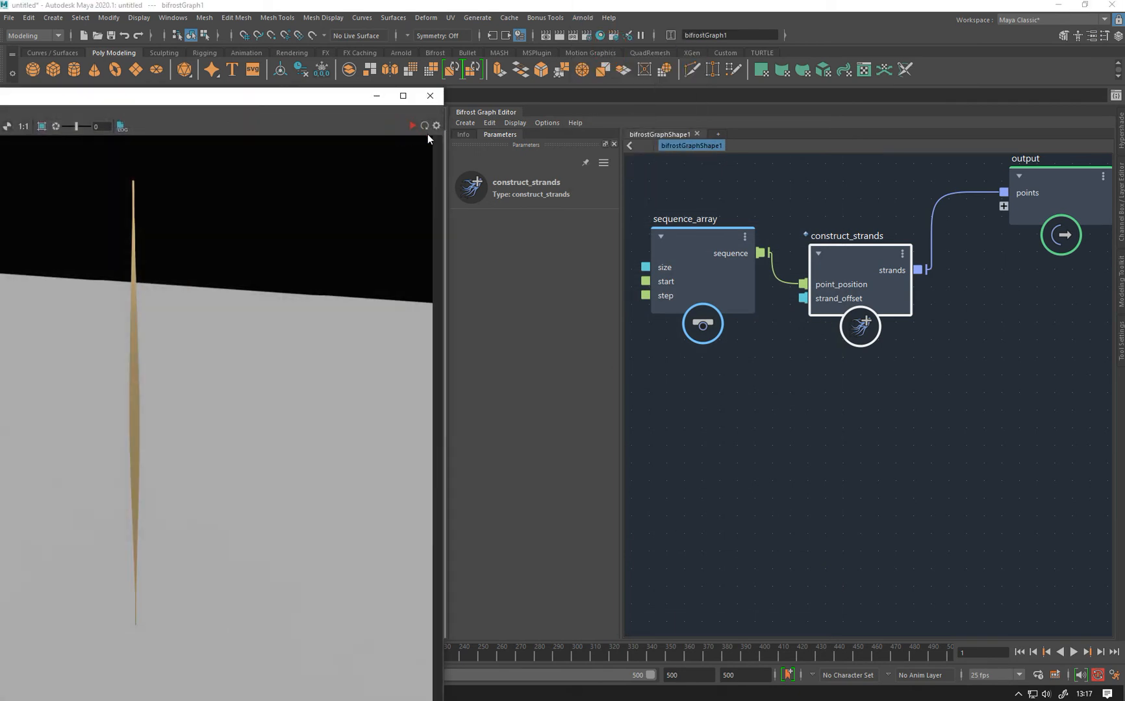
Orbit the render camera around the ground plane, then stop the Arnold IPR render
{"action": "left_click", "coordinate": [411, 124]}
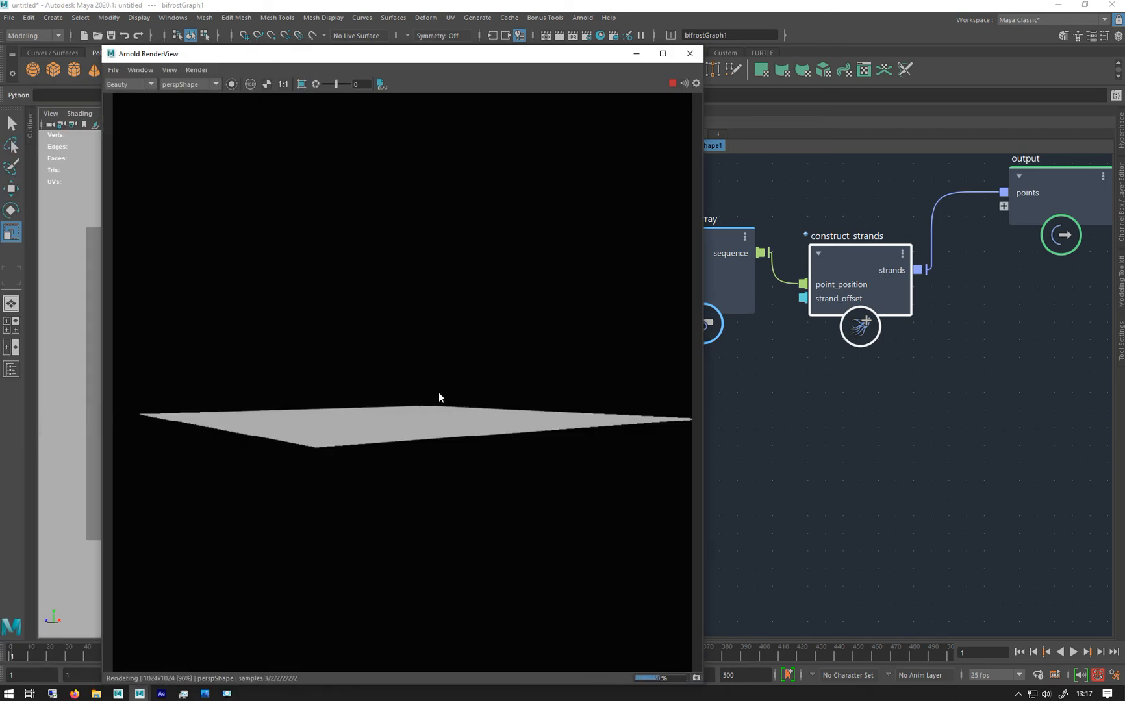
{"action": "left_click_drag", "start_coordinate": [440, 398], "coordinate": [339, 411]}
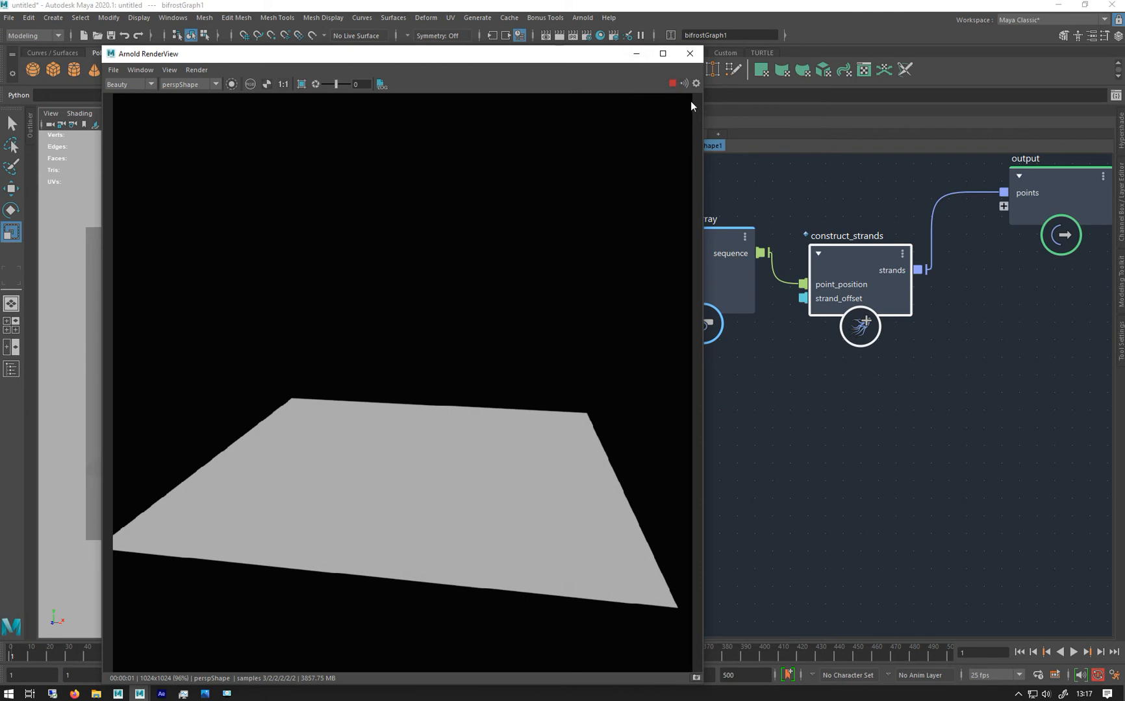
{"action": "mouse_move", "coordinate": [672, 84]}
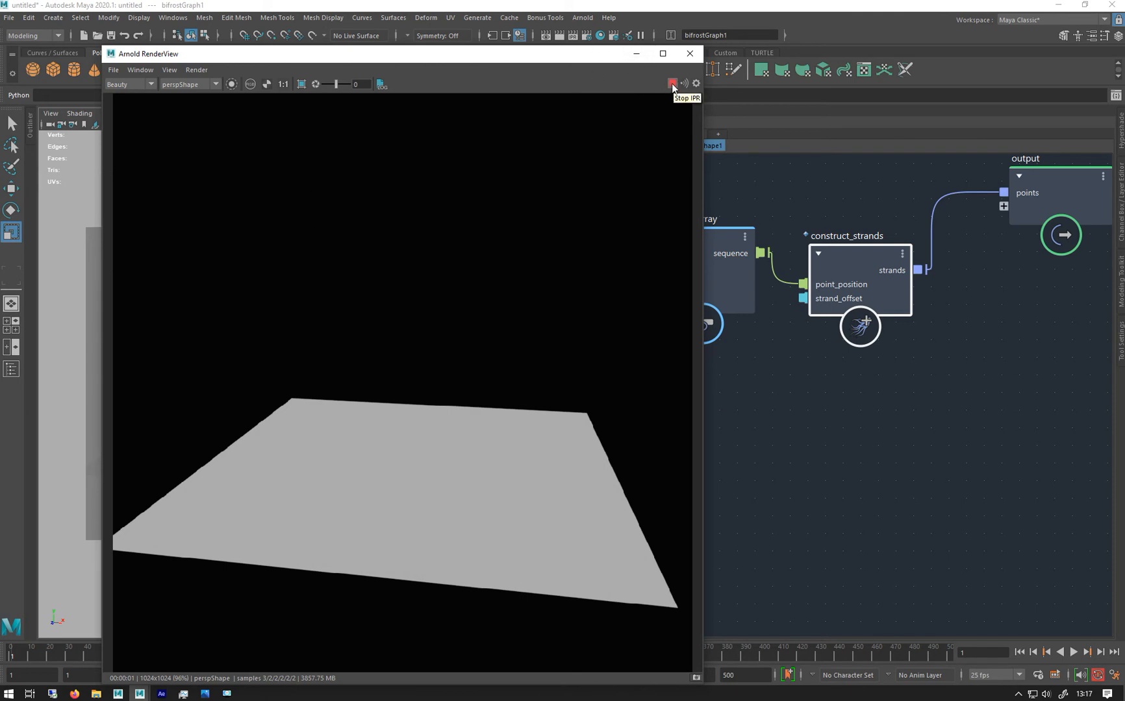
{"action": "left_click", "coordinate": [672, 83]}
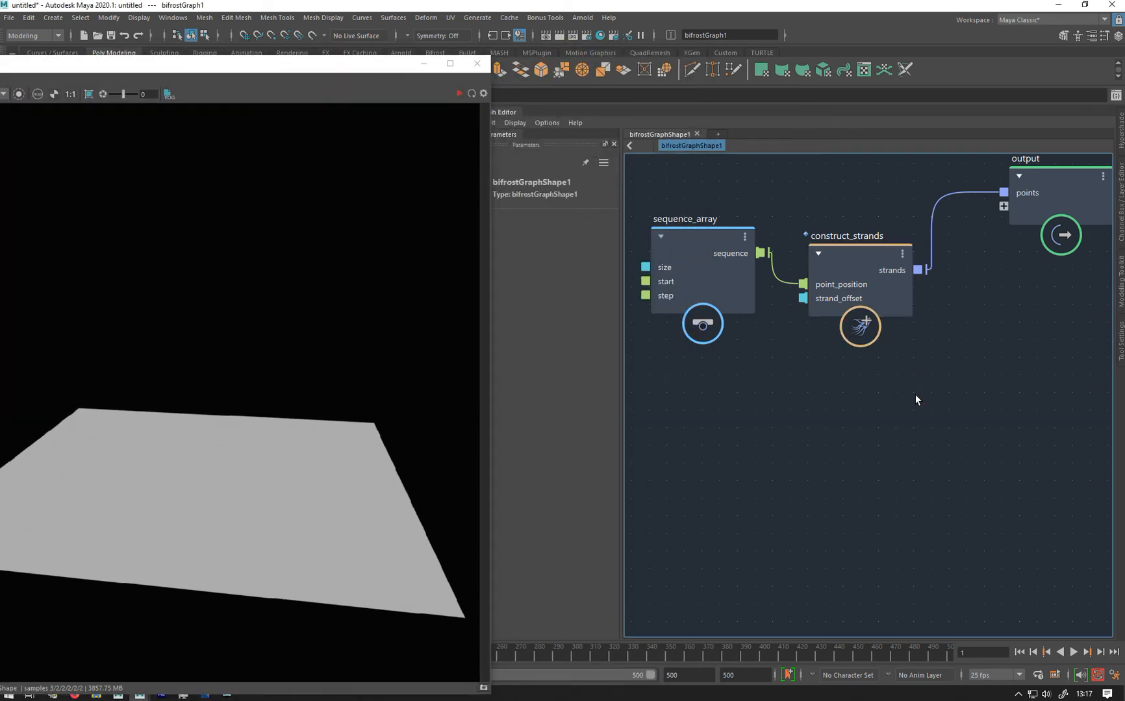
{"action": "mouse_move", "coordinate": [870, 418]}
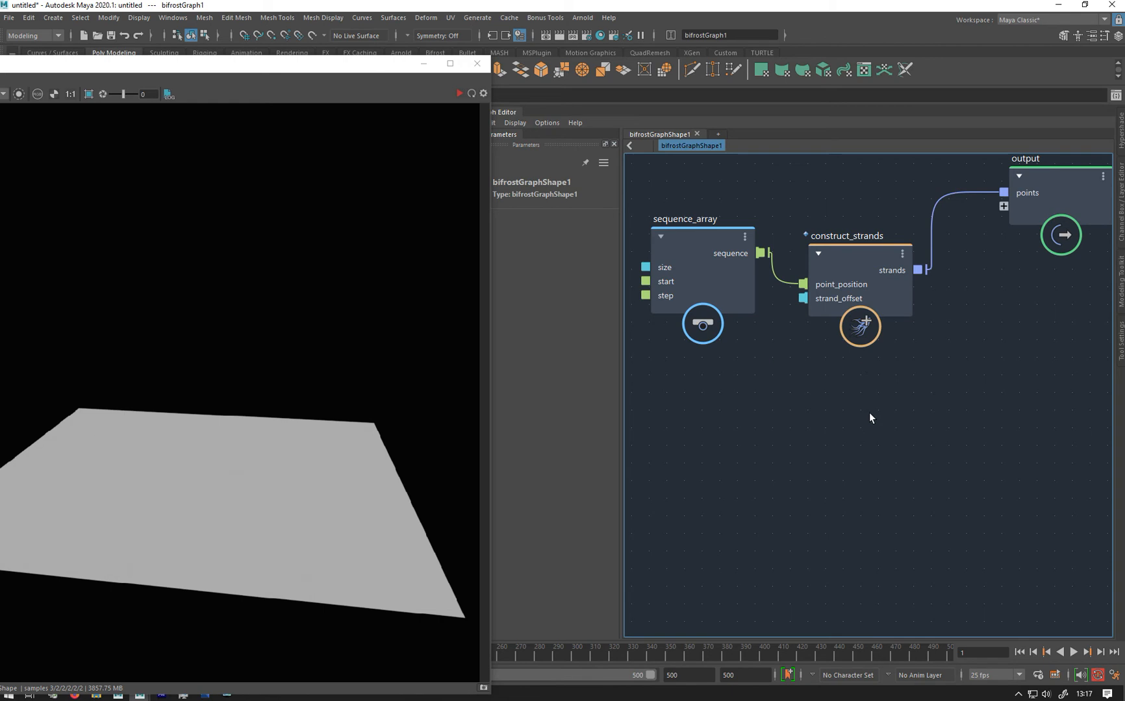
Insert a set_strands_shape node, found by searching 'sss', into the graph
{"action": "key", "text": "Tab"}
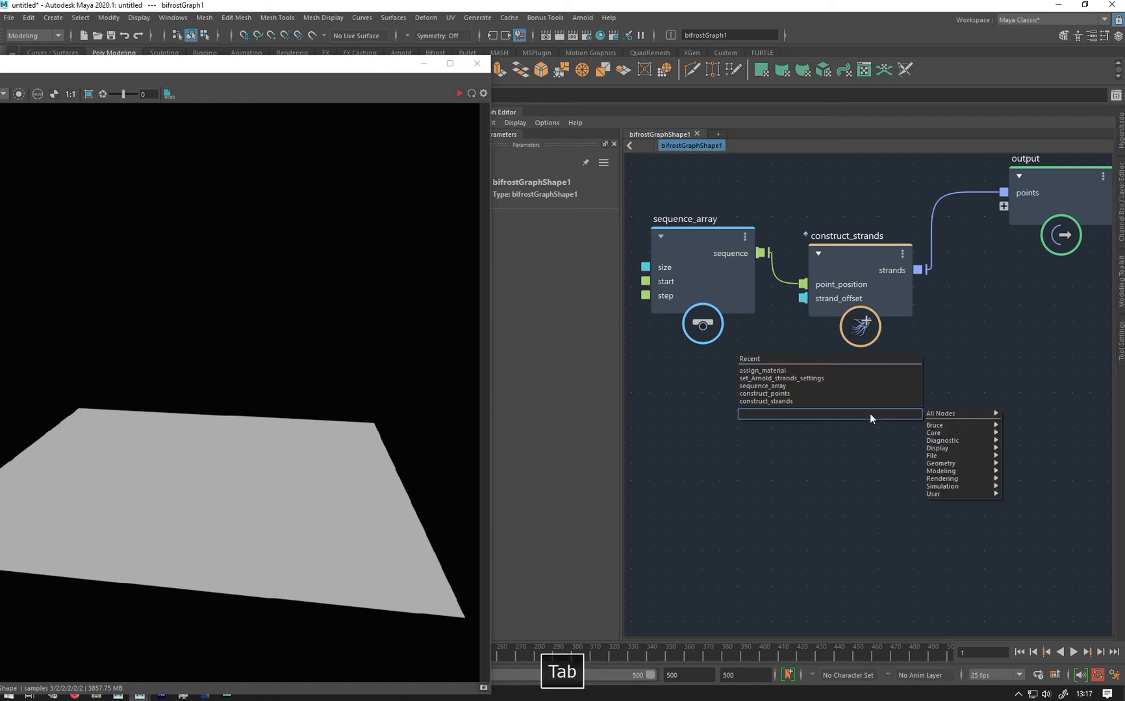
{"action": "type", "text": "set"}
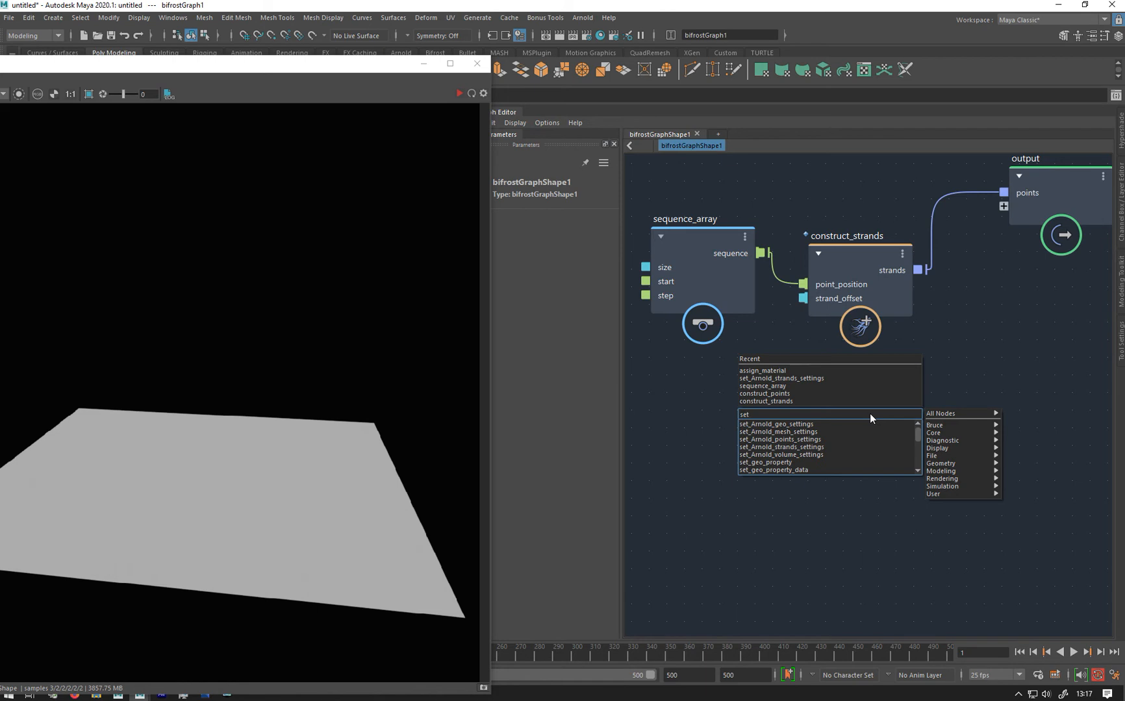
{"action": "key", "text": "Backspace"}
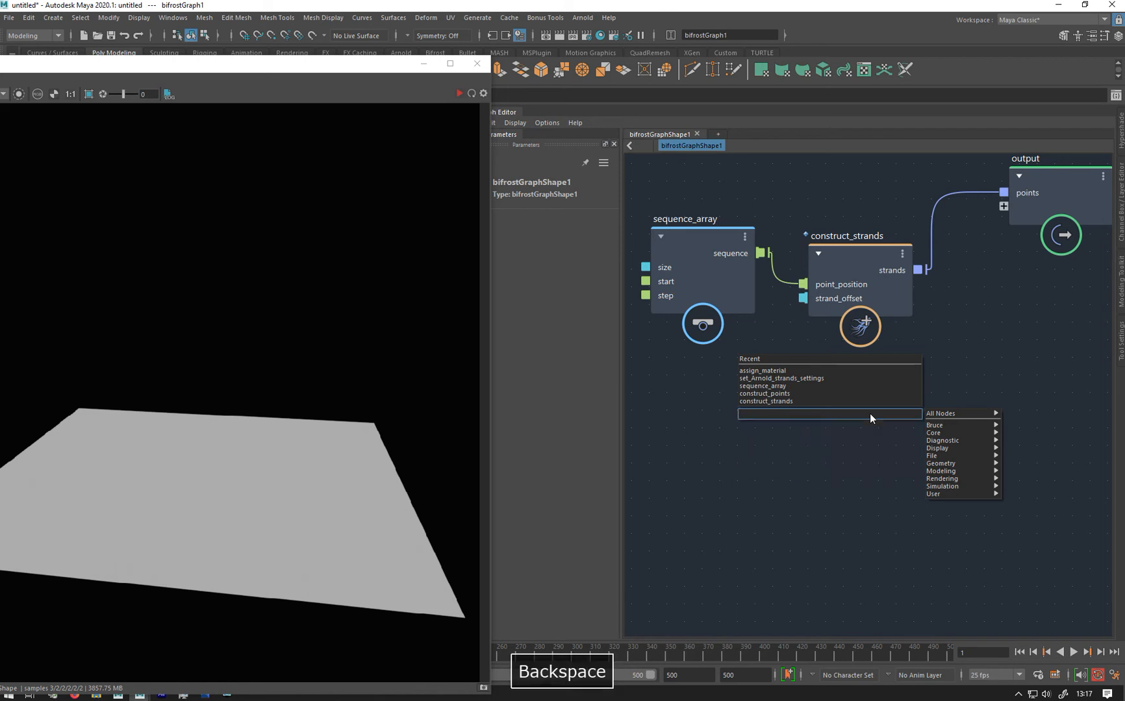
{"action": "key", "text": "backspace"}
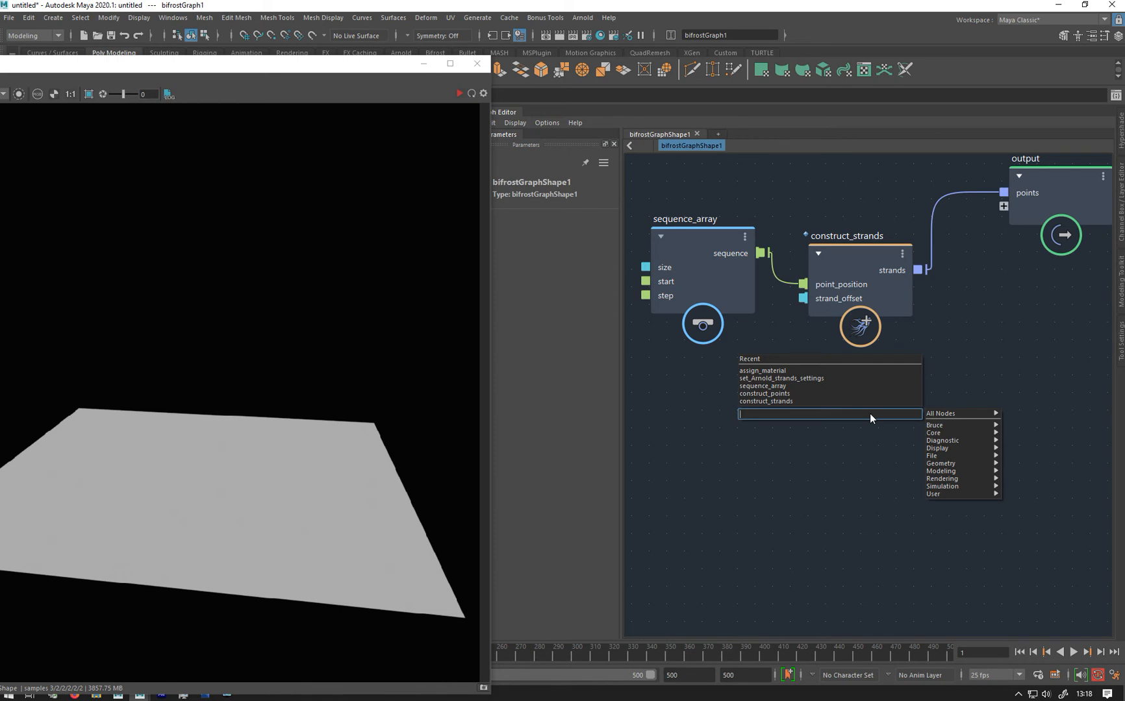
{"action": "type", "text": "sss"}
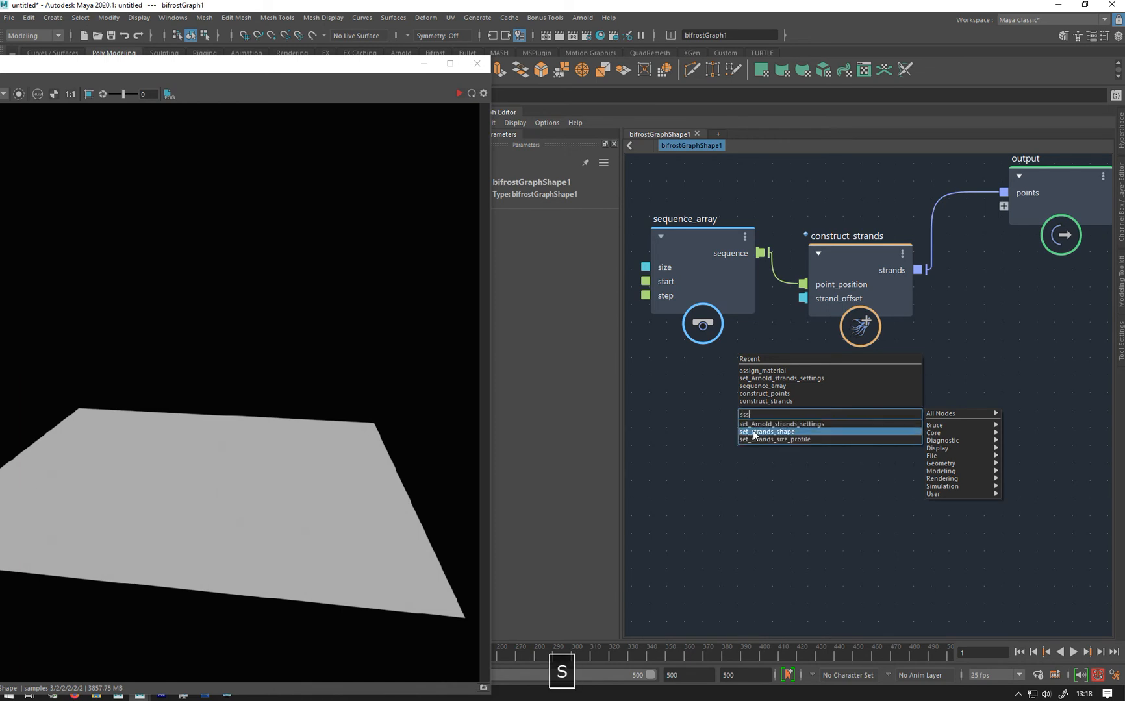
{"action": "left_click", "coordinate": [766, 431]}
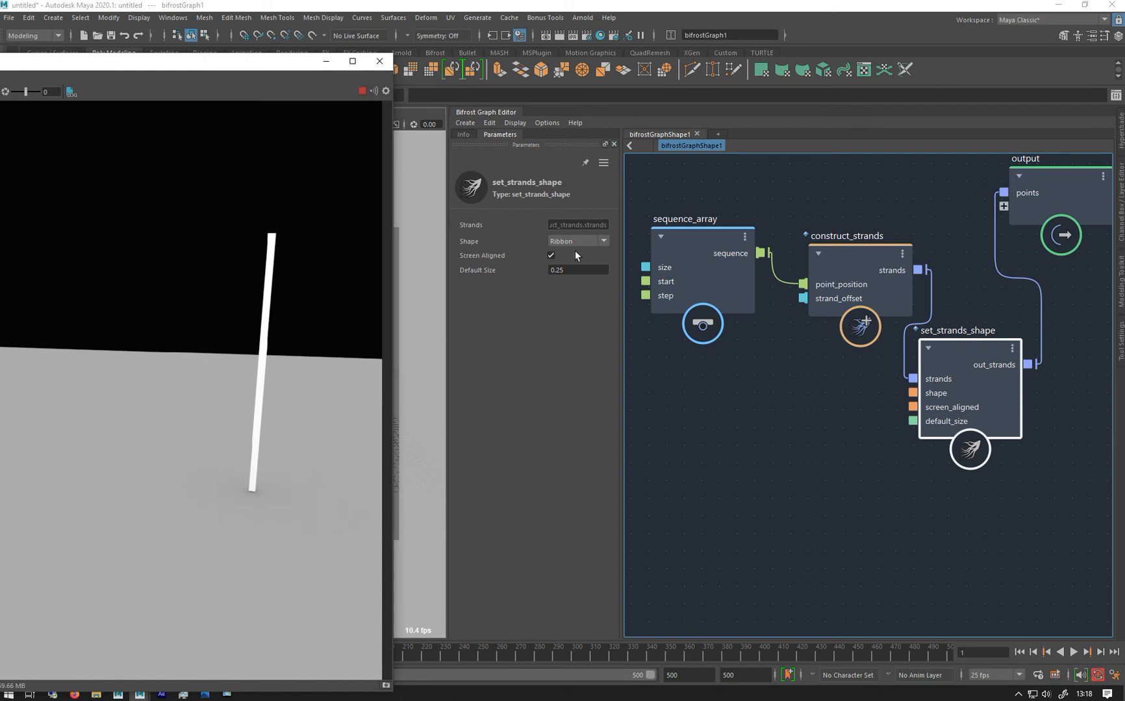
Switch the set_strands_shape Shape option to Tube
{"action": "left_click", "coordinate": [577, 241]}
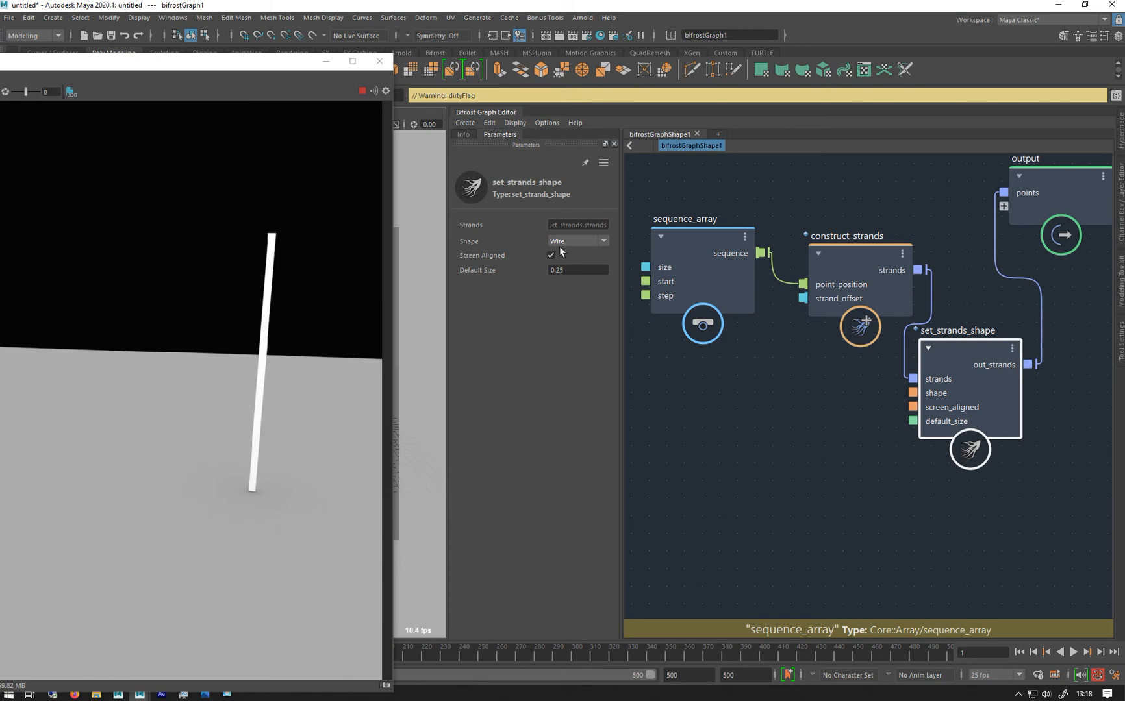
{"action": "left_click", "coordinate": [577, 241]}
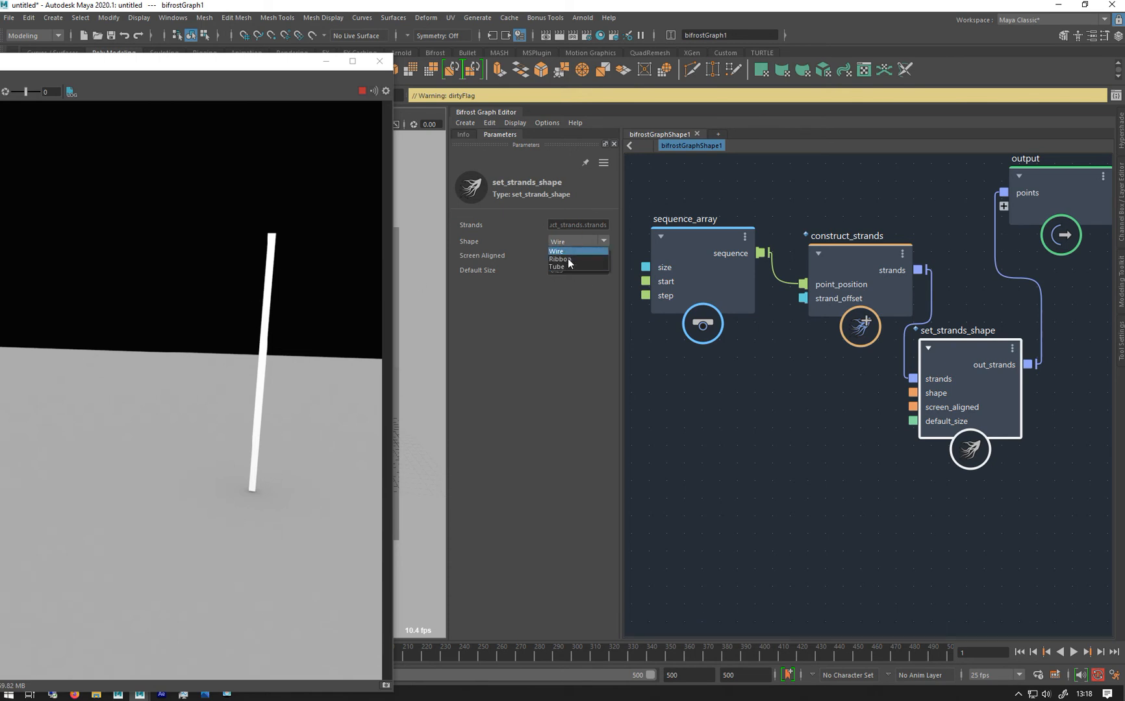
{"action": "left_click", "coordinate": [558, 267]}
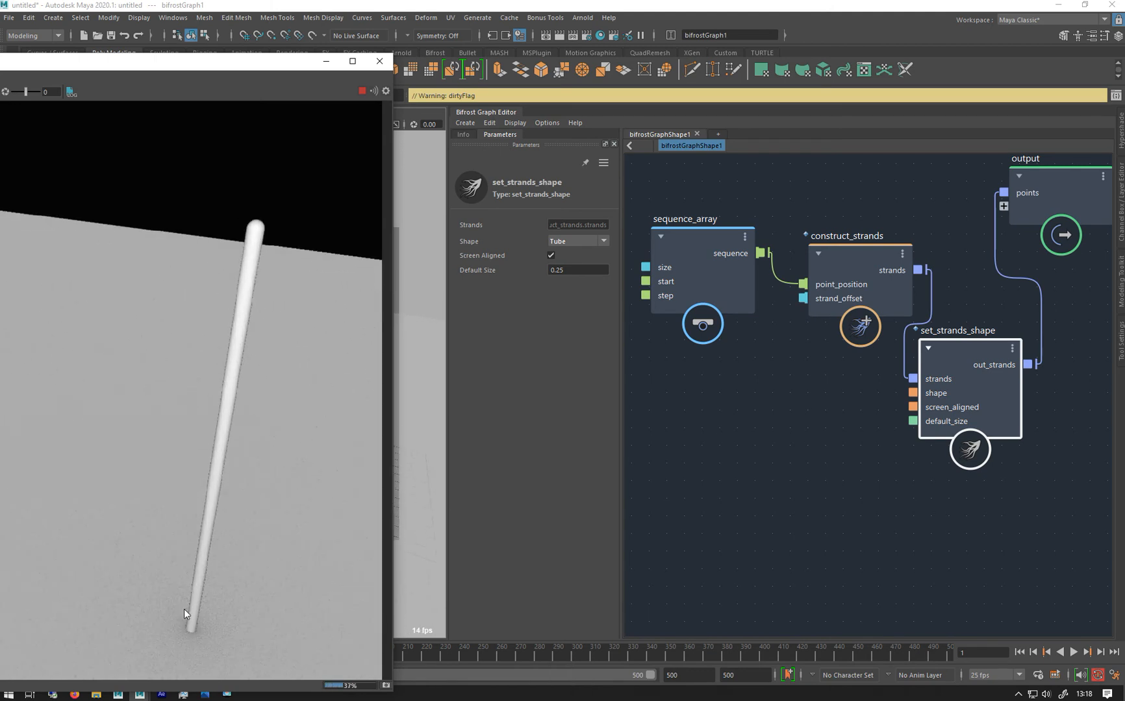
Toggle Screen Aligned off and on, try default sizes 0.1 and 1, then keep 0.25
{"action": "left_click", "coordinate": [550, 255]}
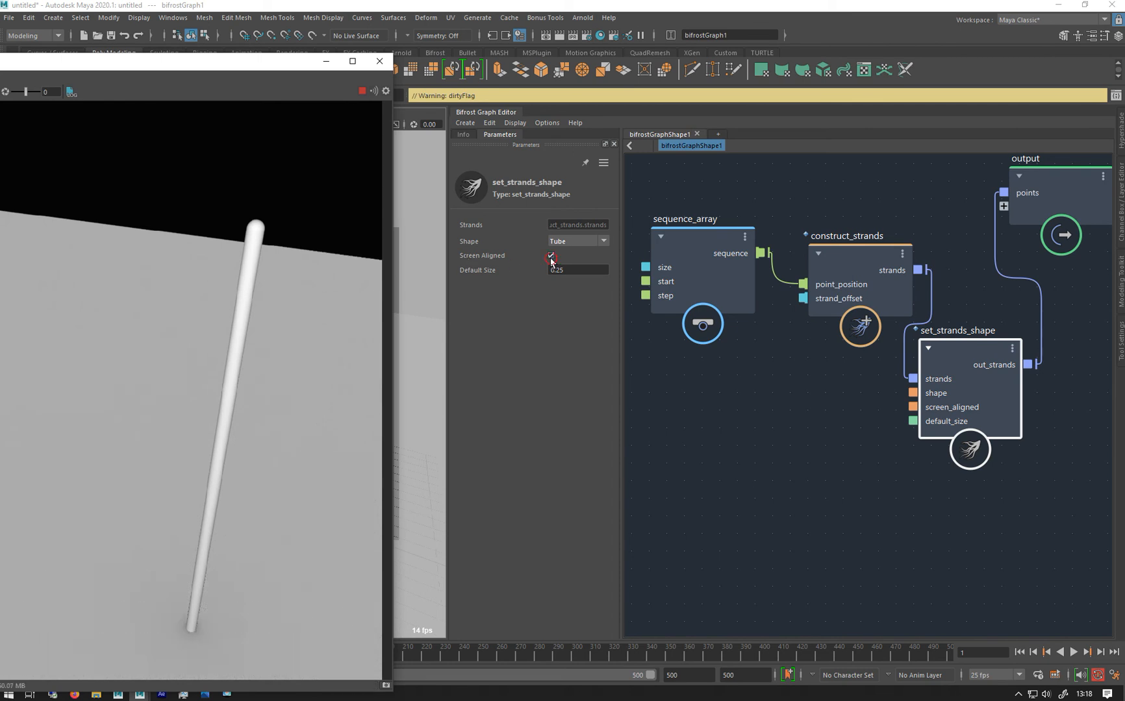
{"action": "left_click", "coordinate": [550, 259]}
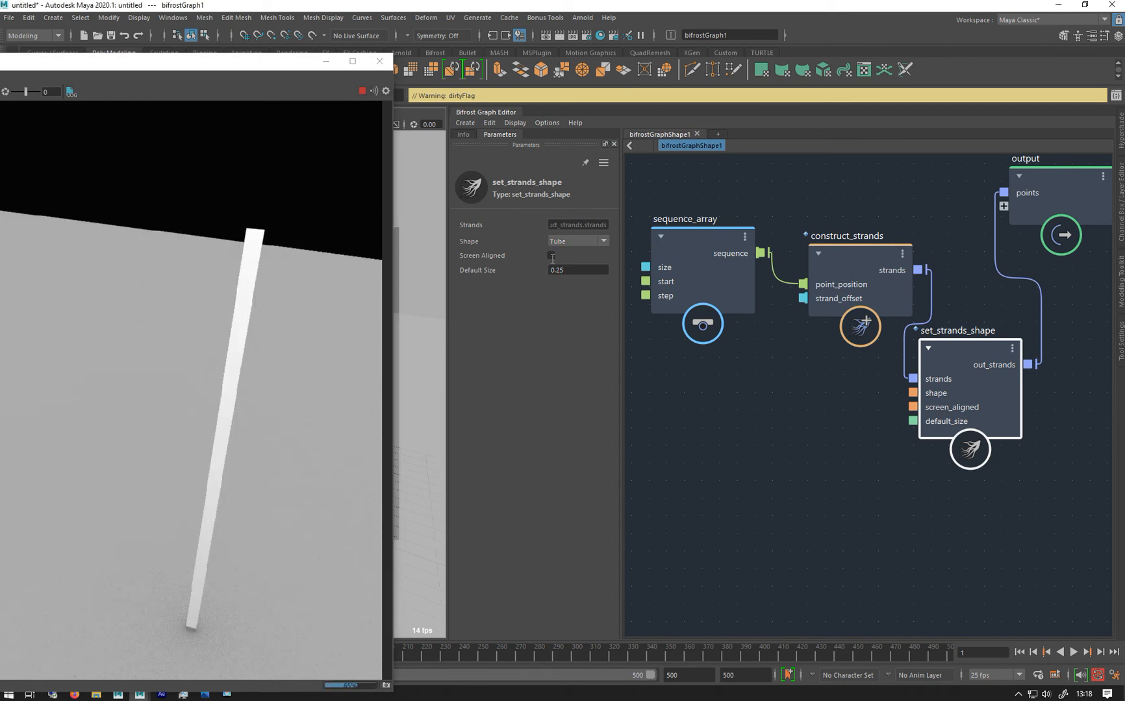
{"action": "left_click", "coordinate": [551, 256]}
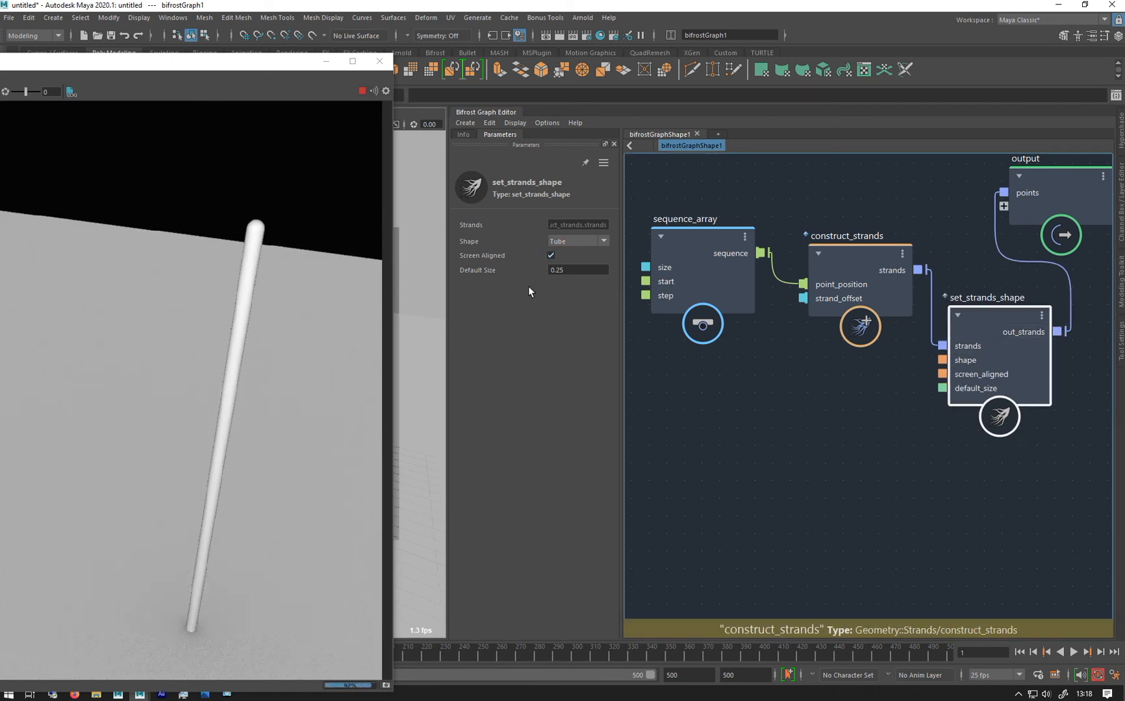
{"action": "type", "text": "0.1"}
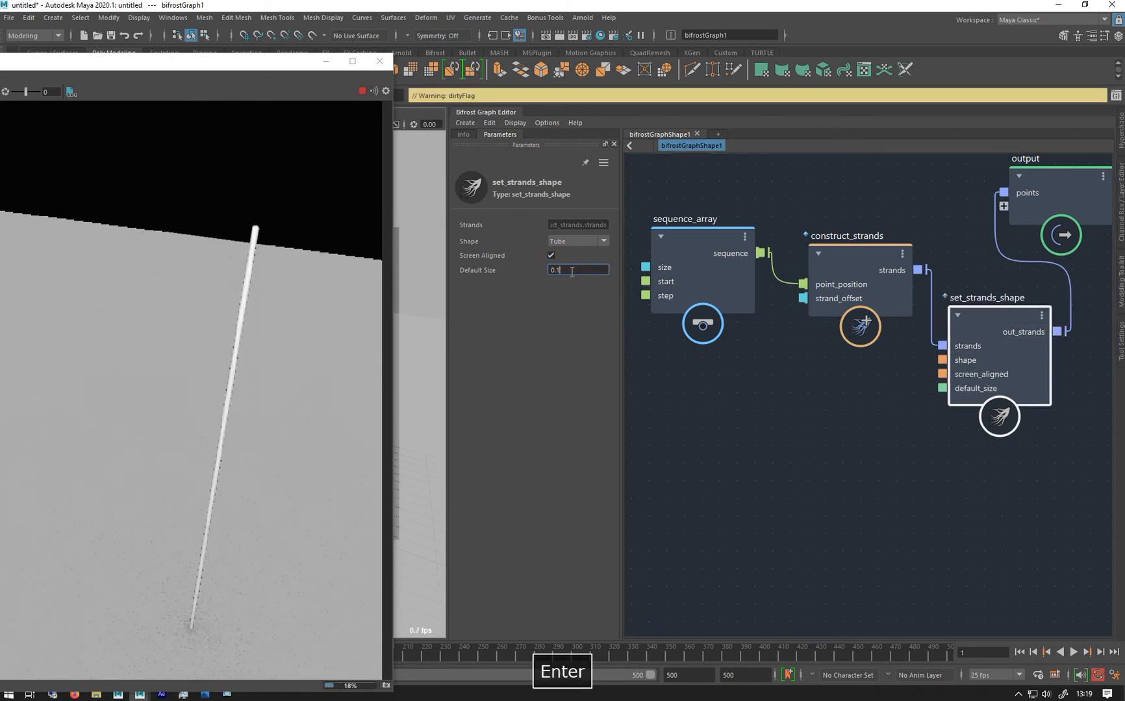
{"action": "type", "text": "1"}
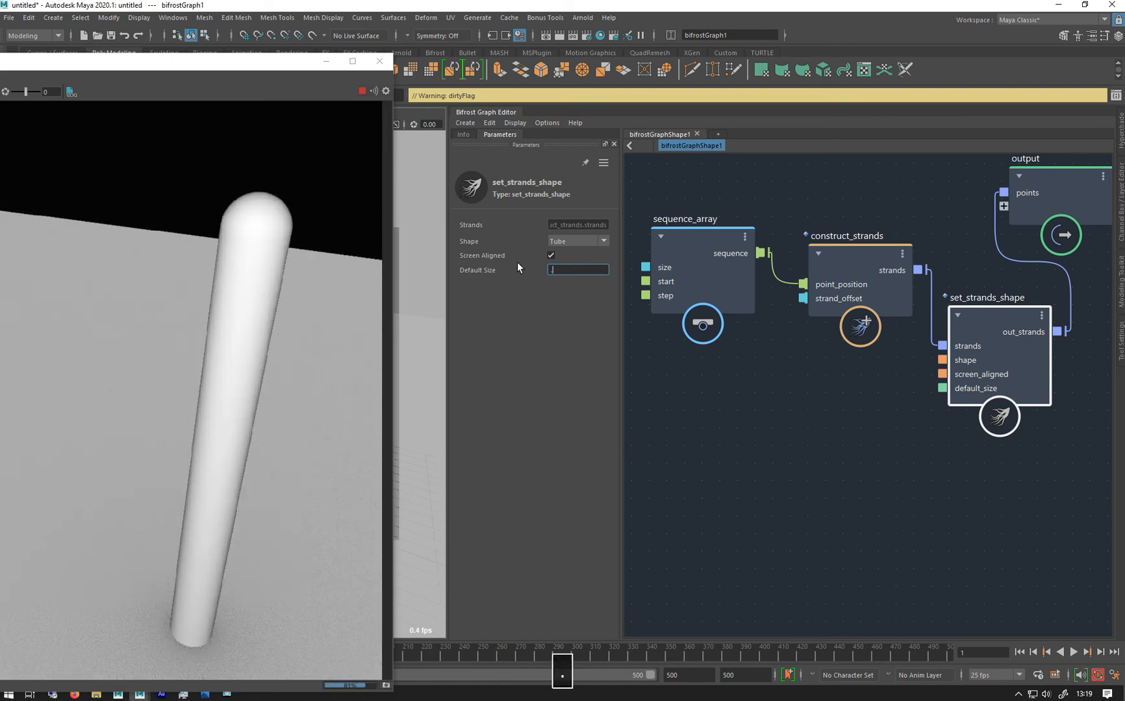
{"action": "type", "text": "0.25"}
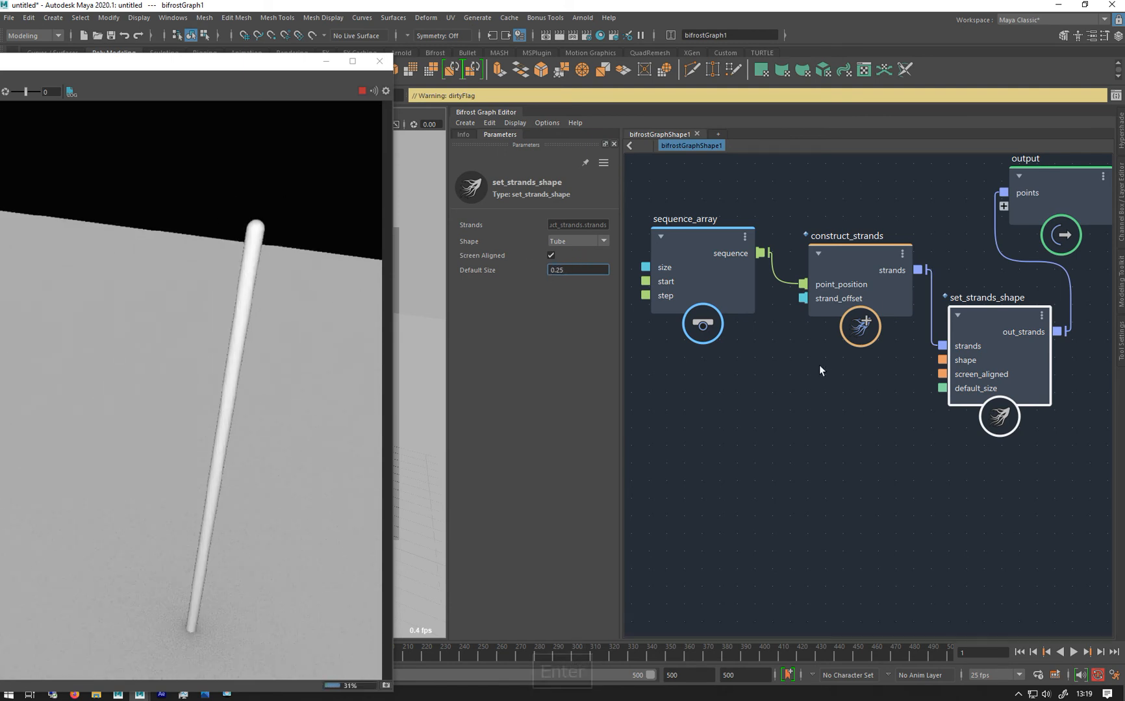
{"action": "left_click", "coordinate": [1061, 235]}
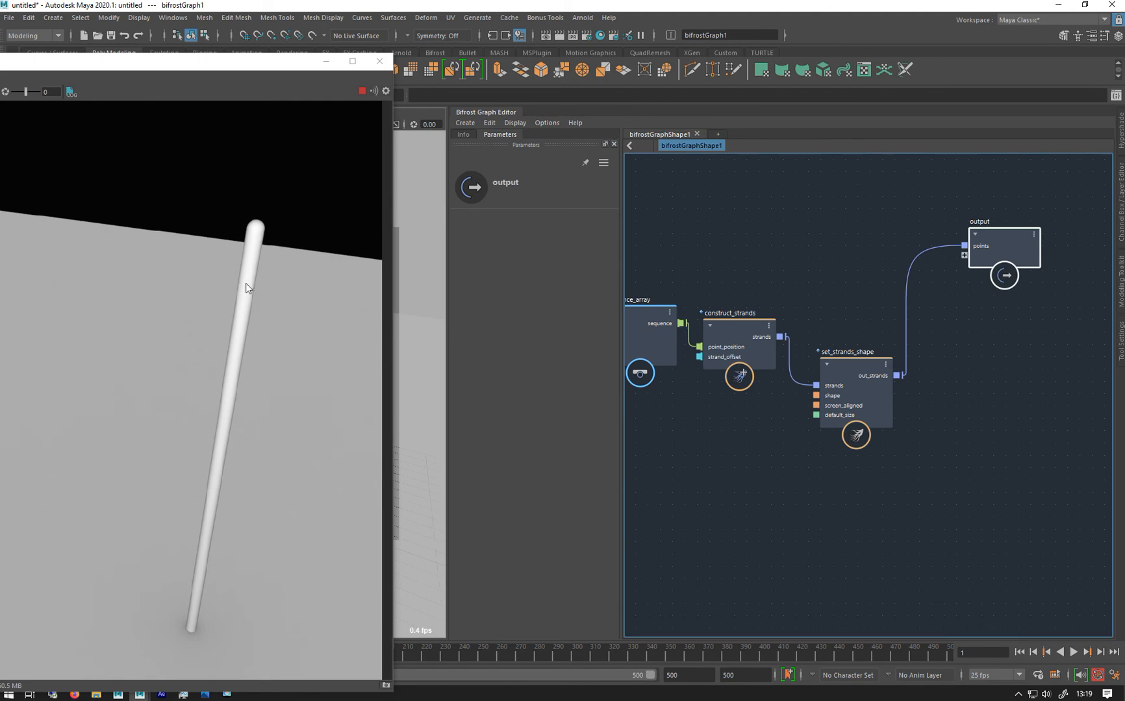
{"action": "mouse_move", "coordinate": [191, 615]}
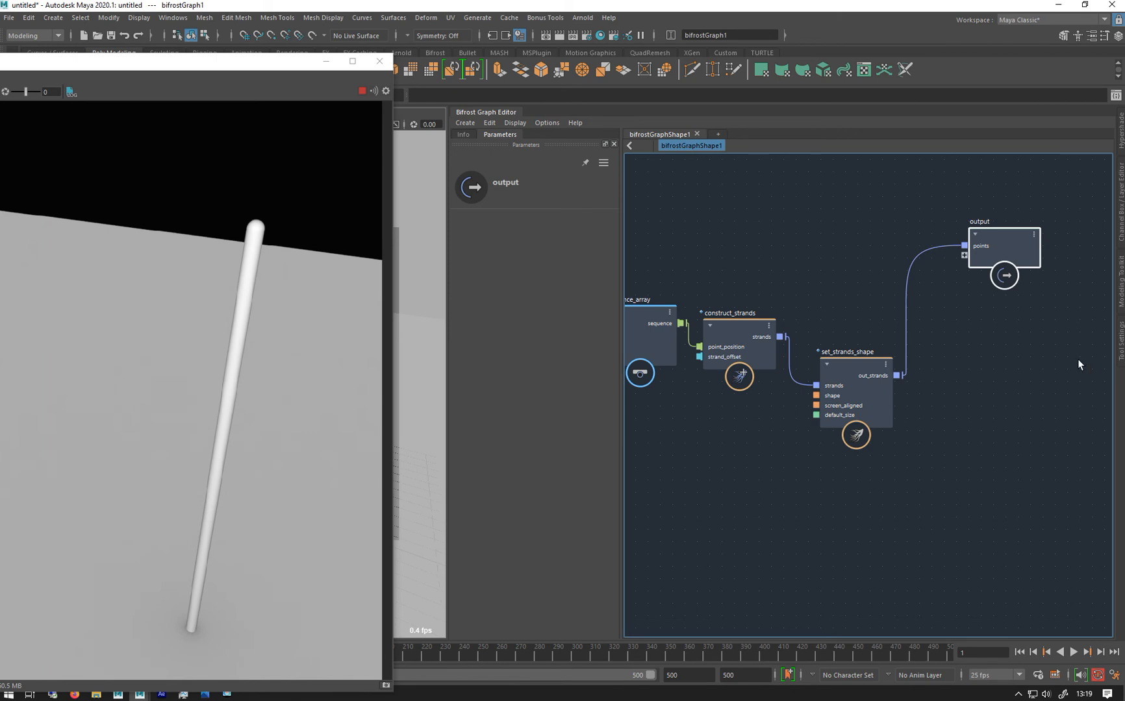
Add a set_strands_size_profile node, found by searching 'pro', after set_strands_shape
{"action": "key", "text": "Tab"}
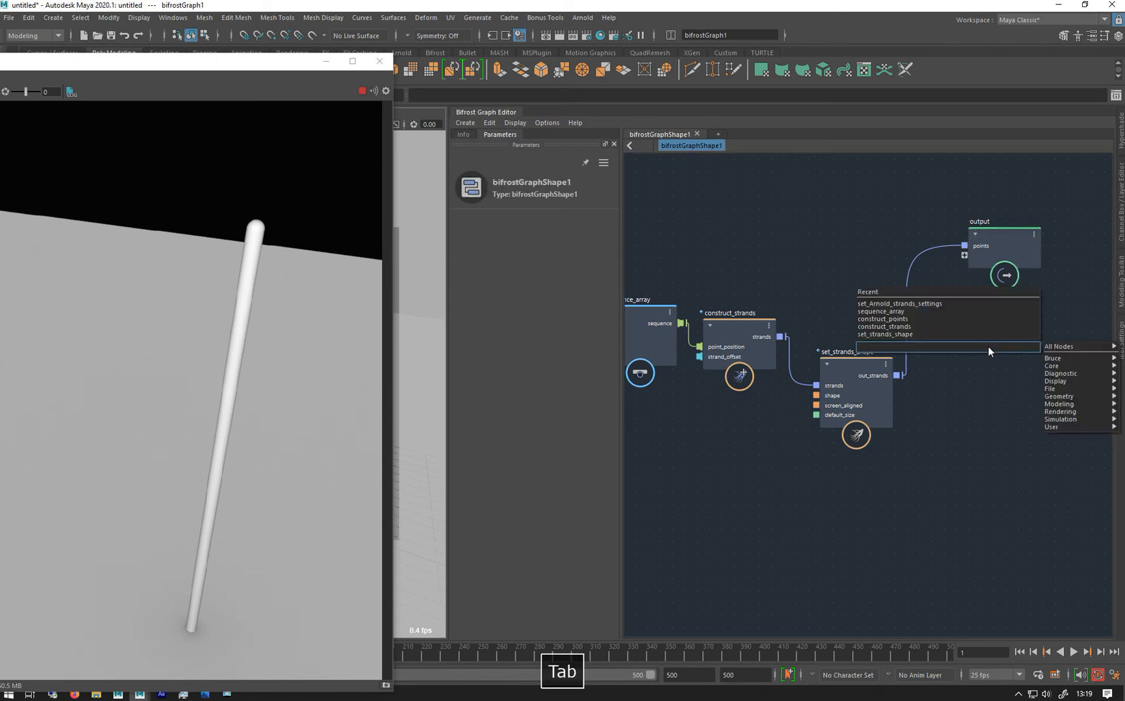
{"action": "type", "text": "profil"}
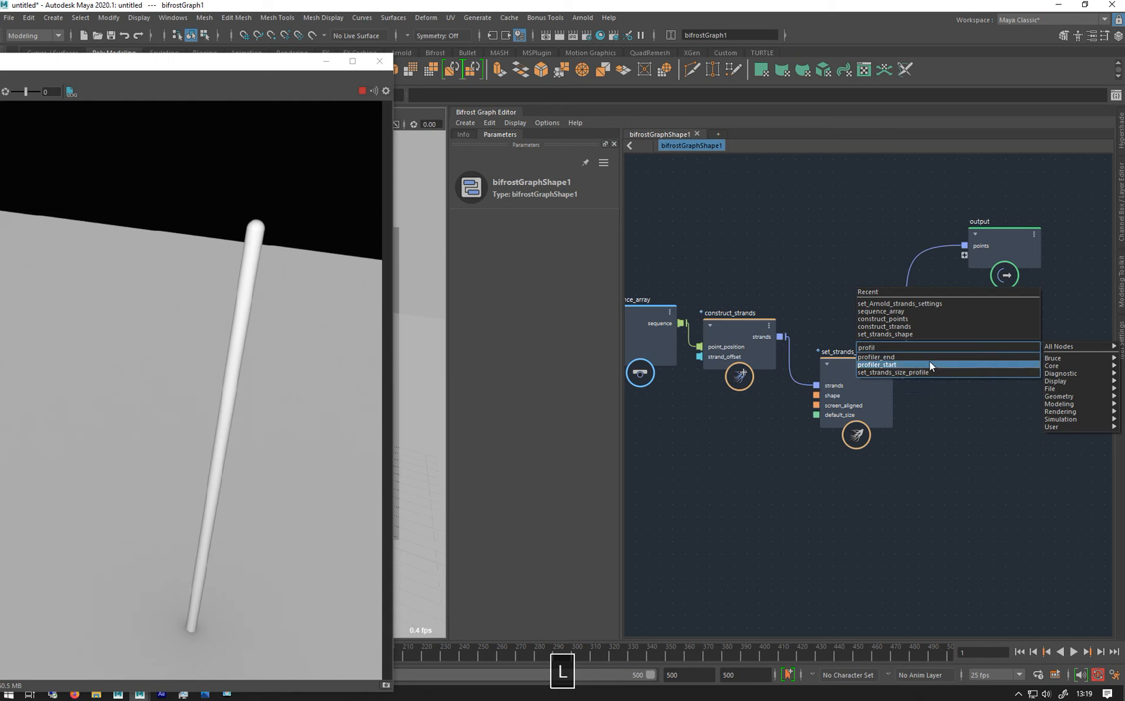
{"action": "left_click", "coordinate": [893, 372]}
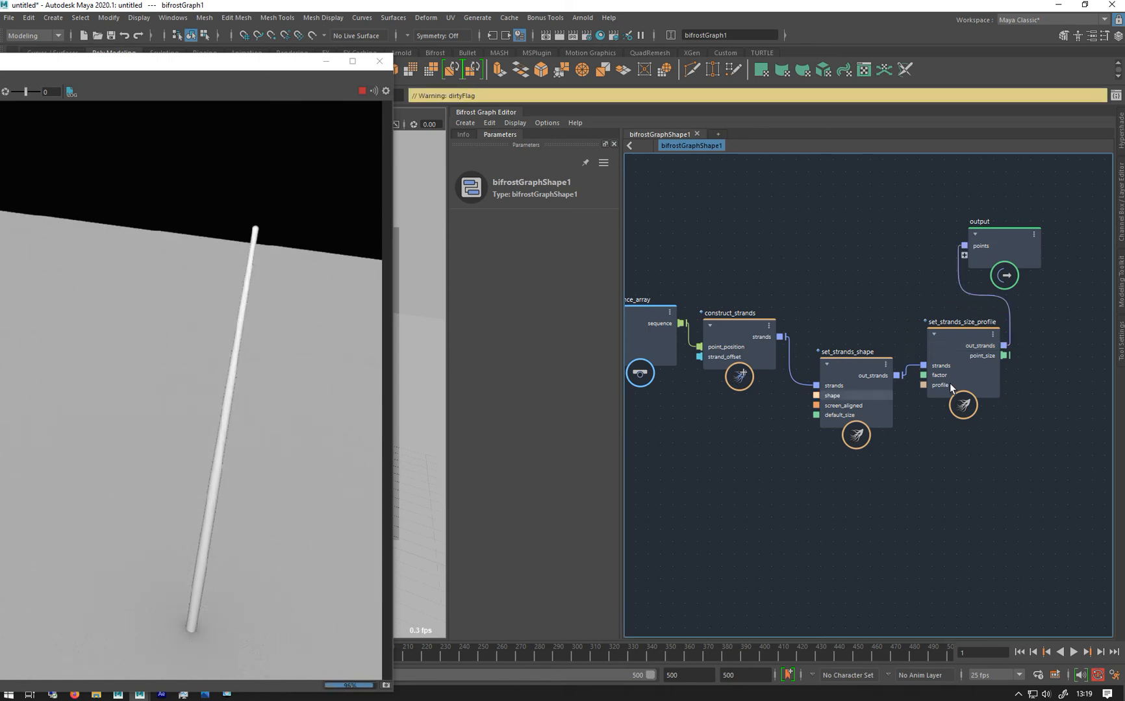
Set the size profile Factor to 1 and the profile curve's last key value to 0
{"action": "left_click", "coordinate": [961, 365]}
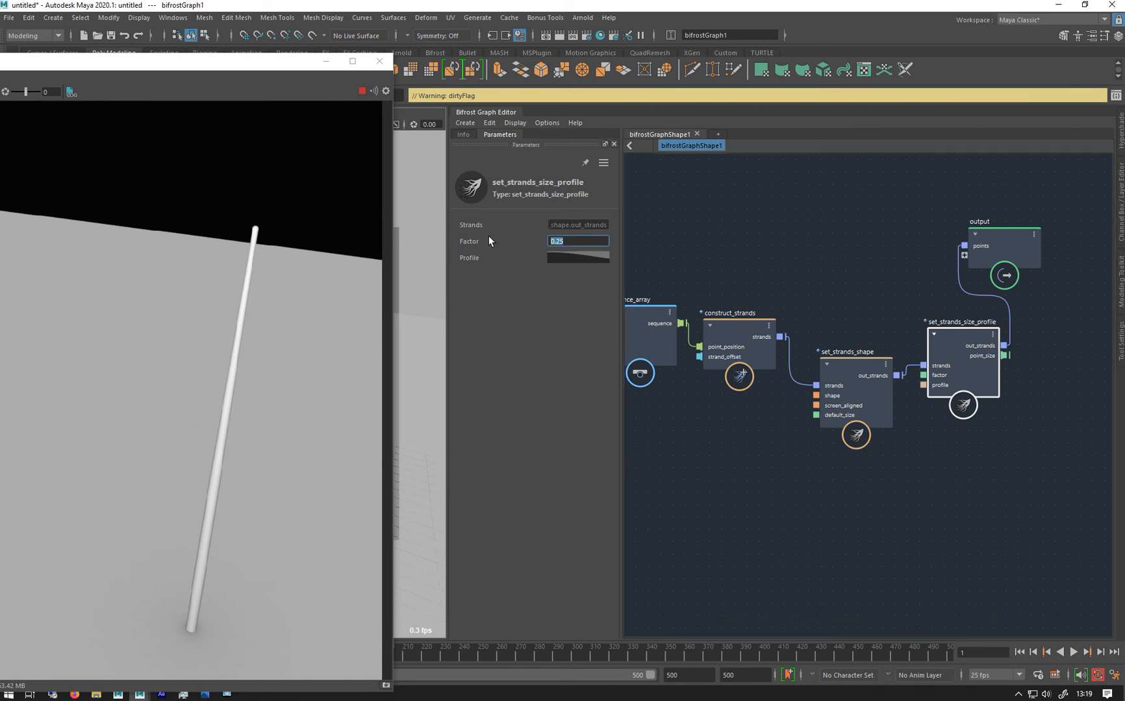
{"action": "type", "text": "1"}
{"action": "key", "text": "Enter"}
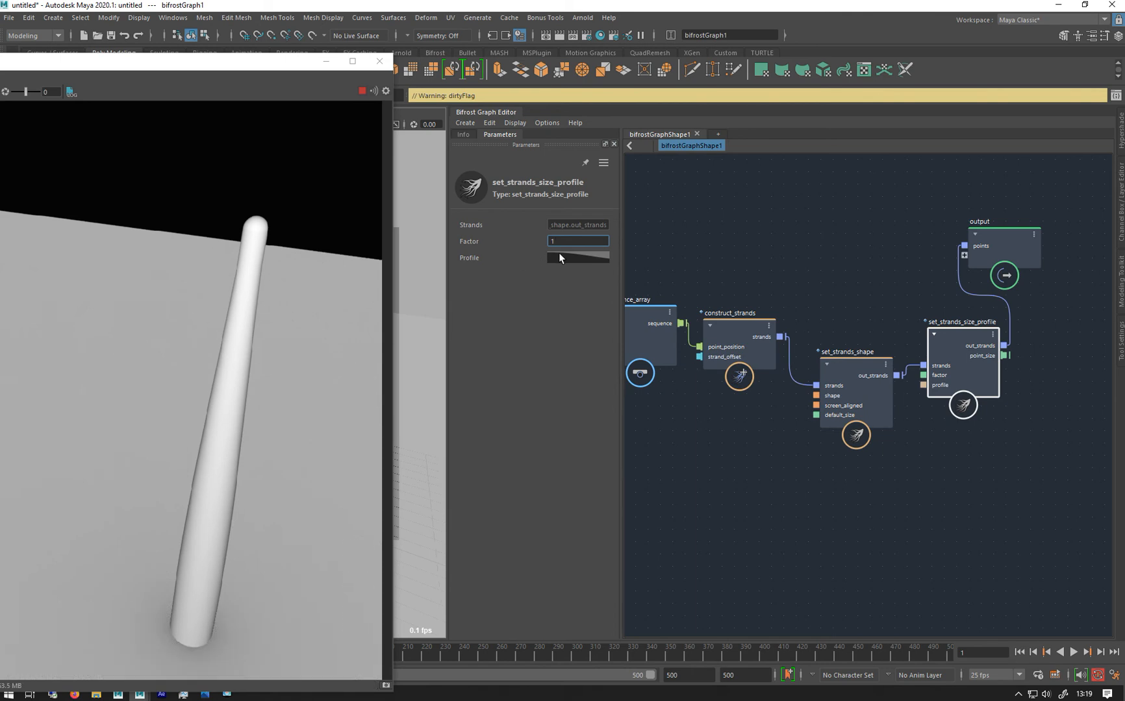
{"action": "left_click", "coordinate": [577, 257]}
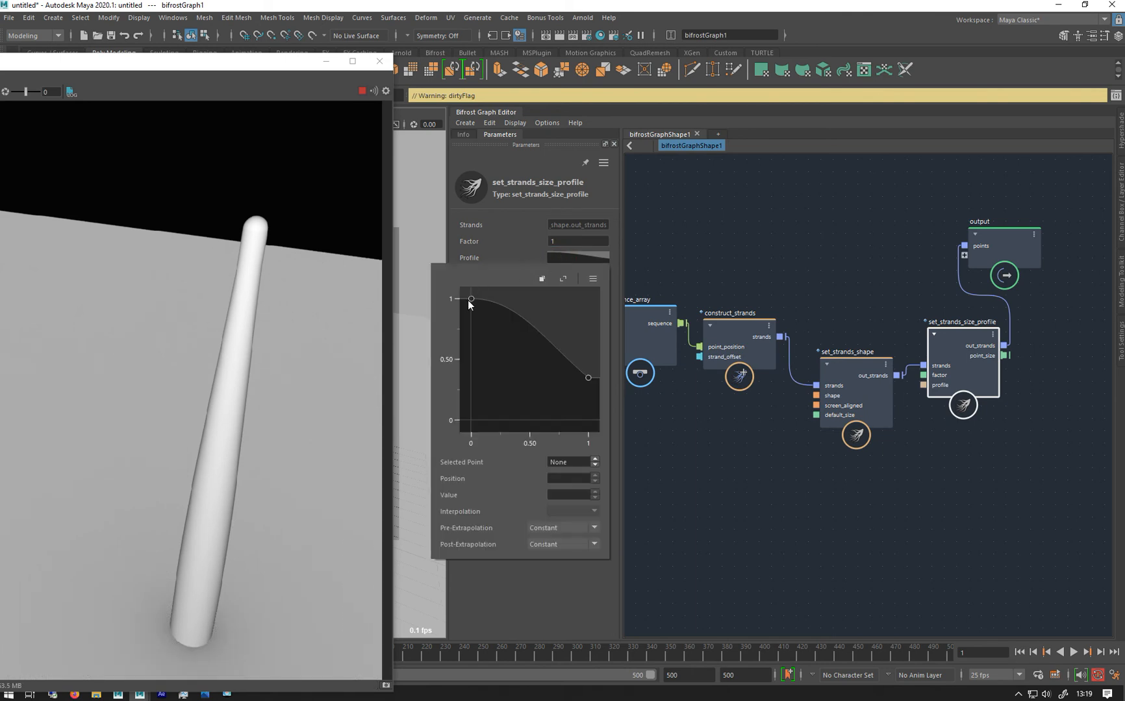
{"action": "left_click", "coordinate": [471, 298]}
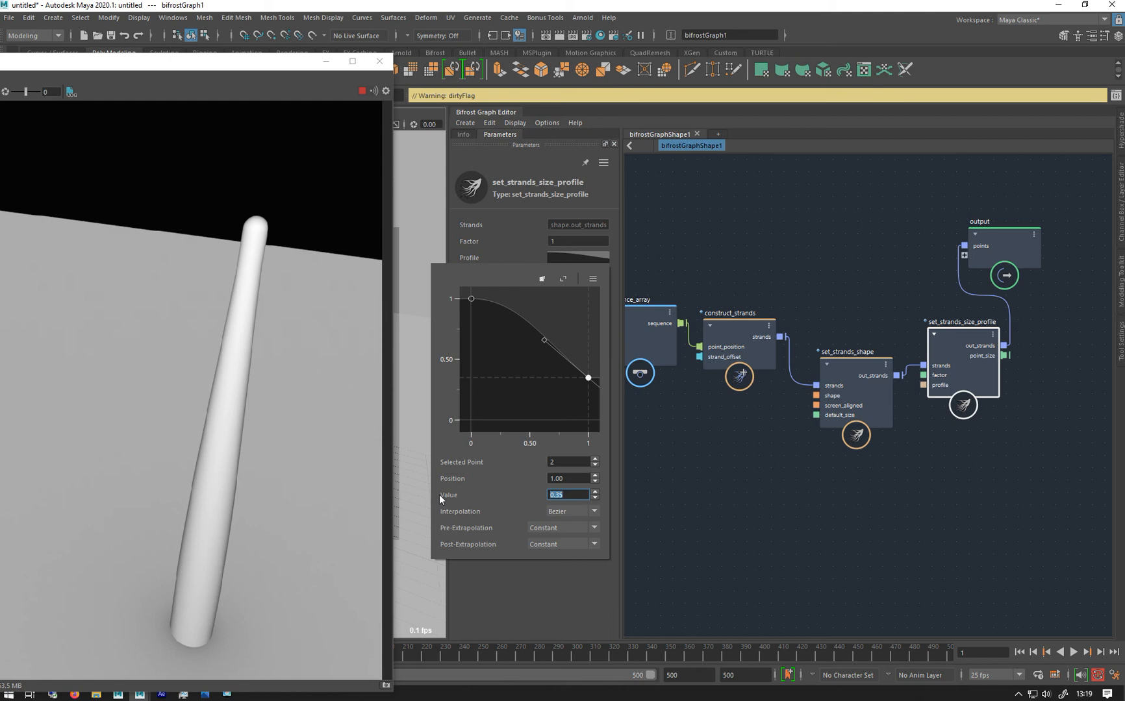
{"action": "type", "text": "00"}
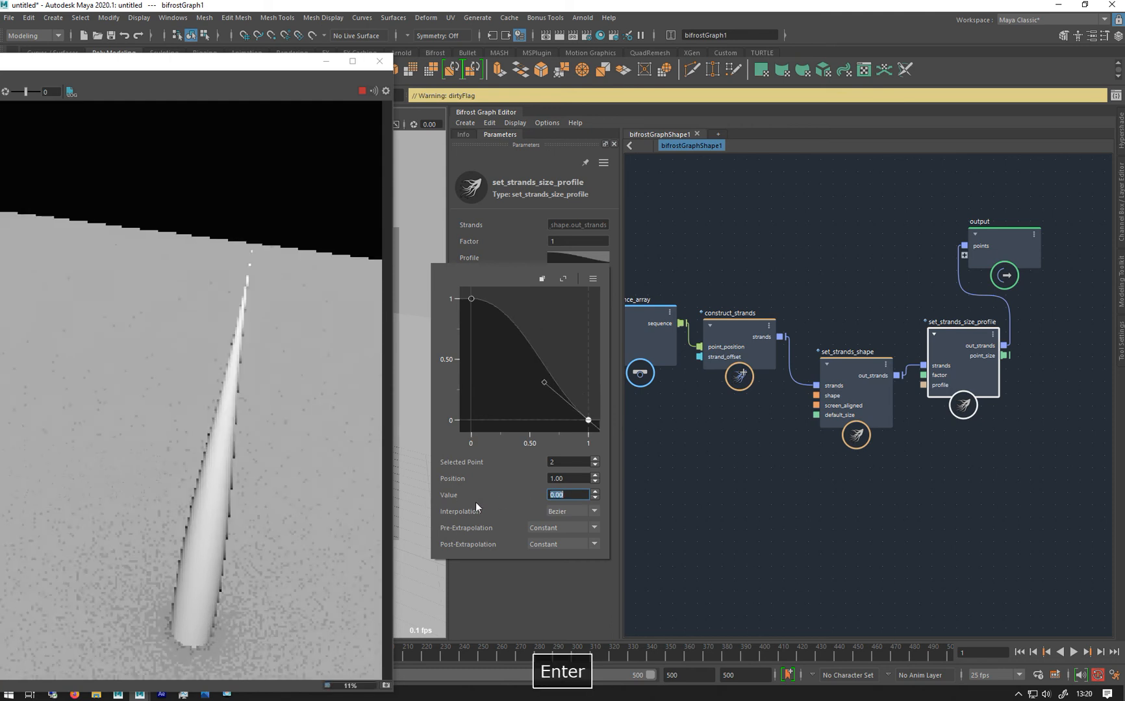
{"action": "key", "text": "Enter"}
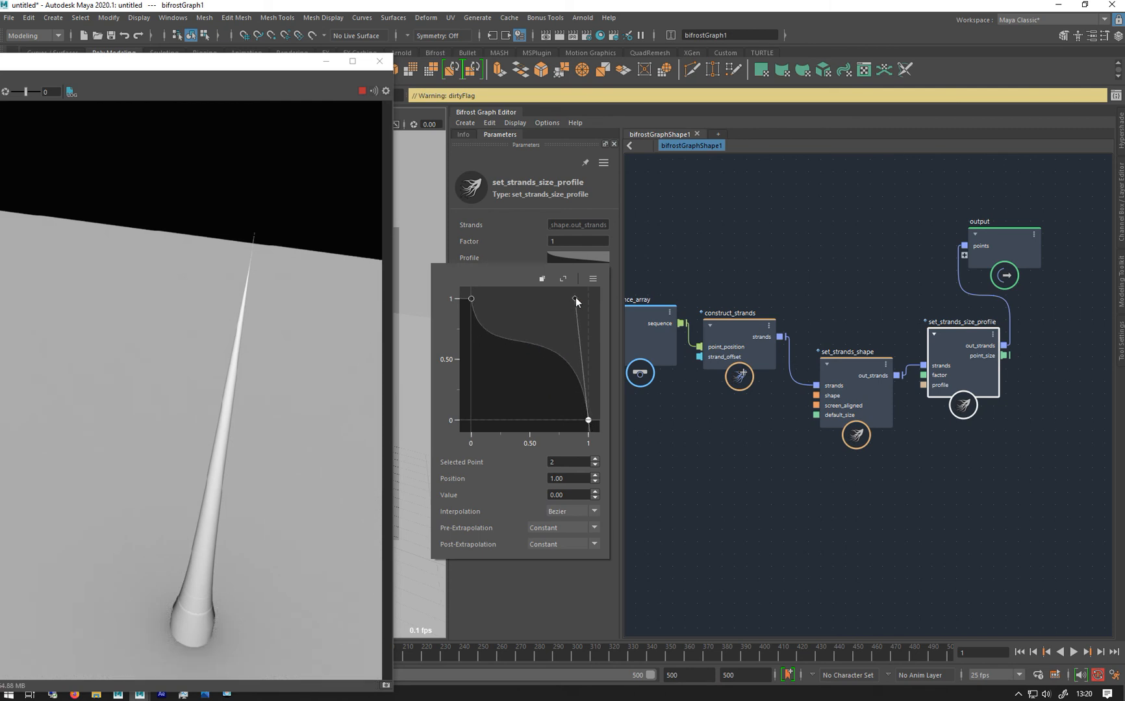
Drag profile curve points to sharpen the tip and reshape the middle thickness
{"action": "left_click_drag", "start_coordinate": [575, 299], "coordinate": [575, 297]}
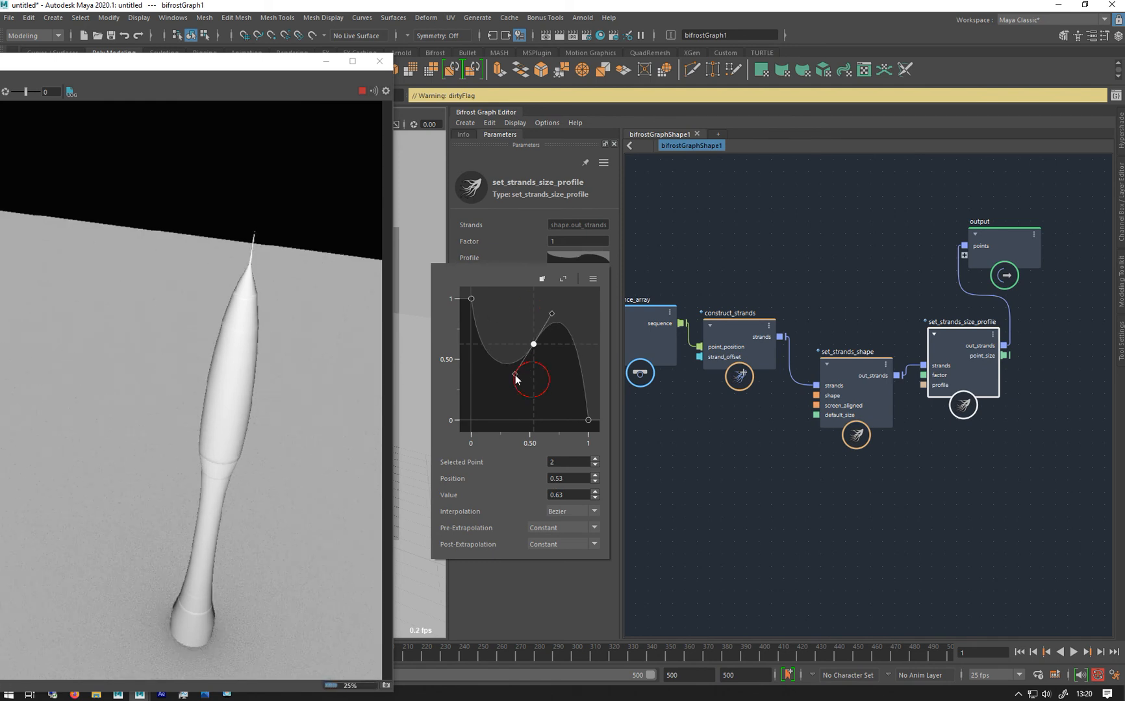
{"action": "left_click_drag", "start_coordinate": [515, 379], "coordinate": [505, 303]}
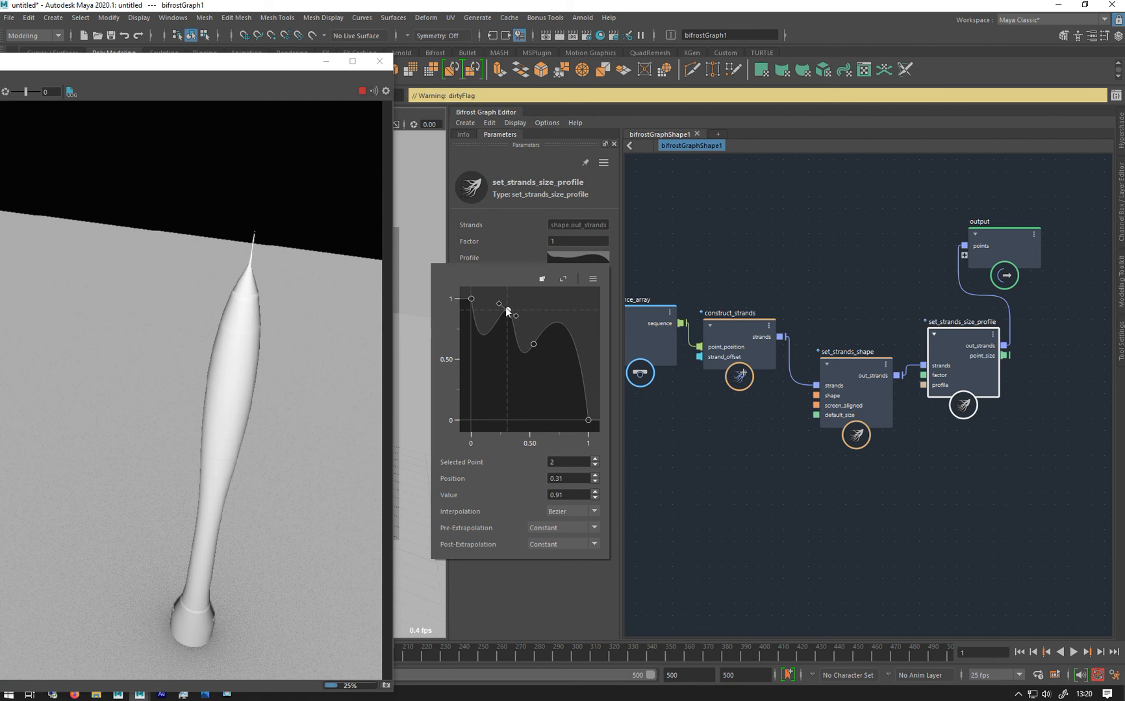
{"action": "left_click_drag", "start_coordinate": [506, 303], "coordinate": [505, 309]}
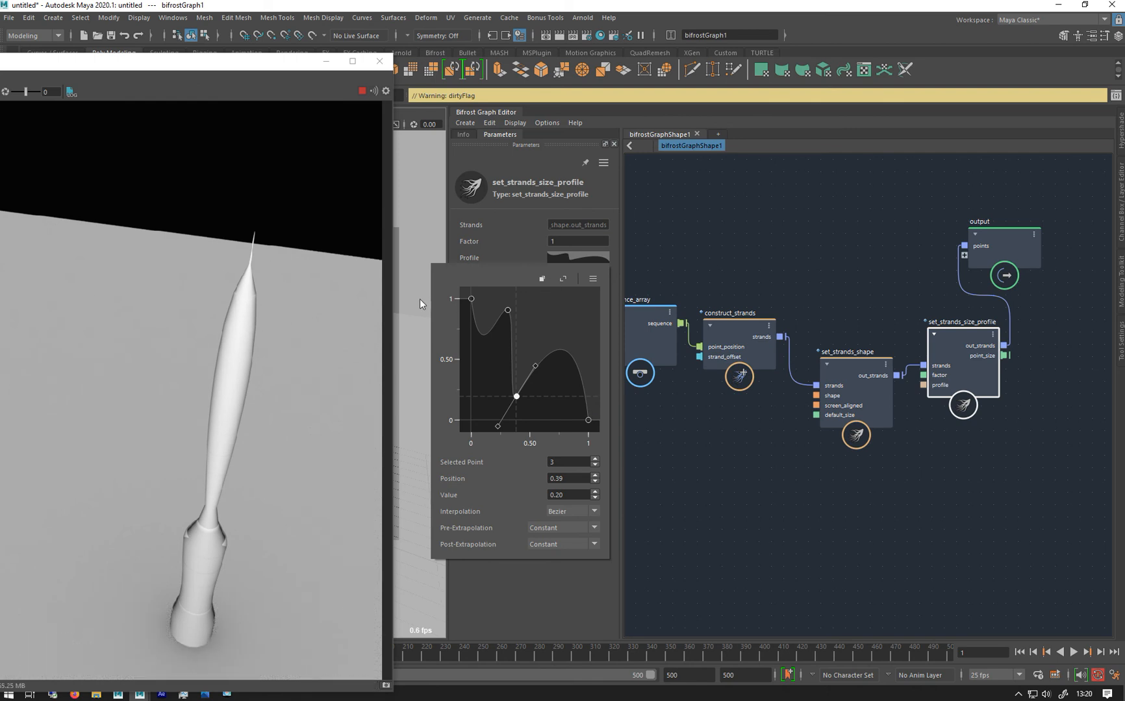
{"action": "mouse_move", "coordinate": [532, 384]}
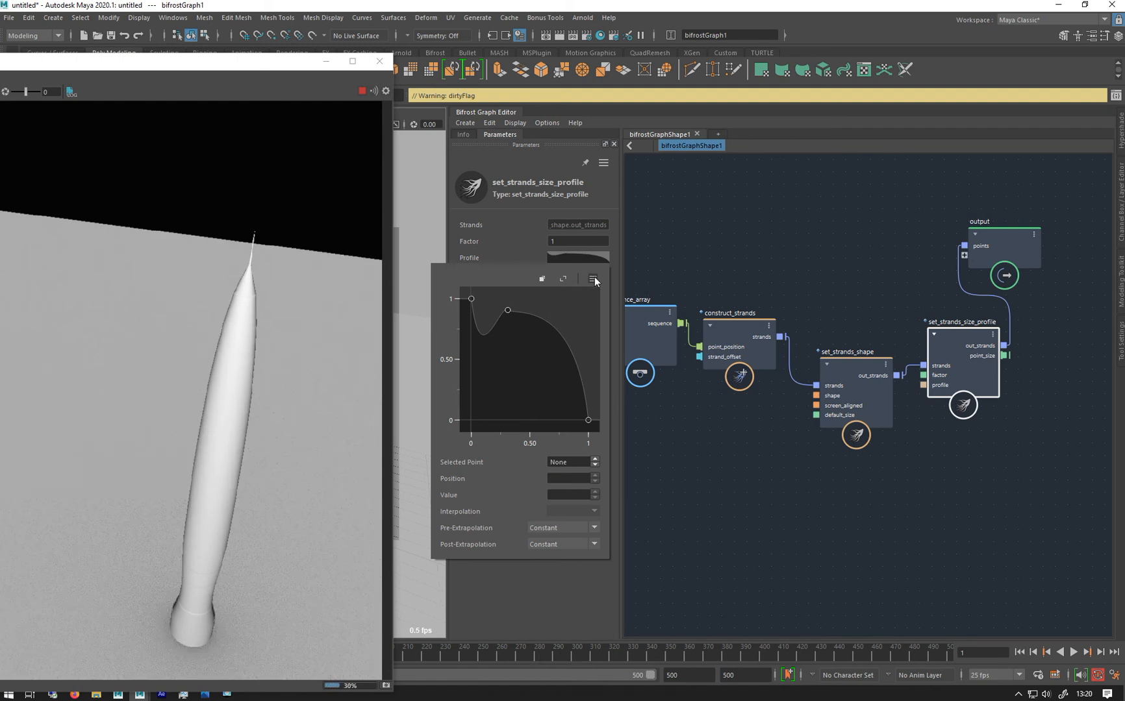
Give the size profile a smooth falloff preset and set its Factor to 0.5
{"action": "left_click", "coordinate": [591, 279]}
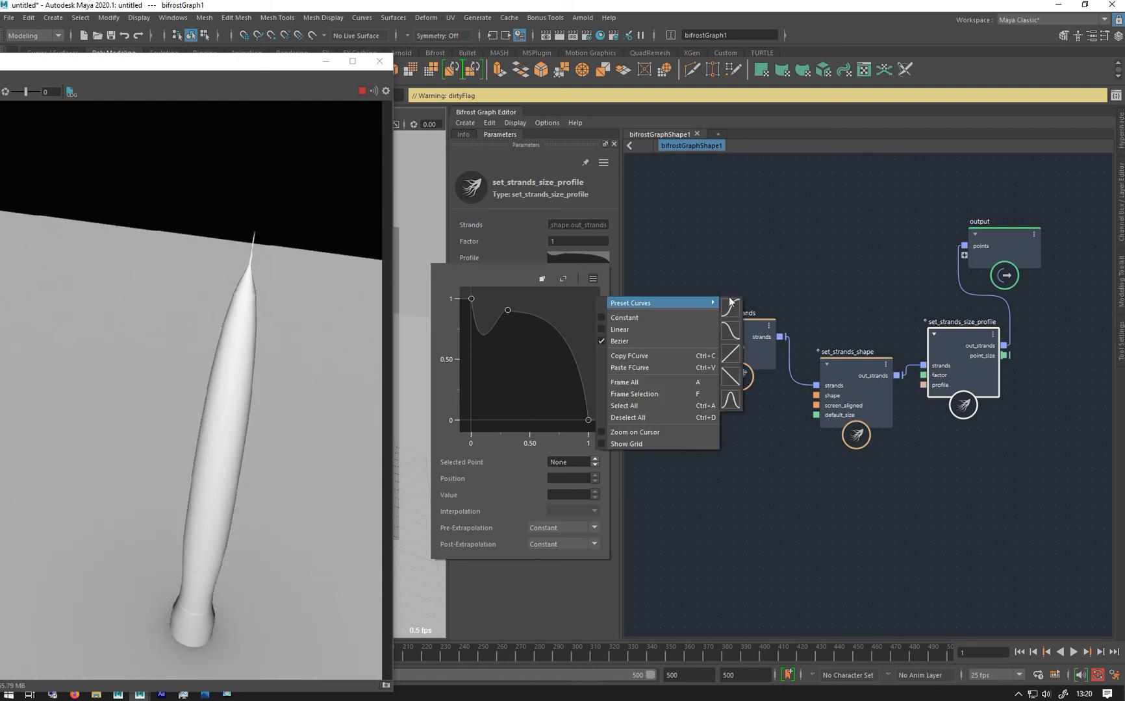
{"action": "left_click", "coordinate": [618, 329]}
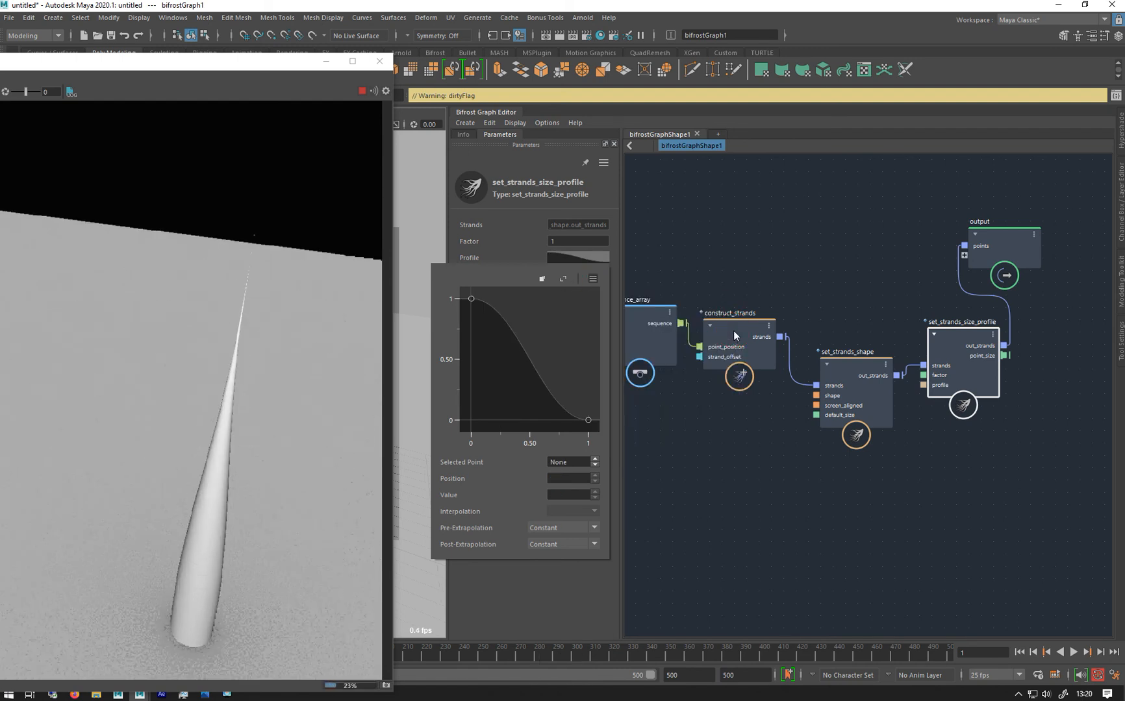
{"action": "left_click", "coordinate": [588, 419]}
{"action": "type", "text": "0.25"}
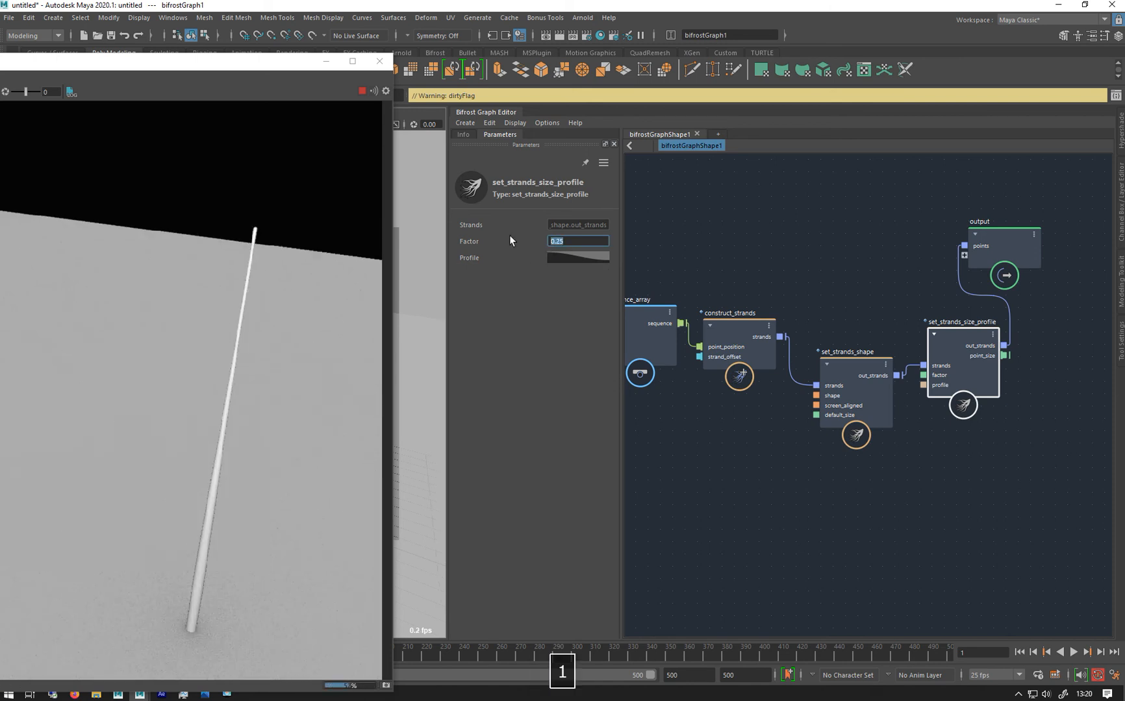
{"action": "type", "text": "1"}
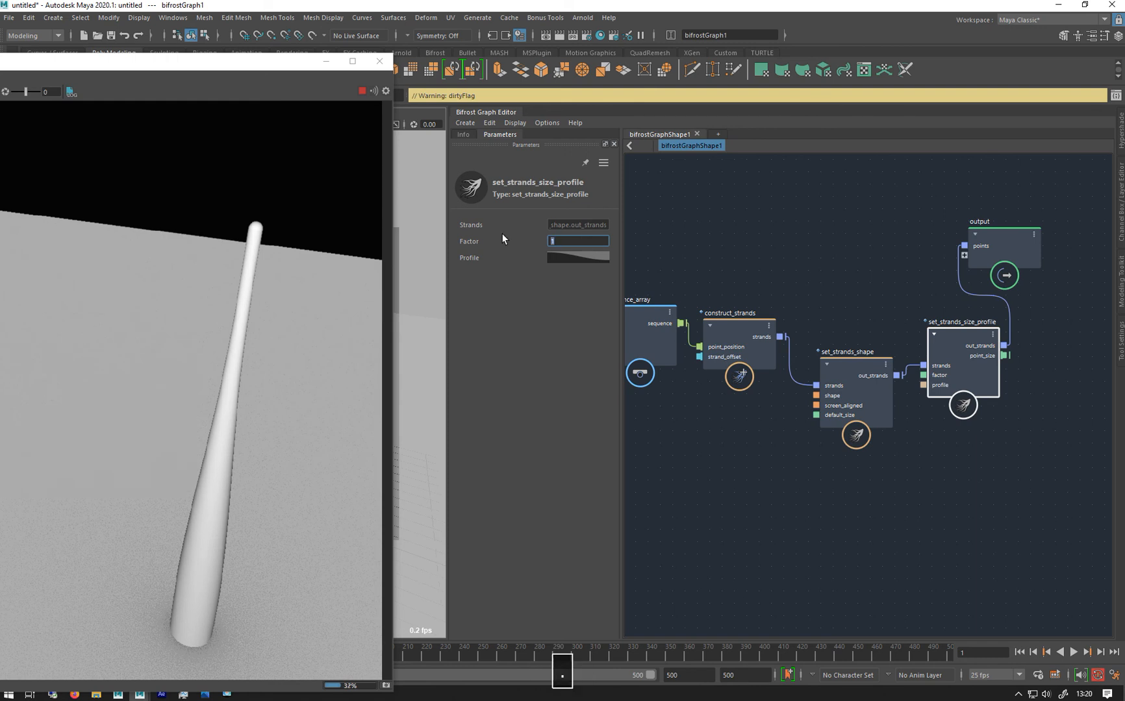
{"action": "type", "text": "0.5"}
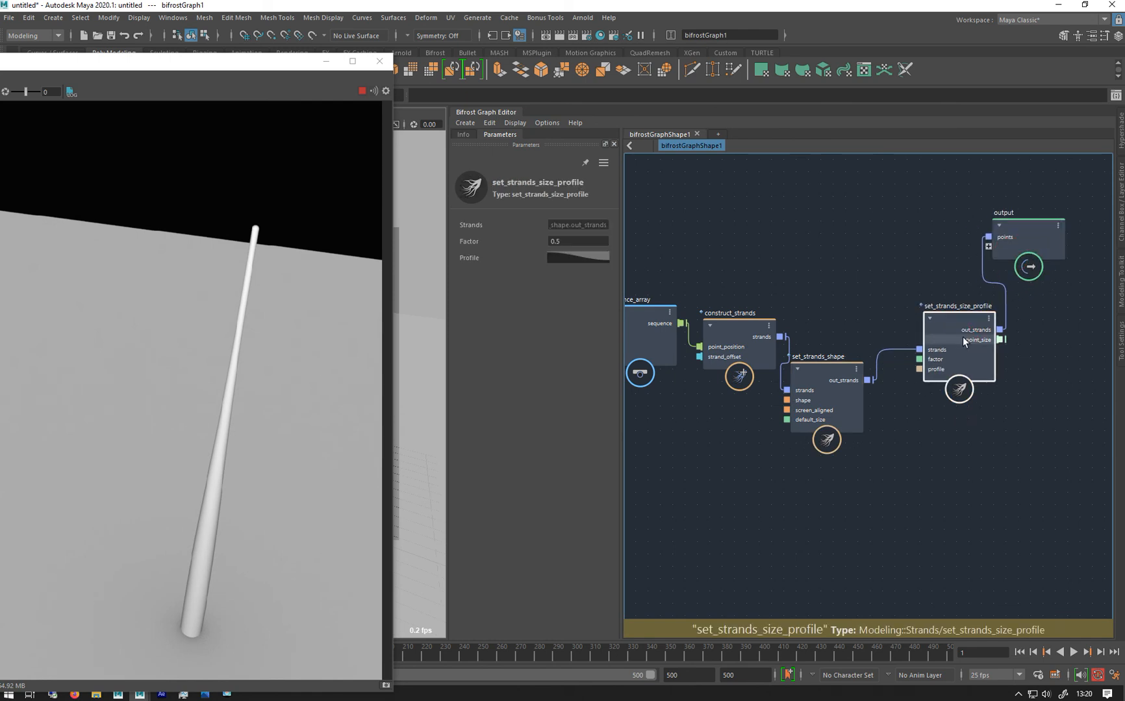
Add an assign_material node after set_strands_size_profile in the Bifrost graph
{"action": "left_click", "coordinate": [834, 288]}
{"action": "type", "text": "ass"}
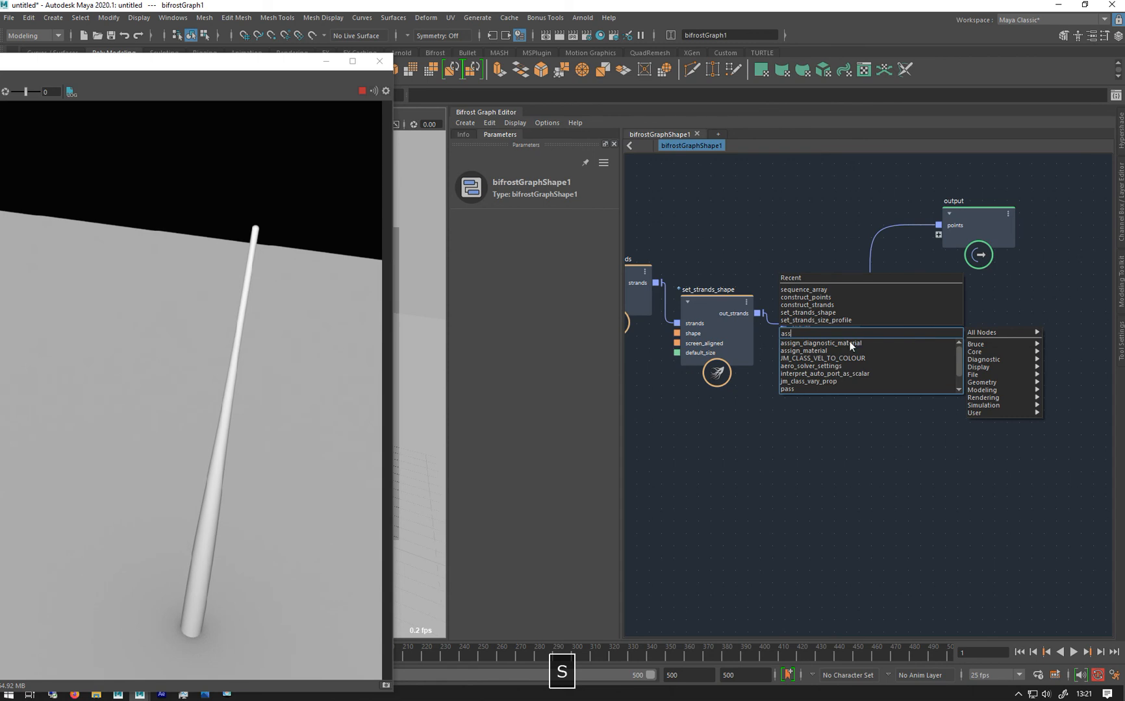
{"action": "left_click", "coordinate": [803, 351]}
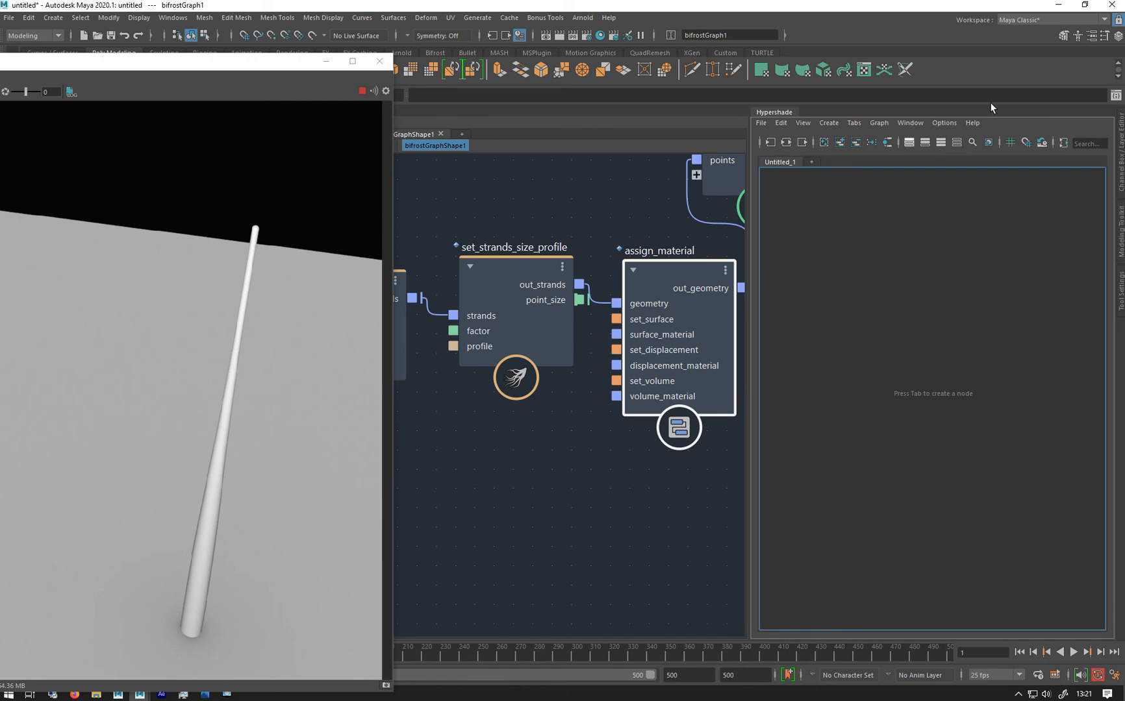
{"action": "mouse_move", "coordinate": [988, 422]}
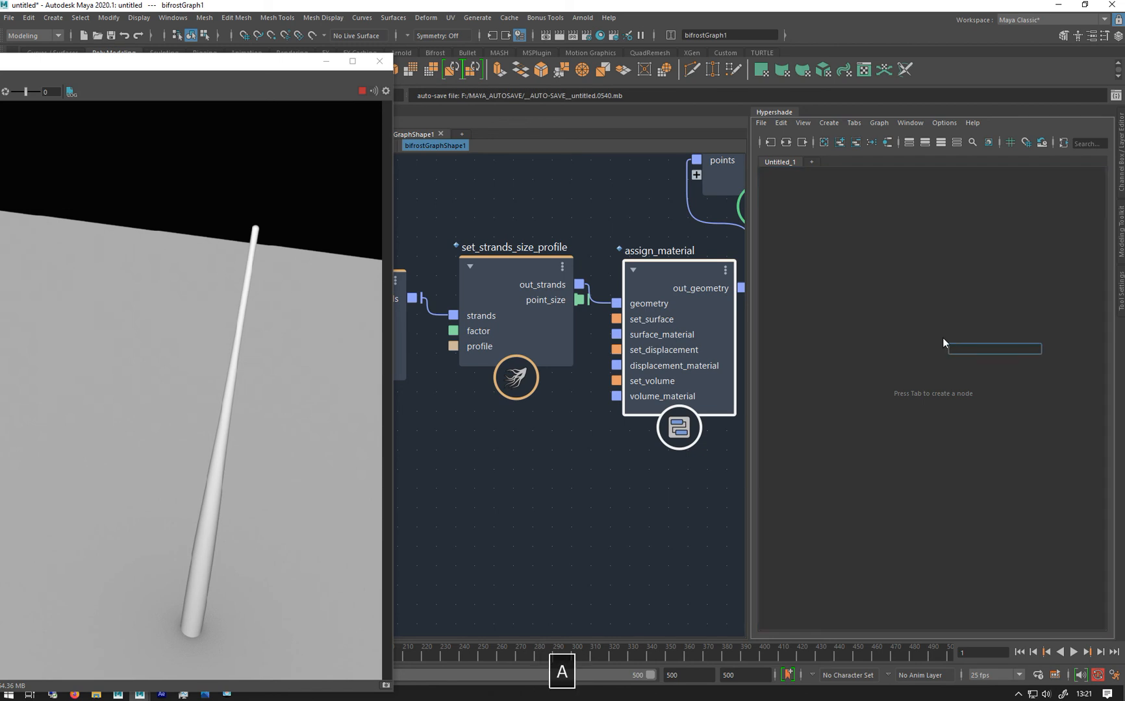
Create an aiStandardHair shader and lower its Melanin for a lighter brown hair colour
{"action": "type", "text": "aist"}
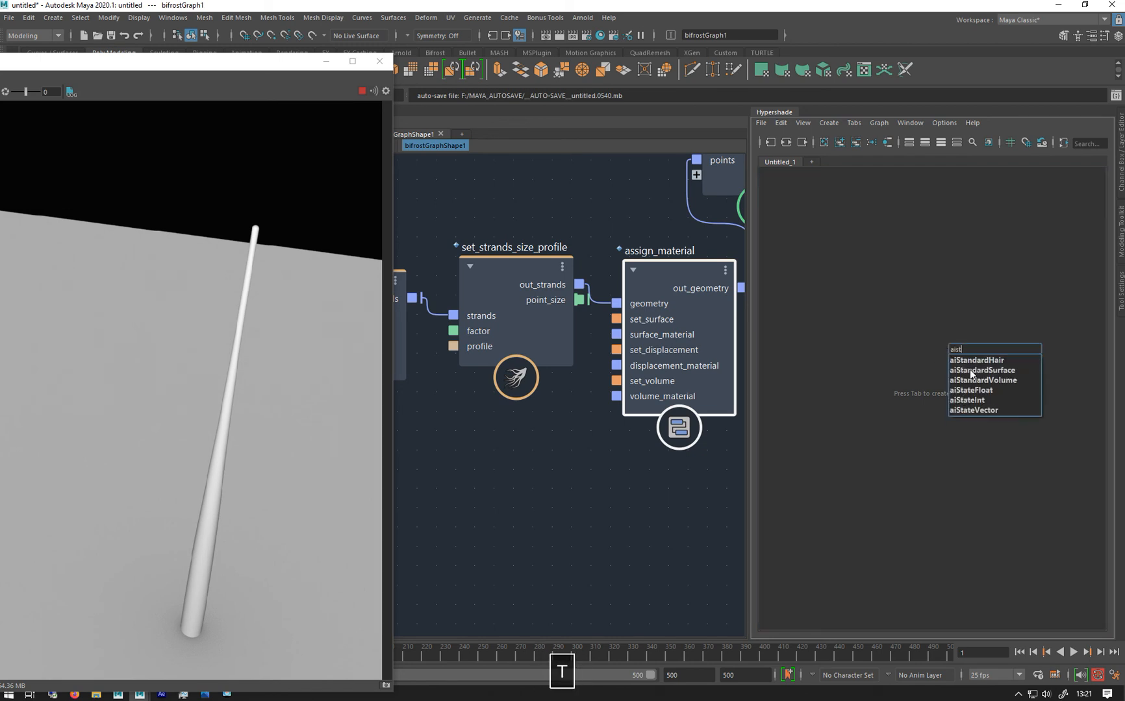
{"action": "left_click", "coordinate": [975, 360]}
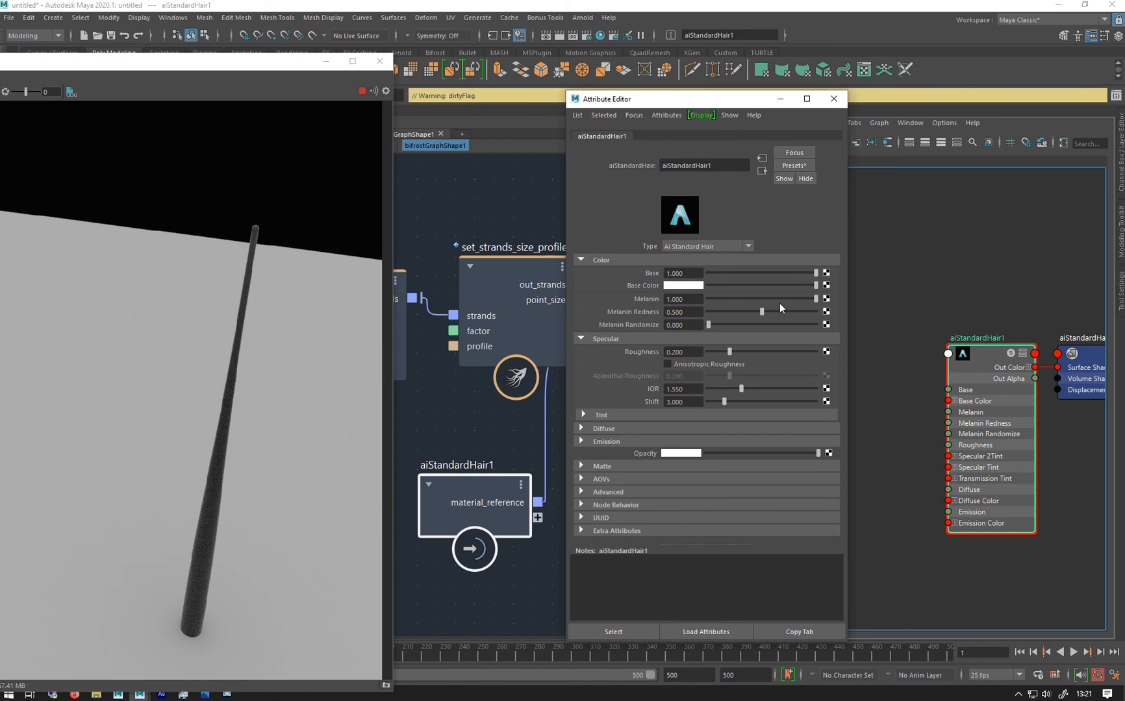
{"action": "left_click_drag", "start_coordinate": [825, 298], "coordinate": [736, 299]}
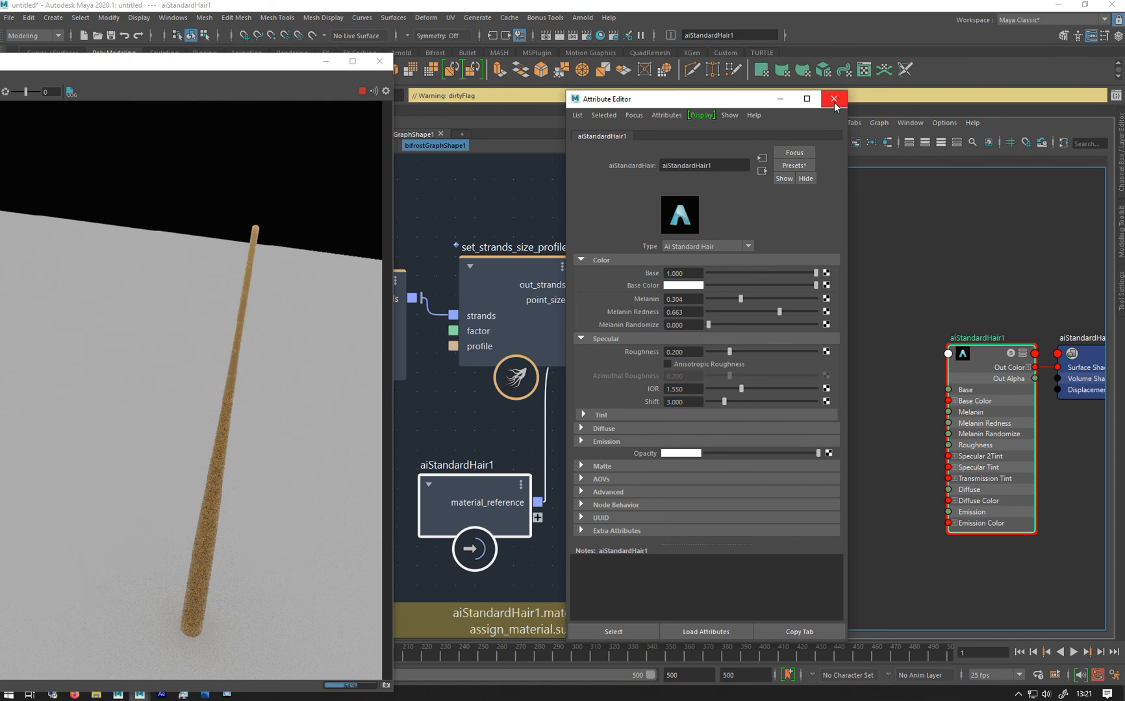
{"action": "left_click", "coordinate": [833, 98]}
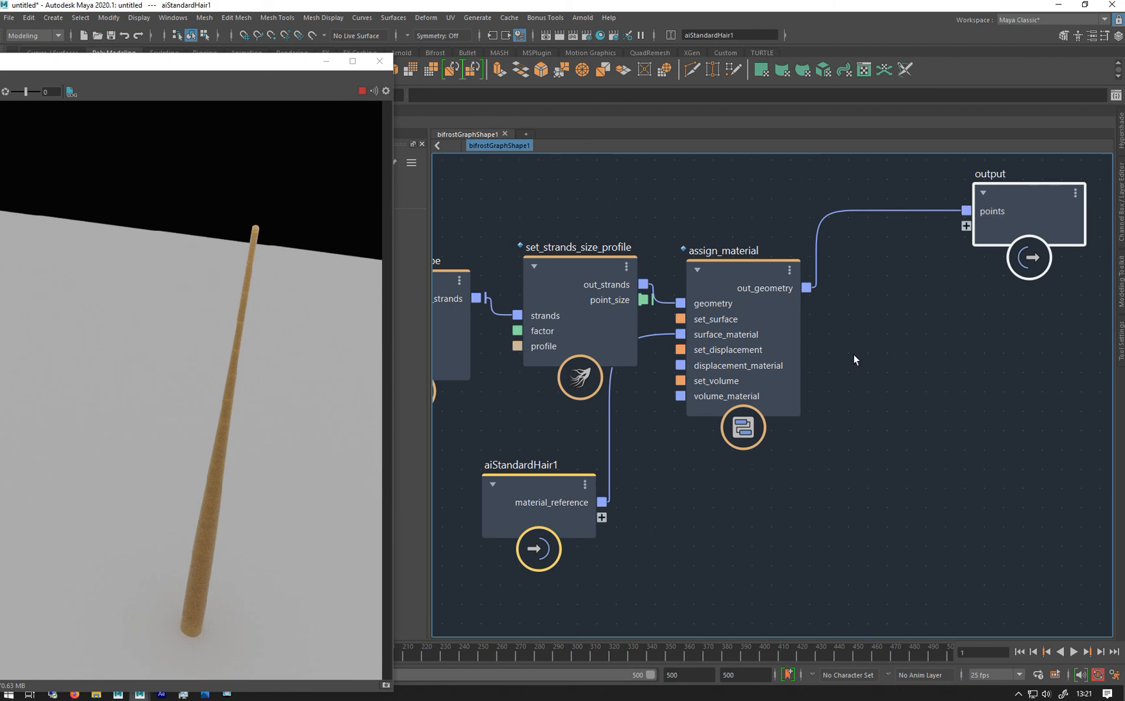
Add a set_Arnold_strands_settings node from the 'ar' node search
{"action": "key", "text": "Tab"}
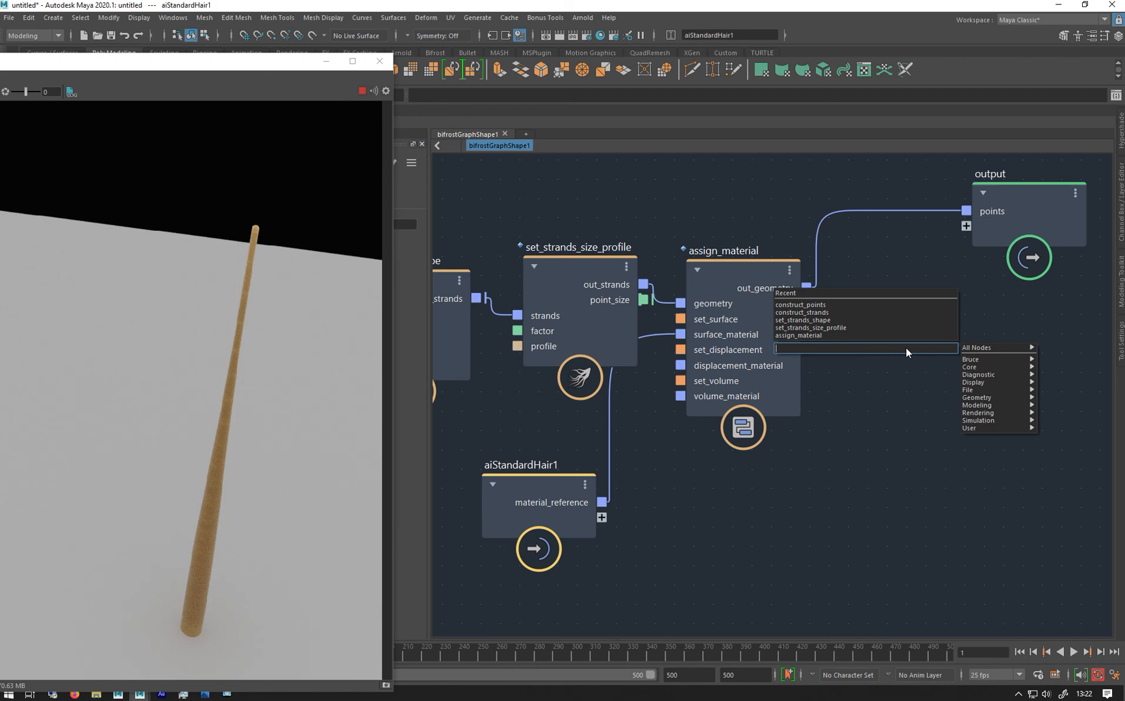
{"action": "type", "text": "arno"}
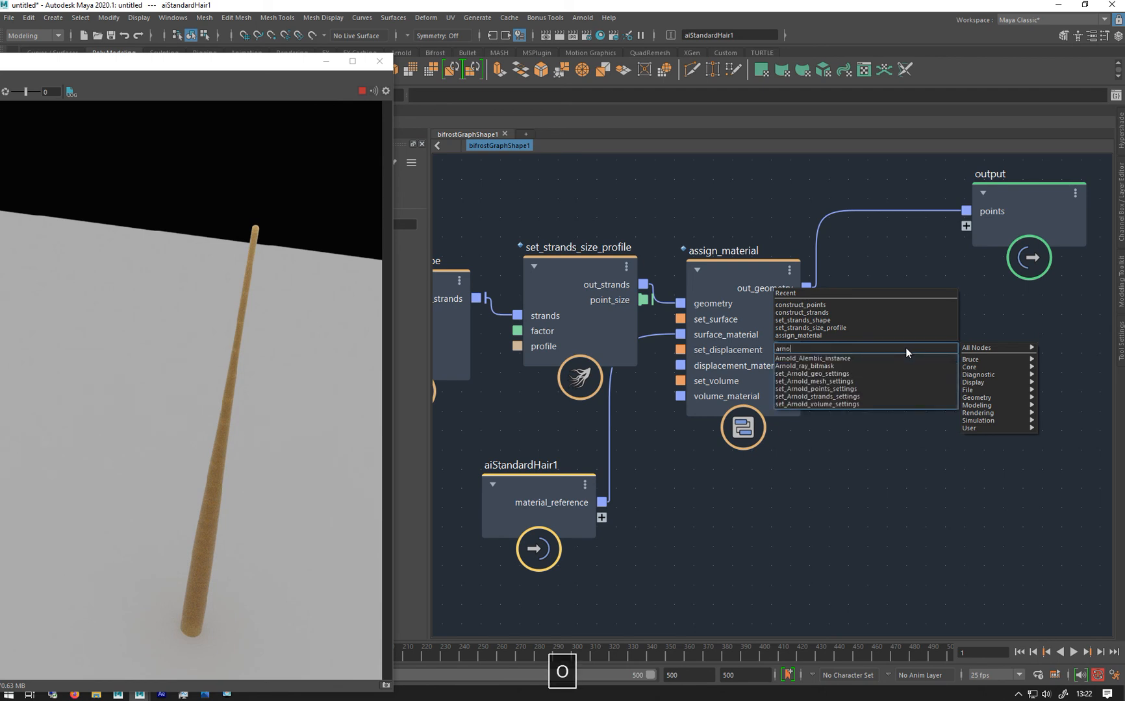
{"action": "mouse_move", "coordinate": [817, 396]}
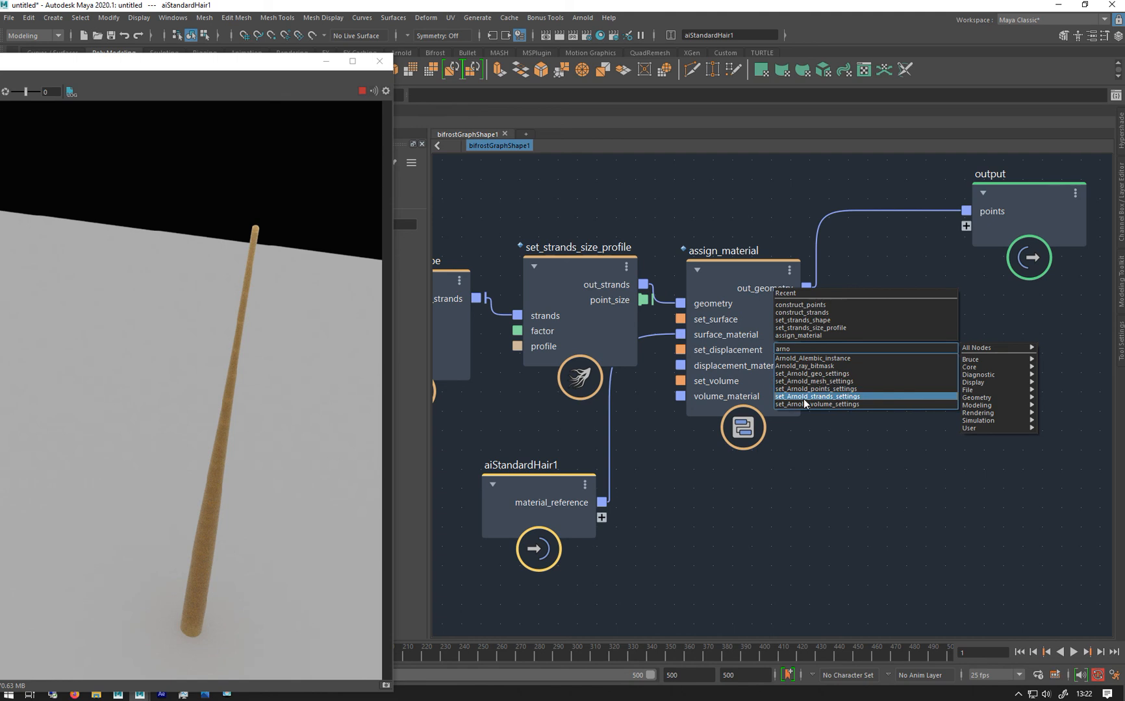
{"action": "left_click", "coordinate": [816, 396]}
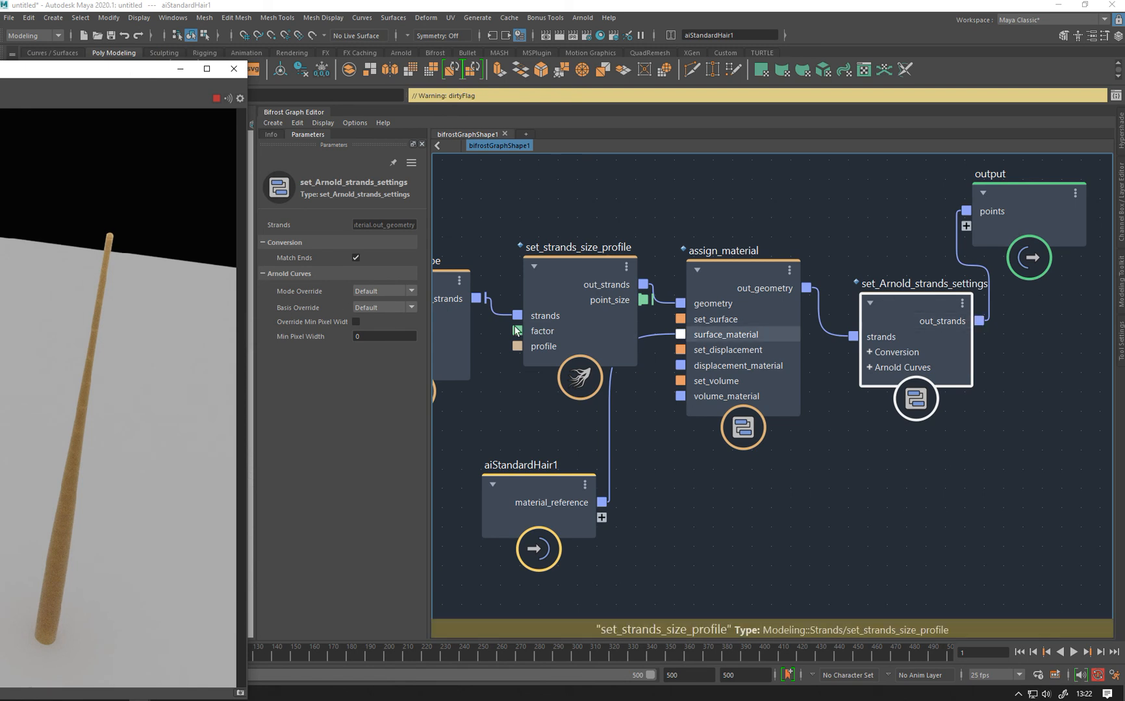
{"action": "left_click", "coordinate": [384, 290]}
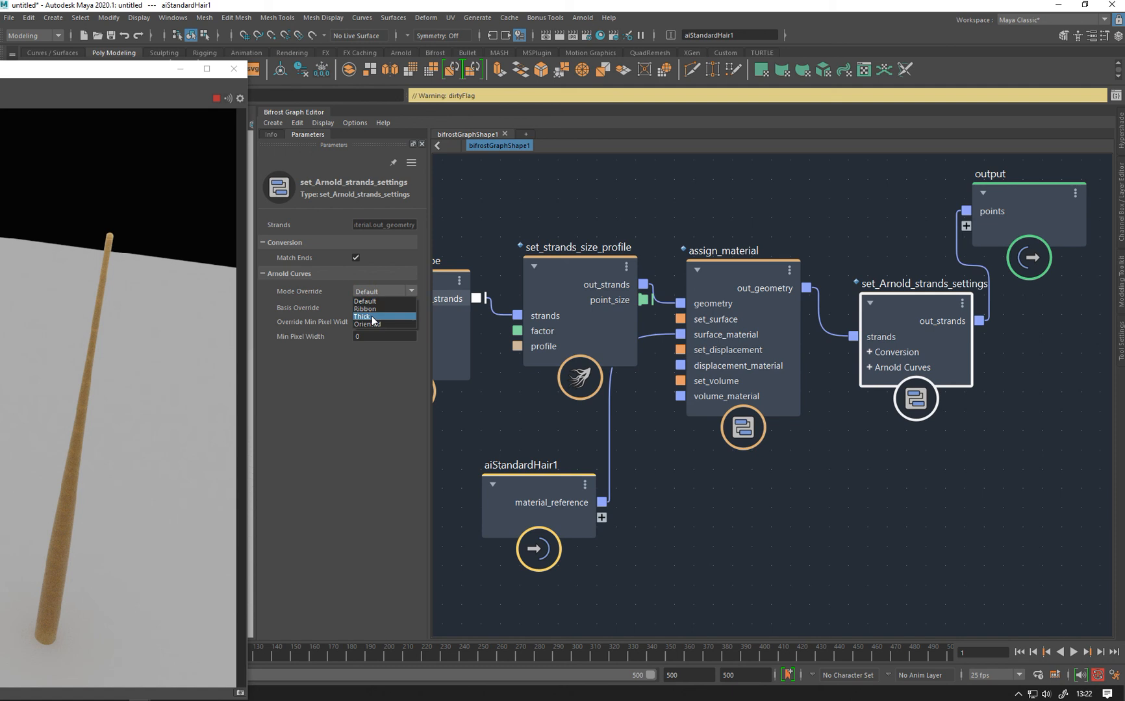
{"action": "left_click", "coordinate": [367, 324]}
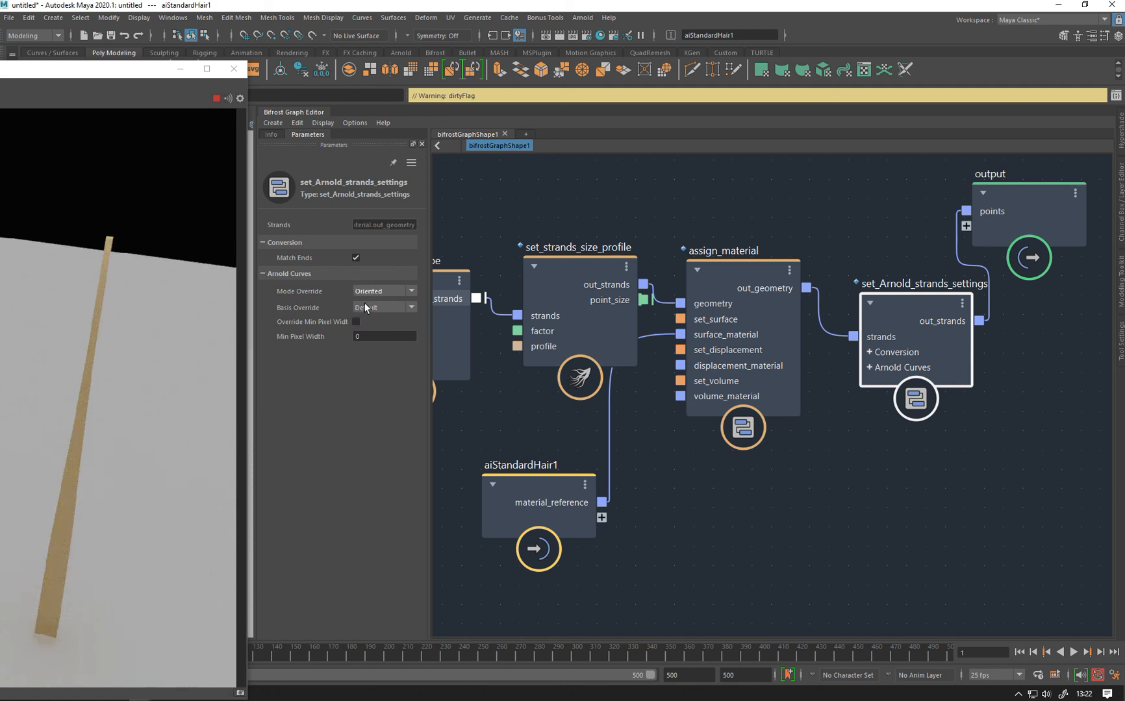
{"action": "left_click", "coordinate": [380, 290]}
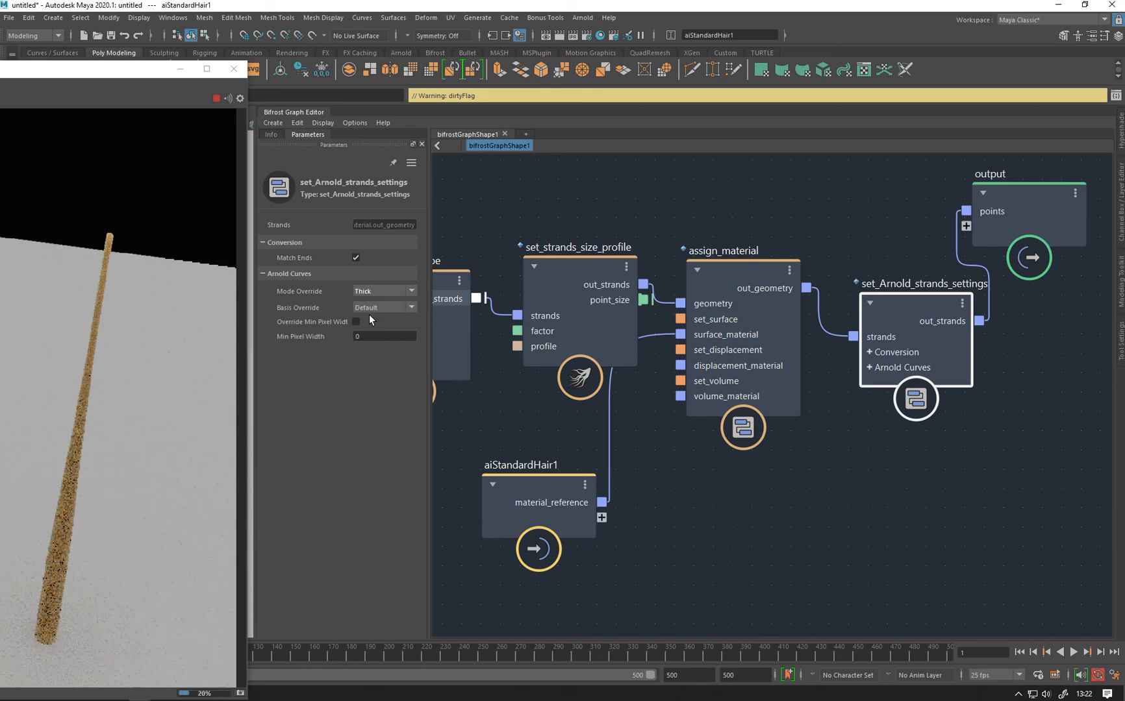
{"action": "left_click", "coordinate": [384, 290]}
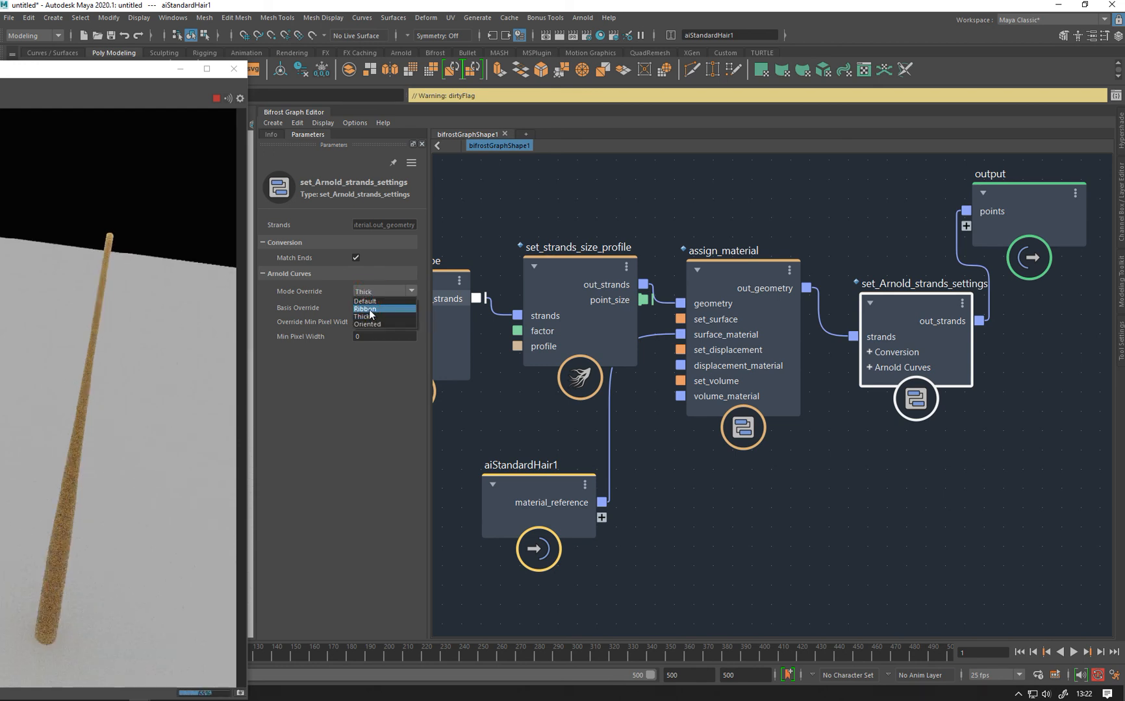
{"action": "left_click", "coordinate": [365, 309]}
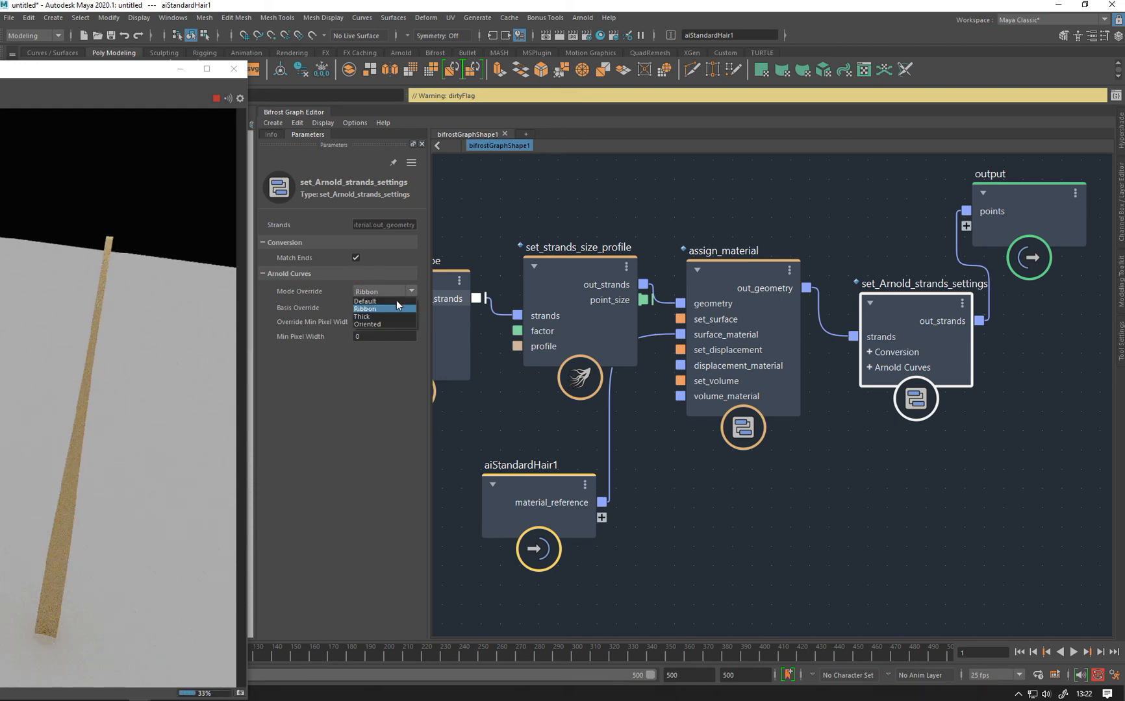
{"action": "left_click", "coordinate": [365, 300]}
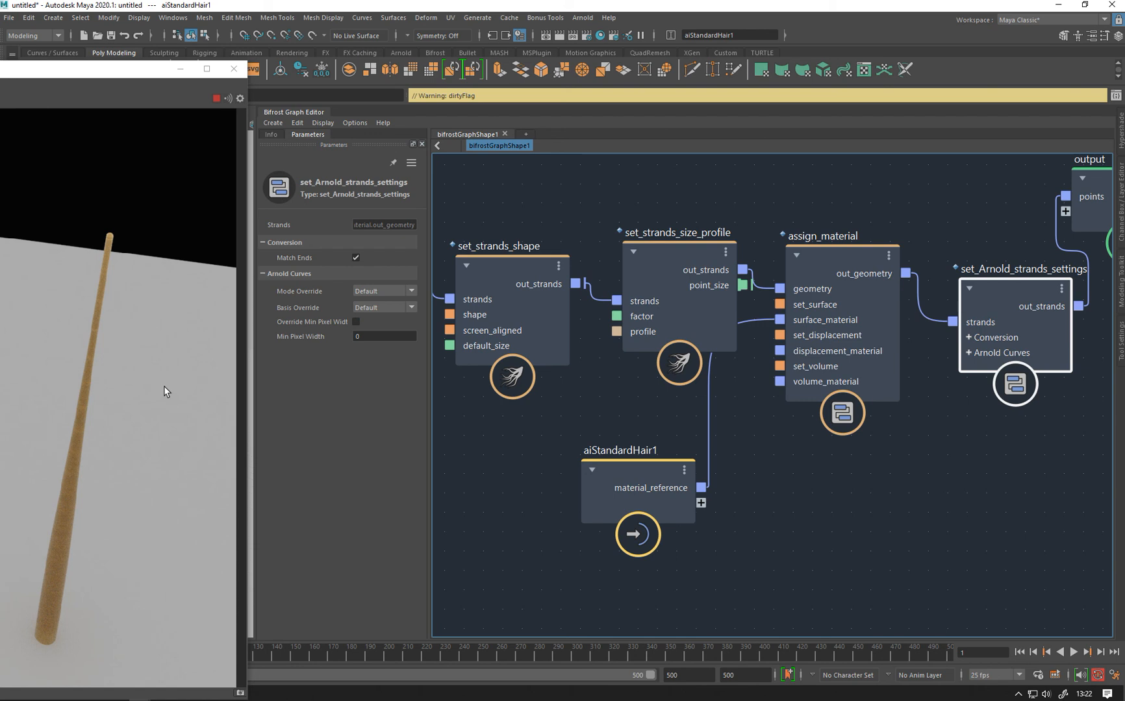
{"action": "mouse_move", "coordinate": [100, 297]}
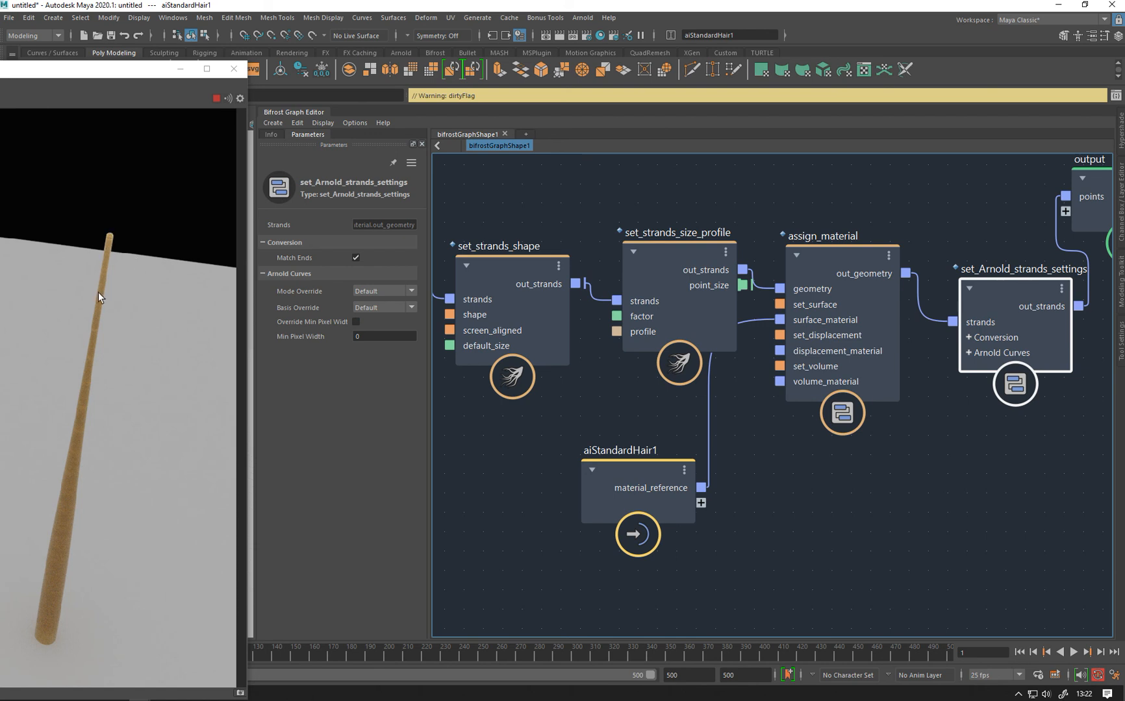
{"action": "left_click", "coordinate": [384, 336]}
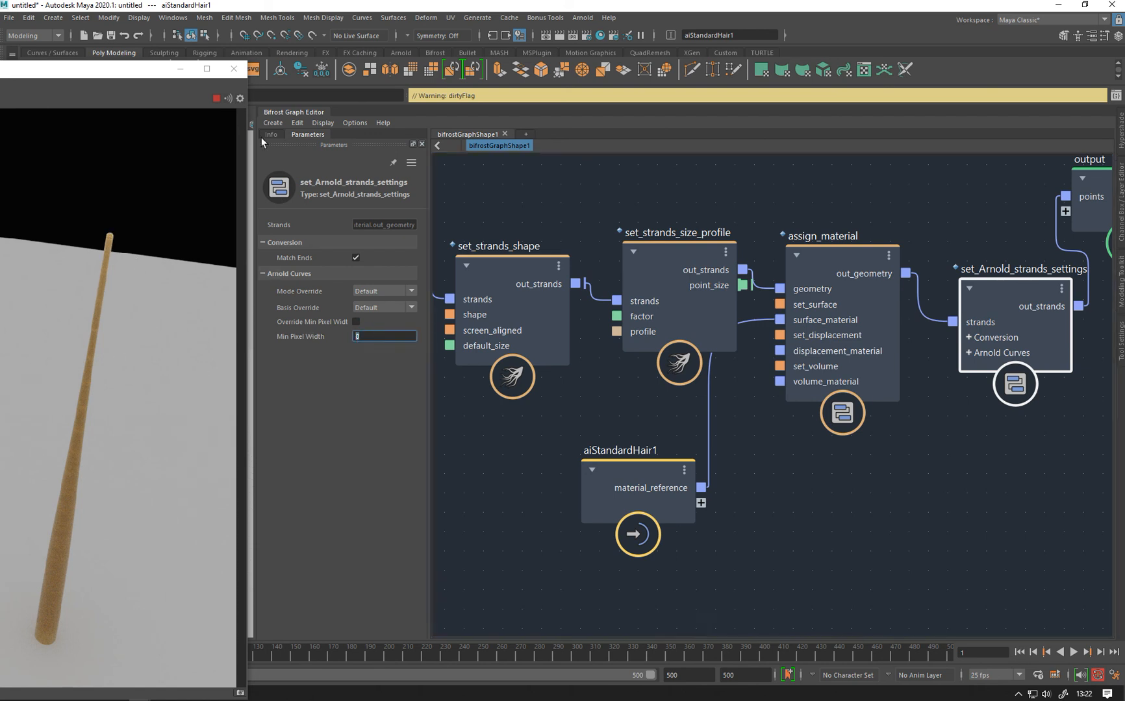
{"action": "left_click", "coordinate": [270, 135]}
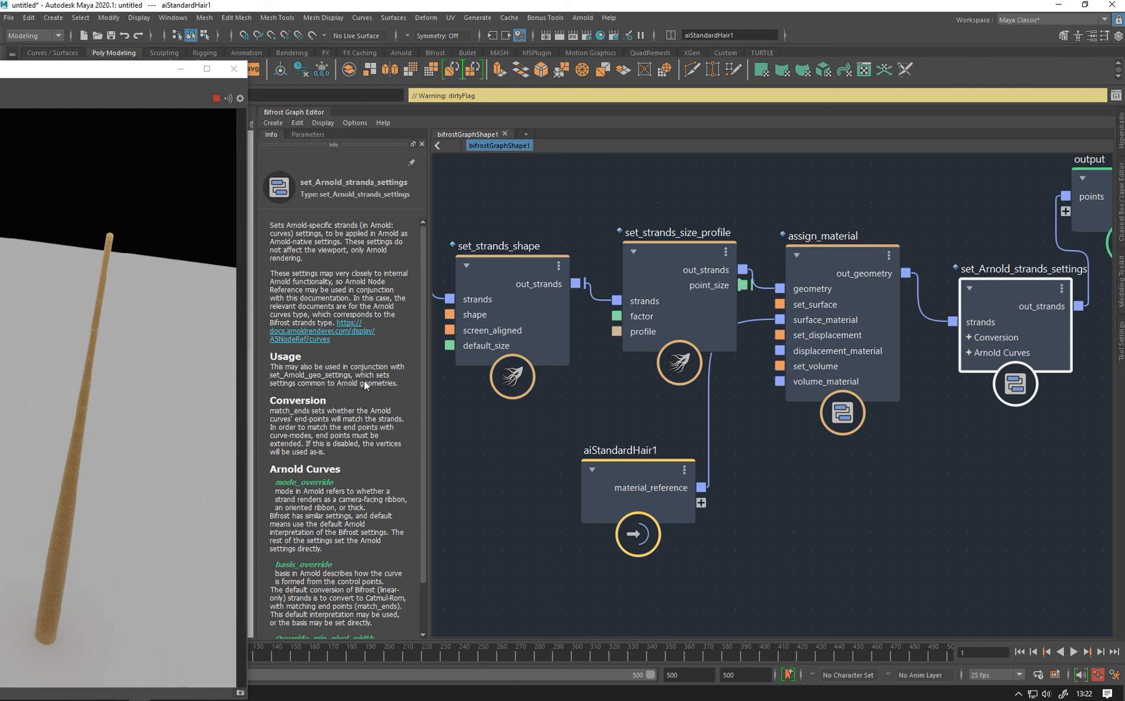
{"action": "scroll", "scroll_direction": "down", "scroll_amount": 3}
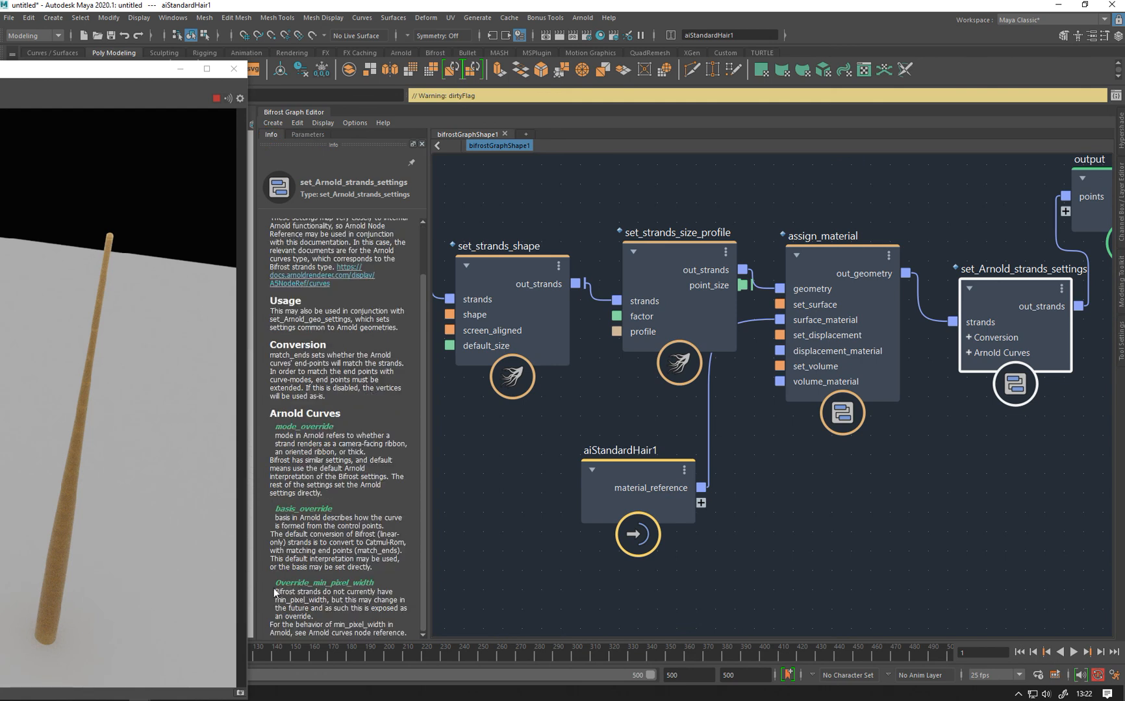
{"action": "mouse_move", "coordinate": [412, 598]}
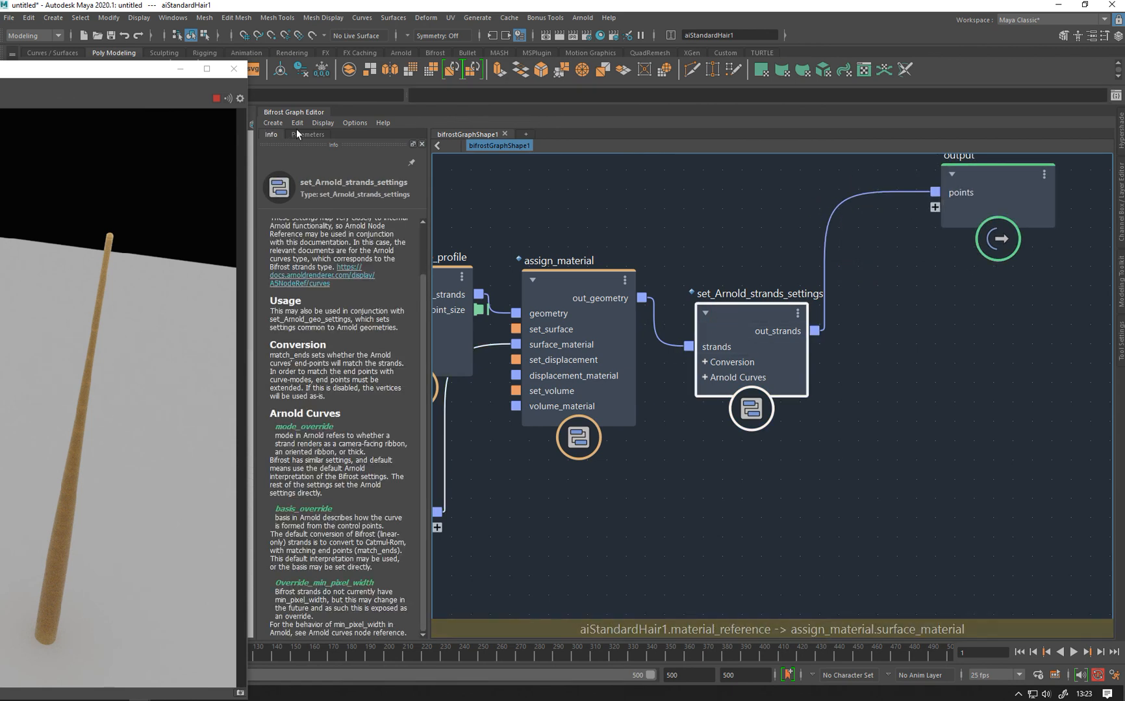
{"action": "left_click", "coordinate": [307, 135]}
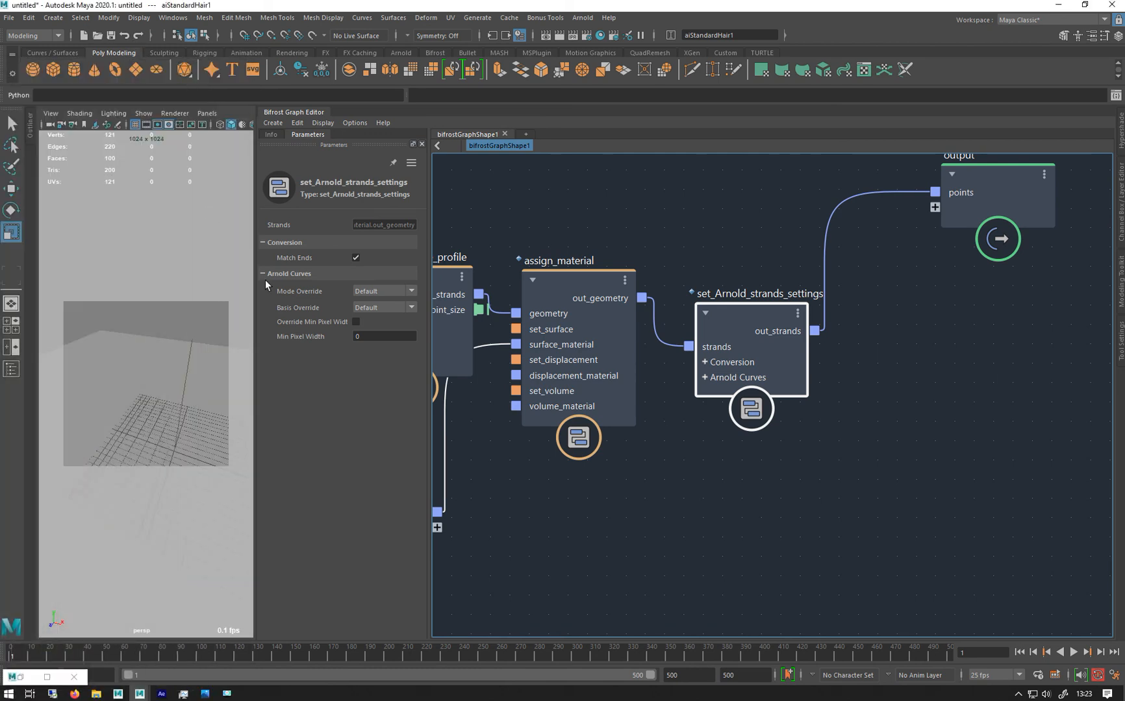
{"action": "mouse_move", "coordinate": [337, 404]}
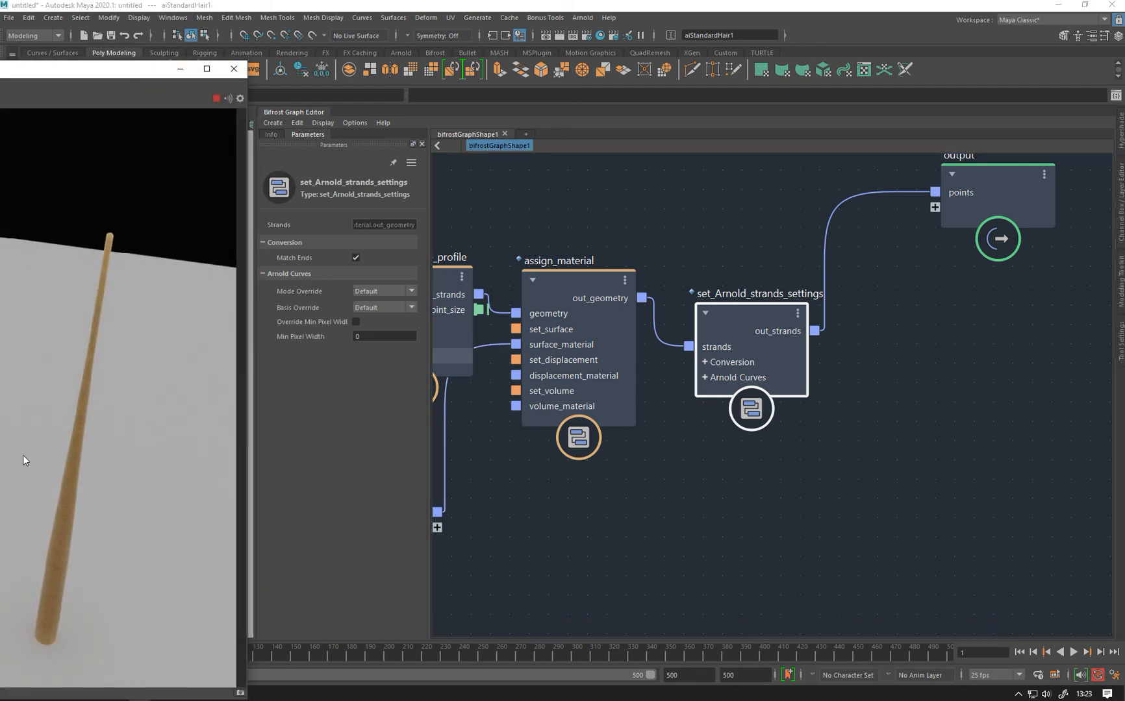
{"action": "mouse_move", "coordinate": [123, 107]}
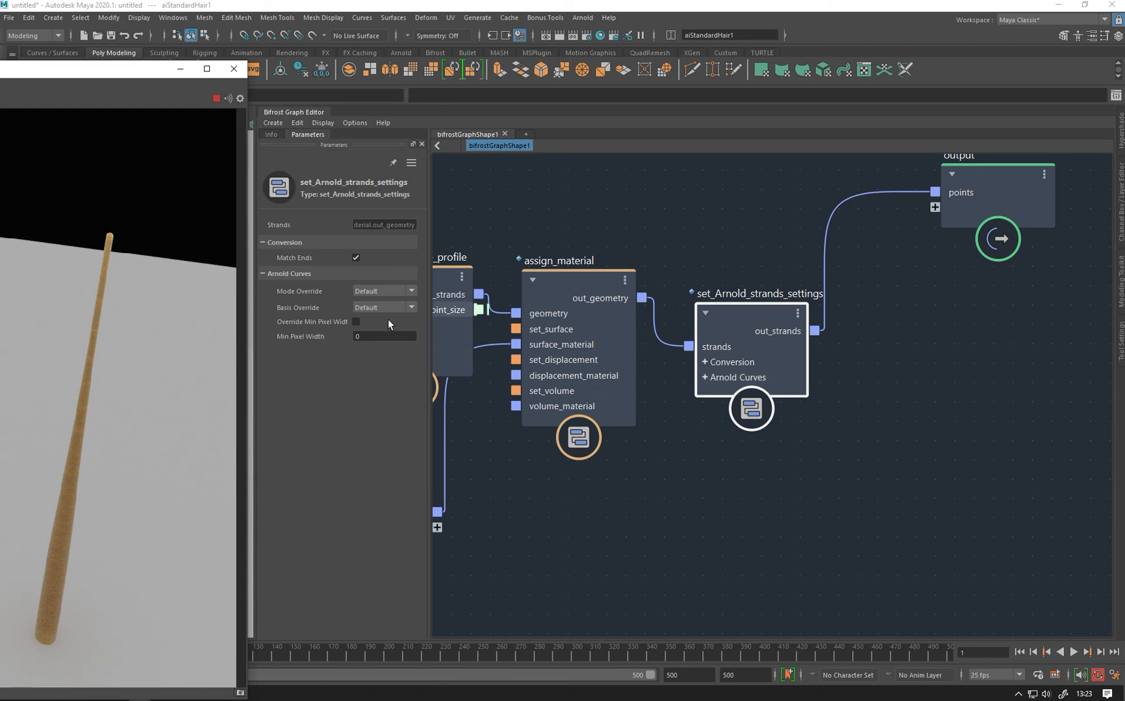
Show the Basis Override options for the Arnold strands settings
{"action": "left_click", "coordinate": [383, 307]}
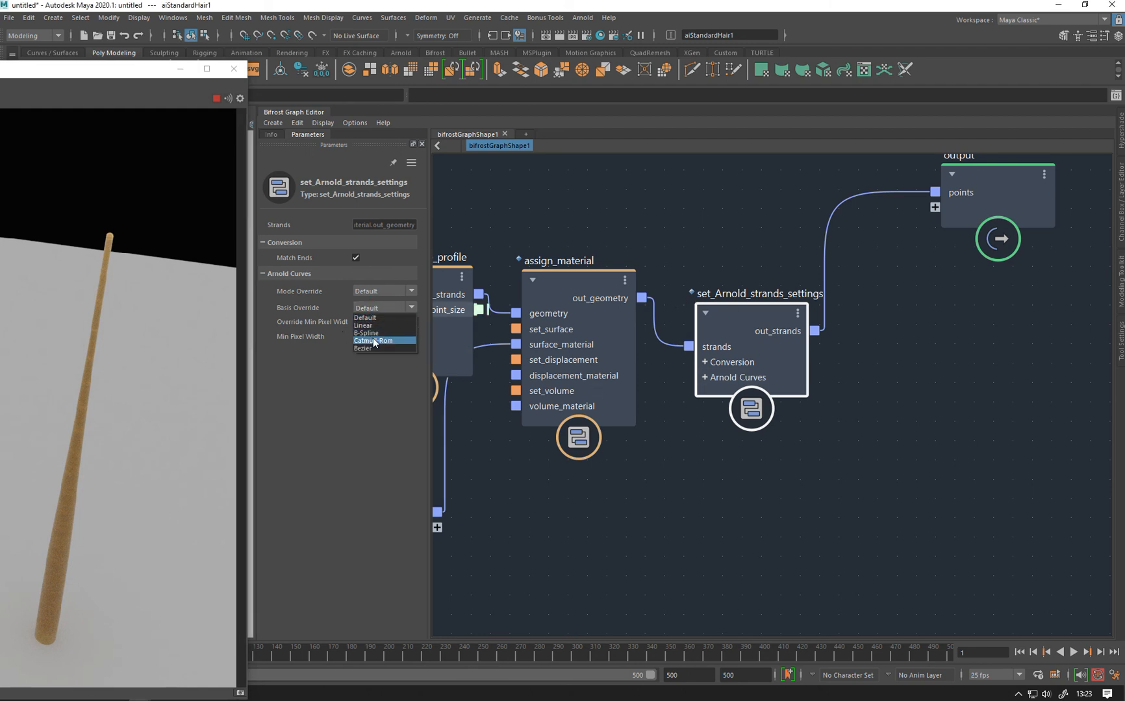